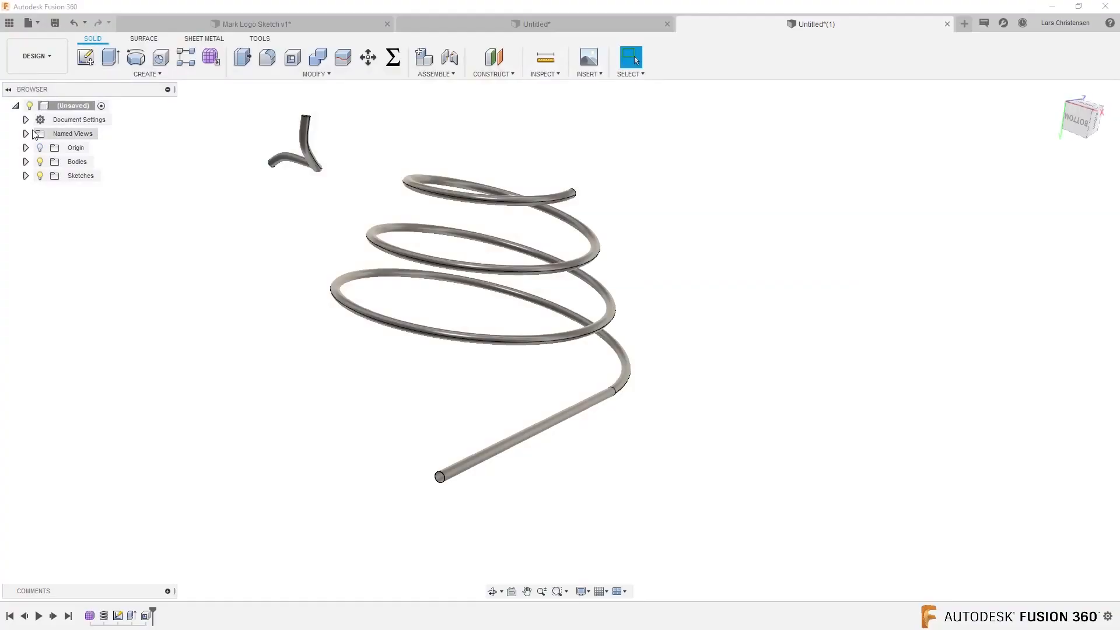
# - In a new design, sketch a 150 mm circle at the origin and extrude it about 390 mm
pyautogui.click(964, 23)
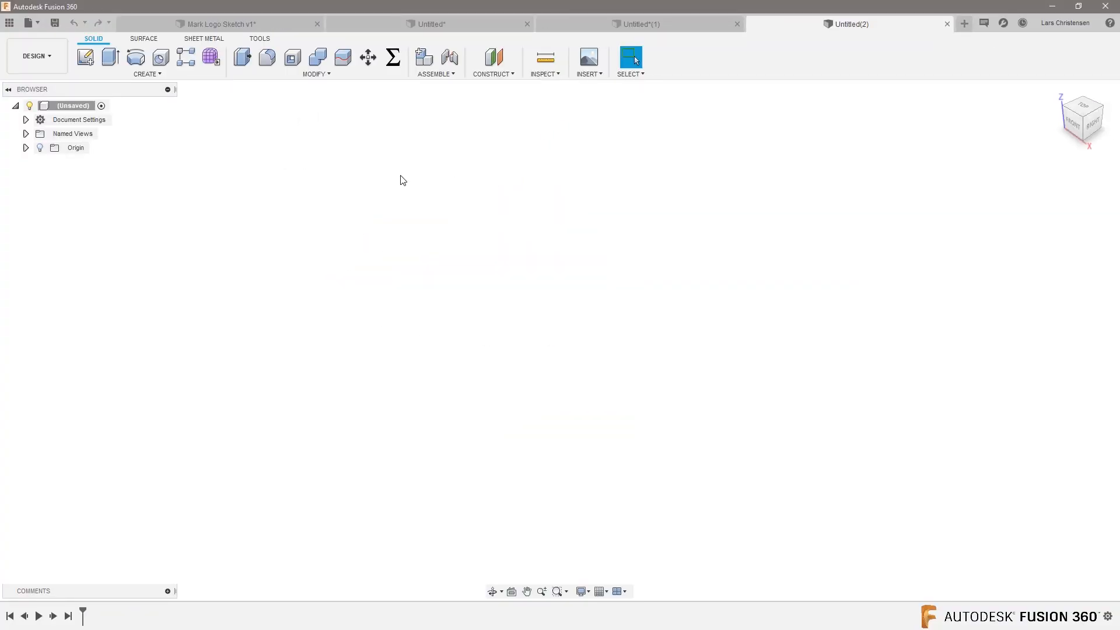
pyautogui.click(87, 57)
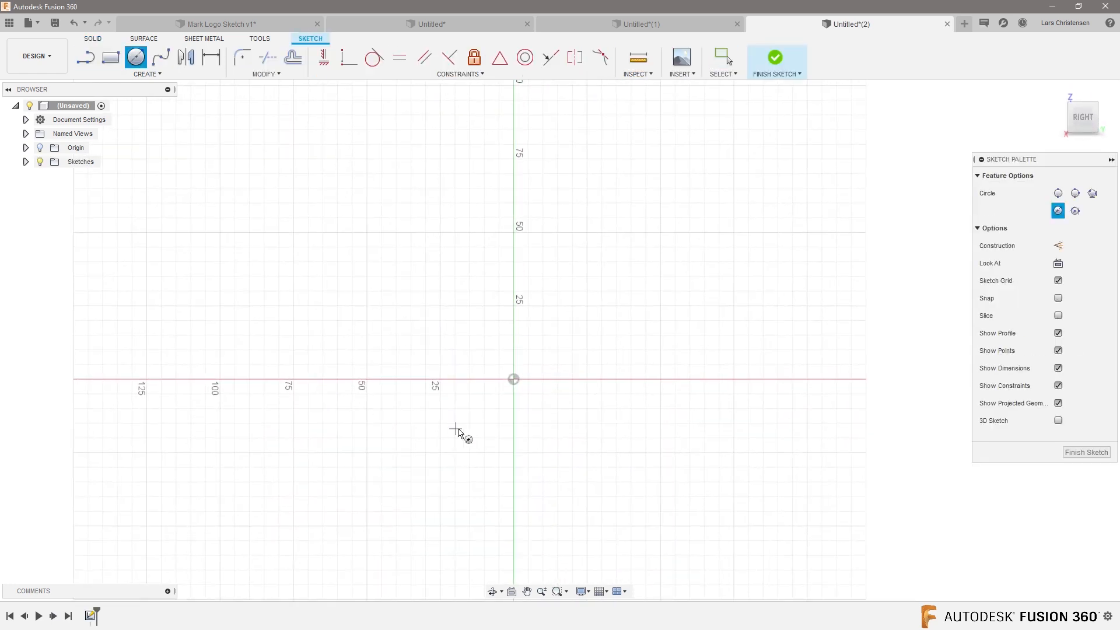
pyautogui.moveTo(513, 379); pyautogui.dragTo(636, 283)
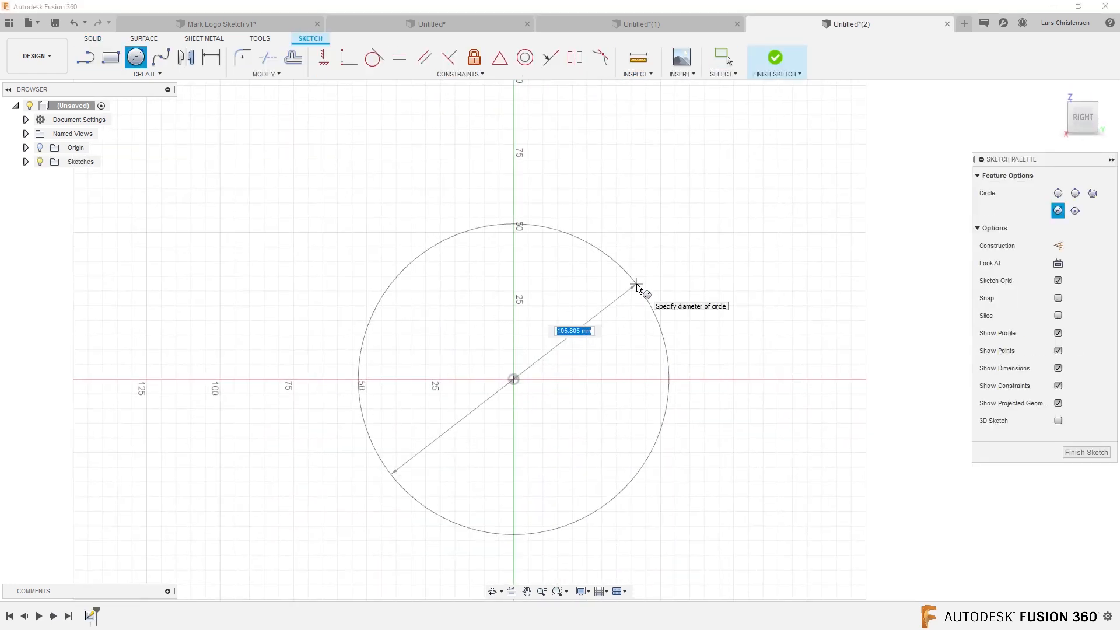
pyautogui.write('150')
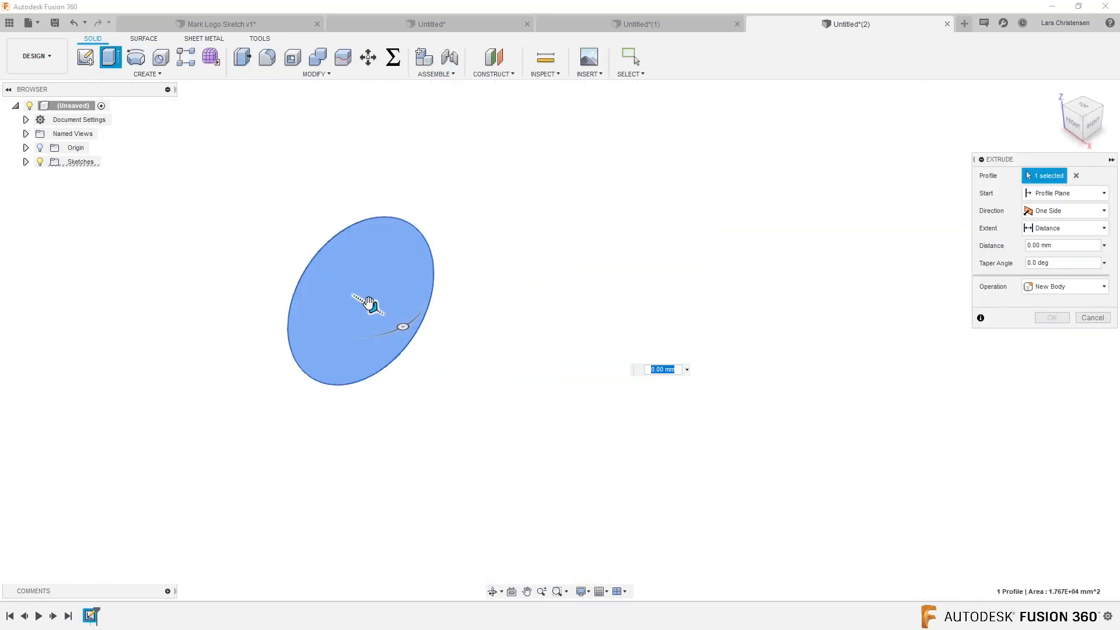
pyautogui.moveTo(368, 303); pyautogui.dragTo(747, 543)
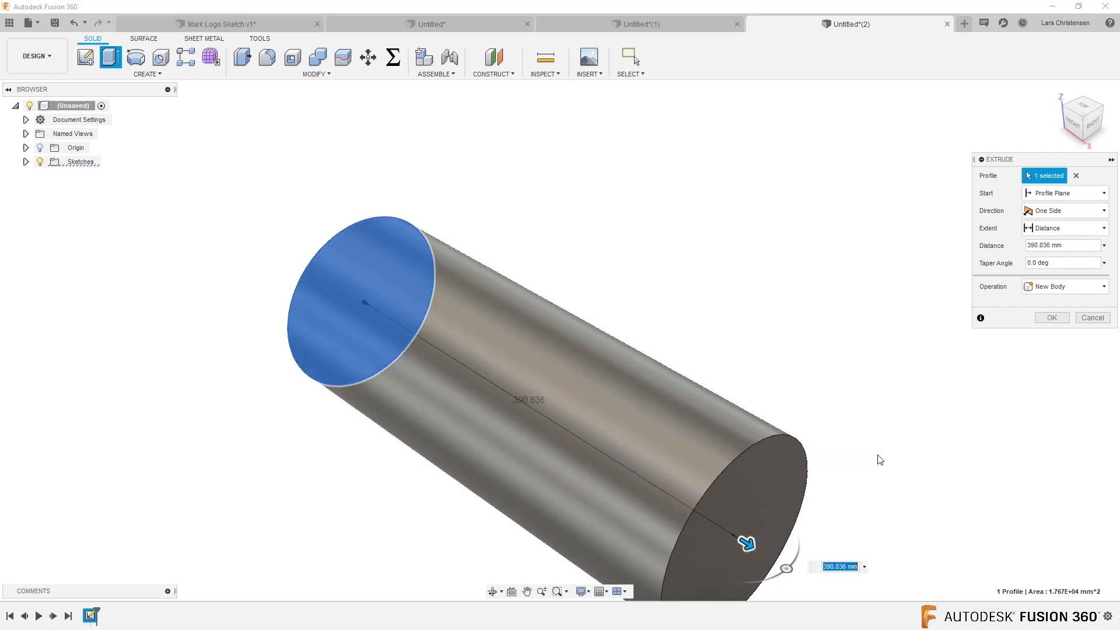
pyautogui.click(1052, 317)
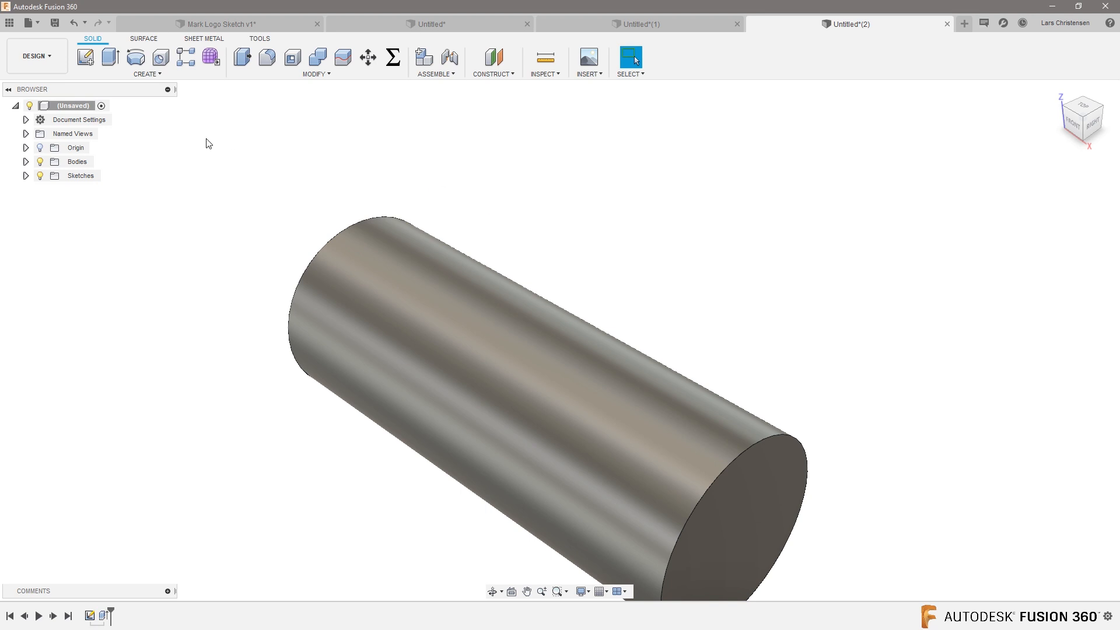
# - On the top plane, sketch an axis line and a rectangle dimensioned to 50 mm
pyautogui.click(87, 56)
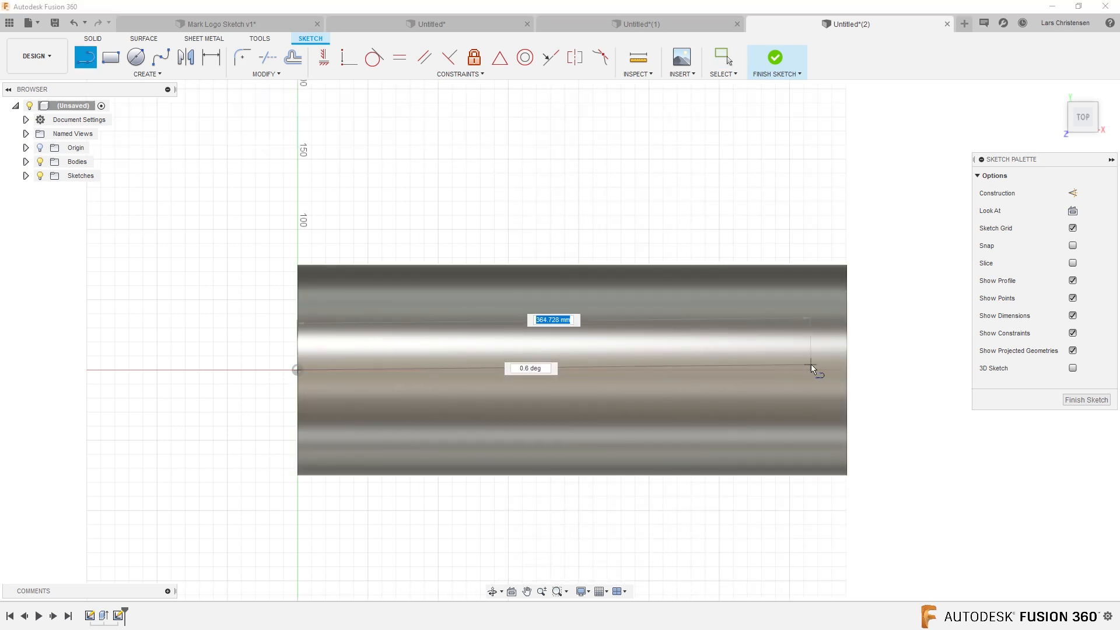
pyautogui.moveTo(811, 368); pyautogui.dragTo(850, 372)
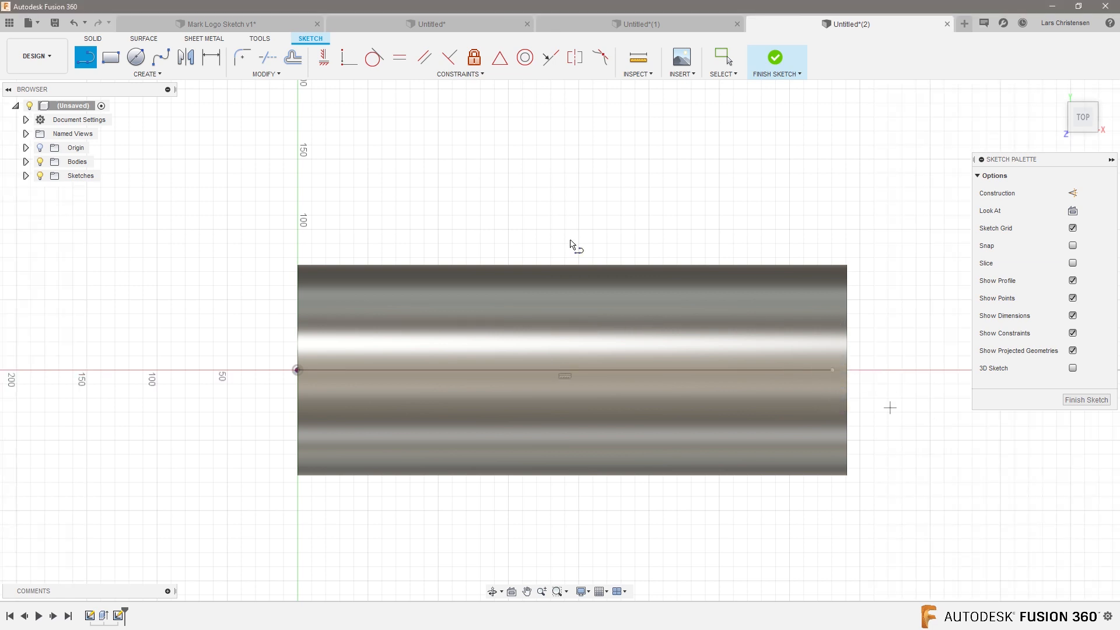
pyautogui.moveTo(107, 55)
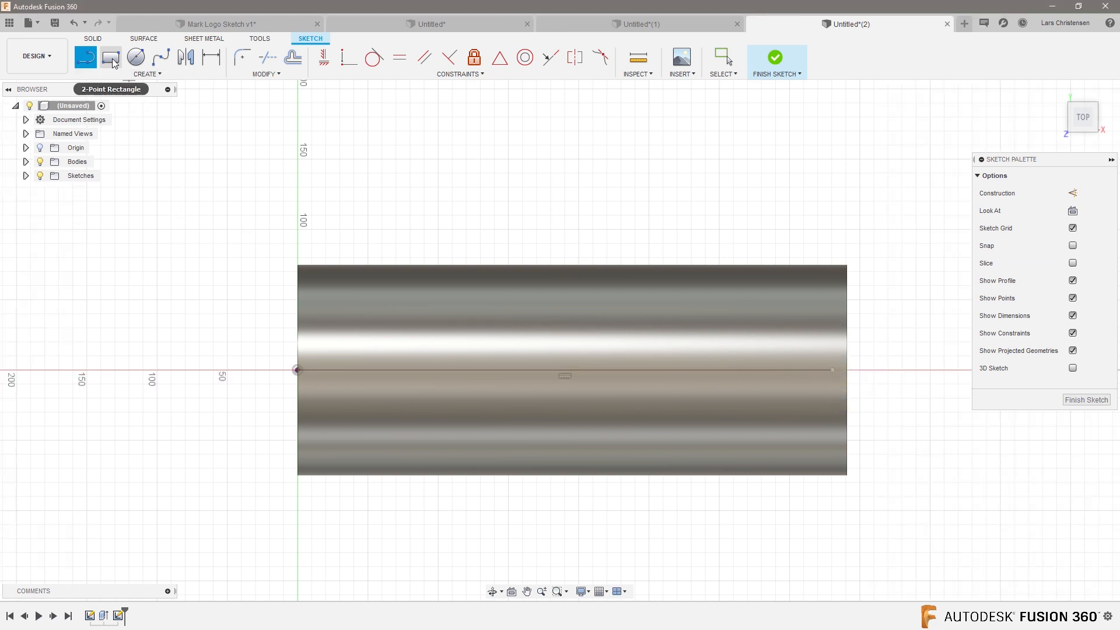
pyautogui.moveTo(516, 147); pyautogui.dragTo(627, 195)
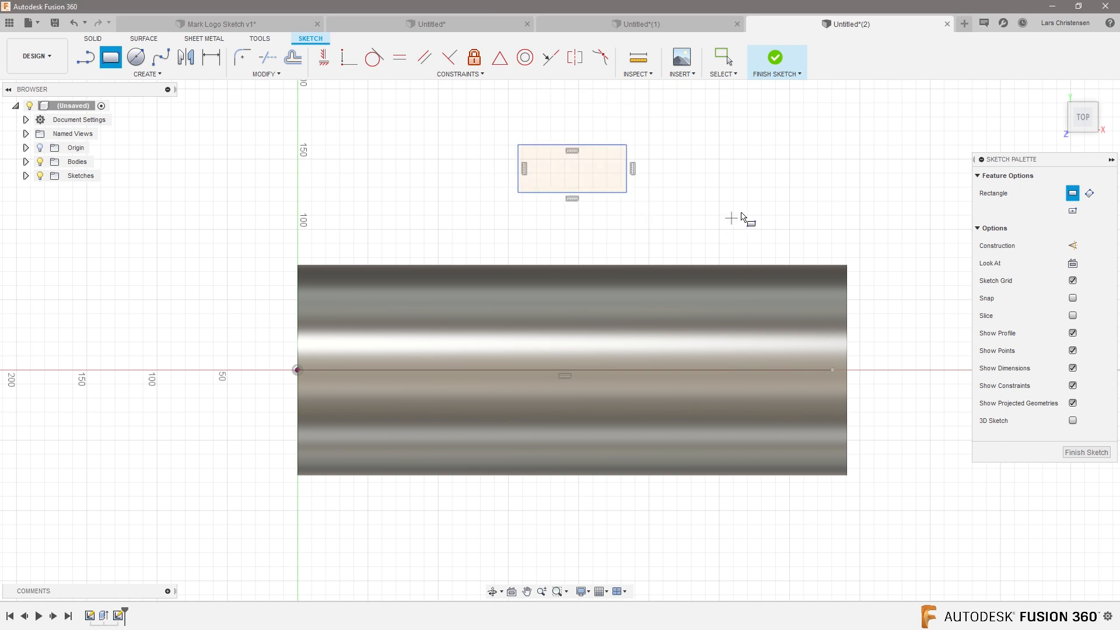
pyautogui.moveTo(498, 57)
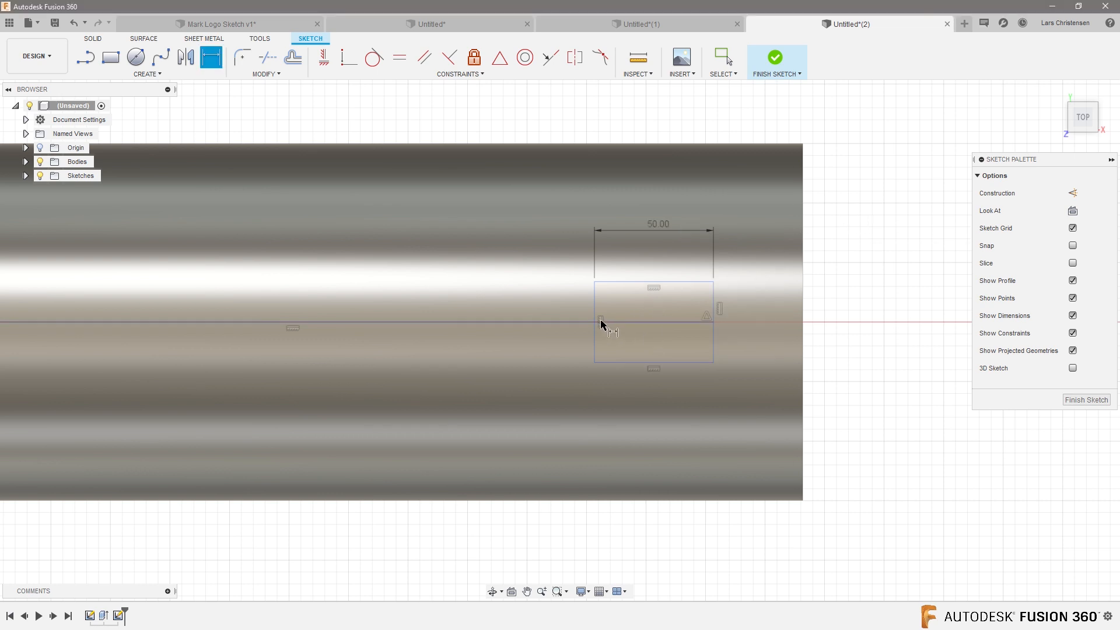
pyautogui.click(600, 319)
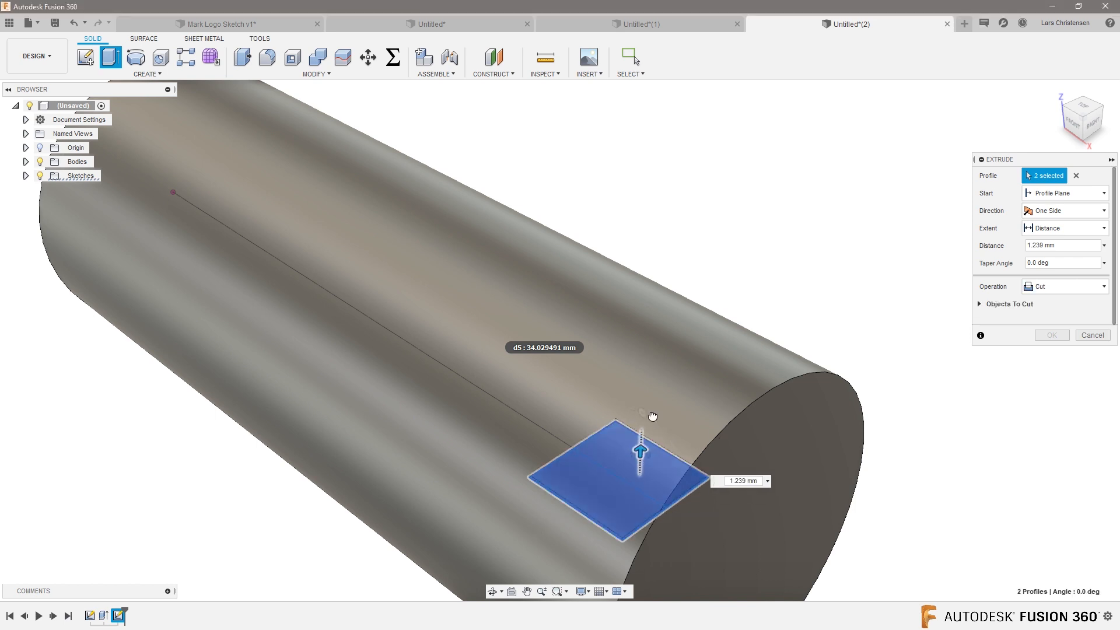
# - Finish the cut extrude of the square profiles and orbit to inspect the pocket
pyautogui.click(1052, 335)
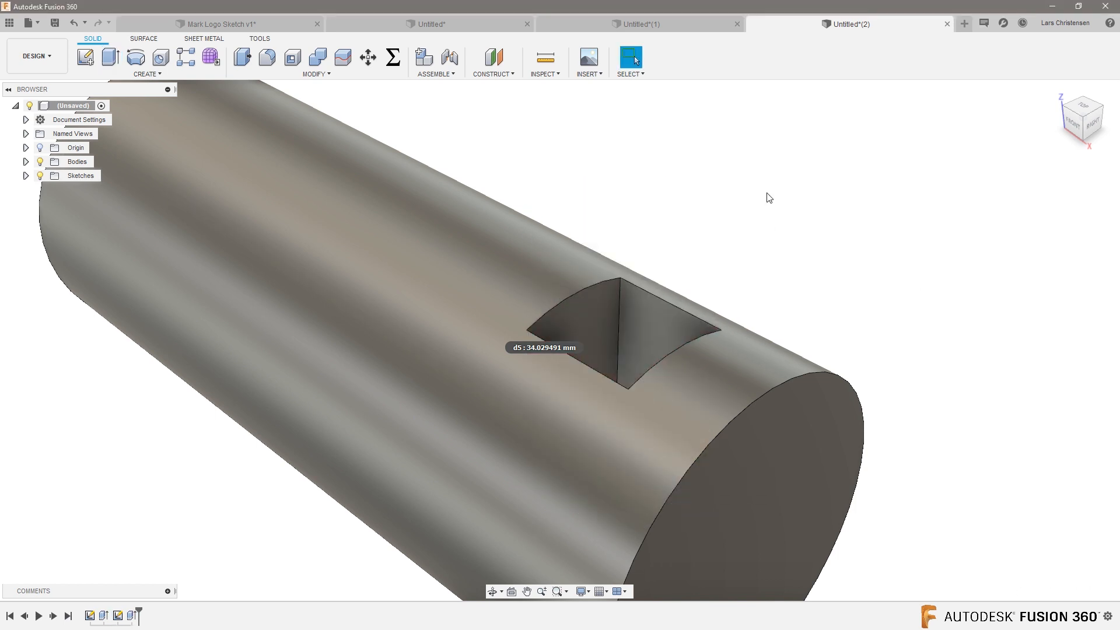
pyautogui.moveTo(770, 198); pyautogui.dragTo(865, 240)
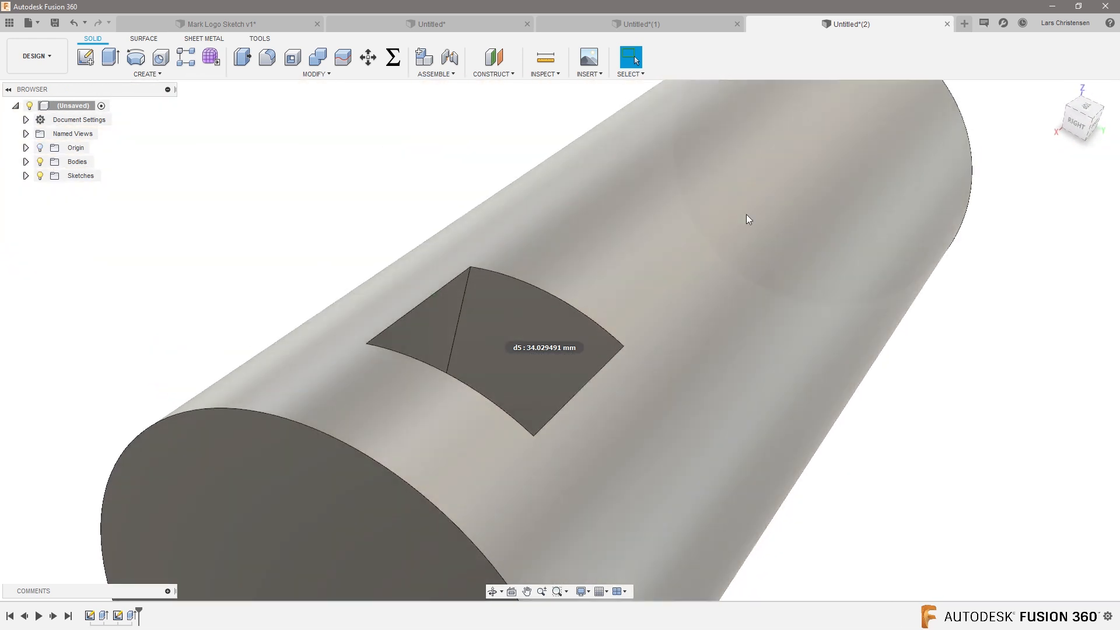
pyautogui.moveTo(748, 219); pyautogui.dragTo(346, 123)
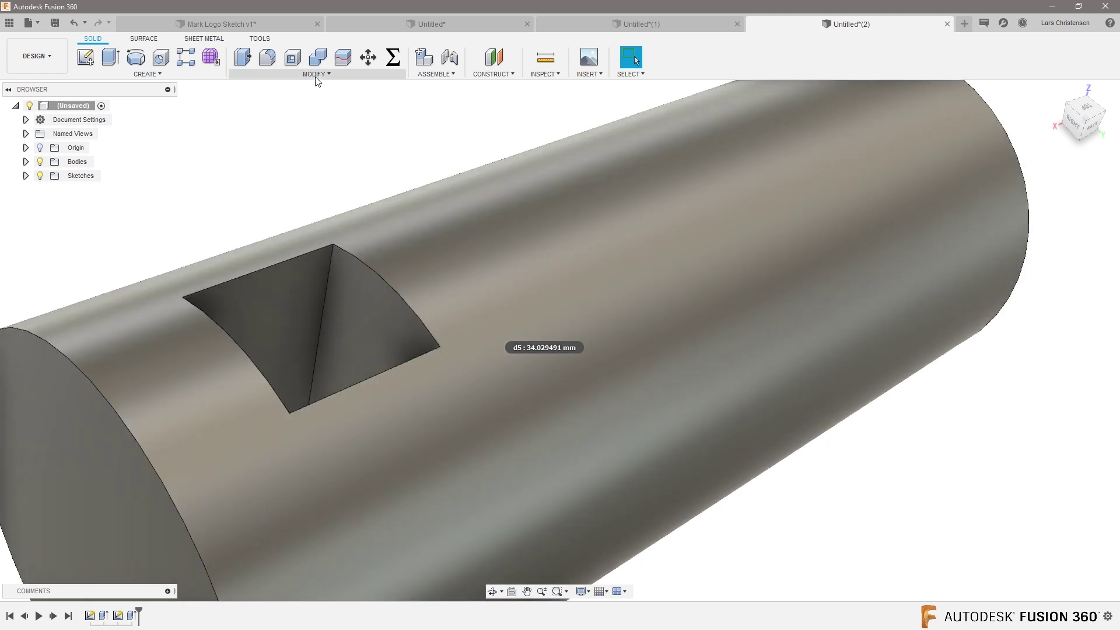
pyautogui.click(314, 73)
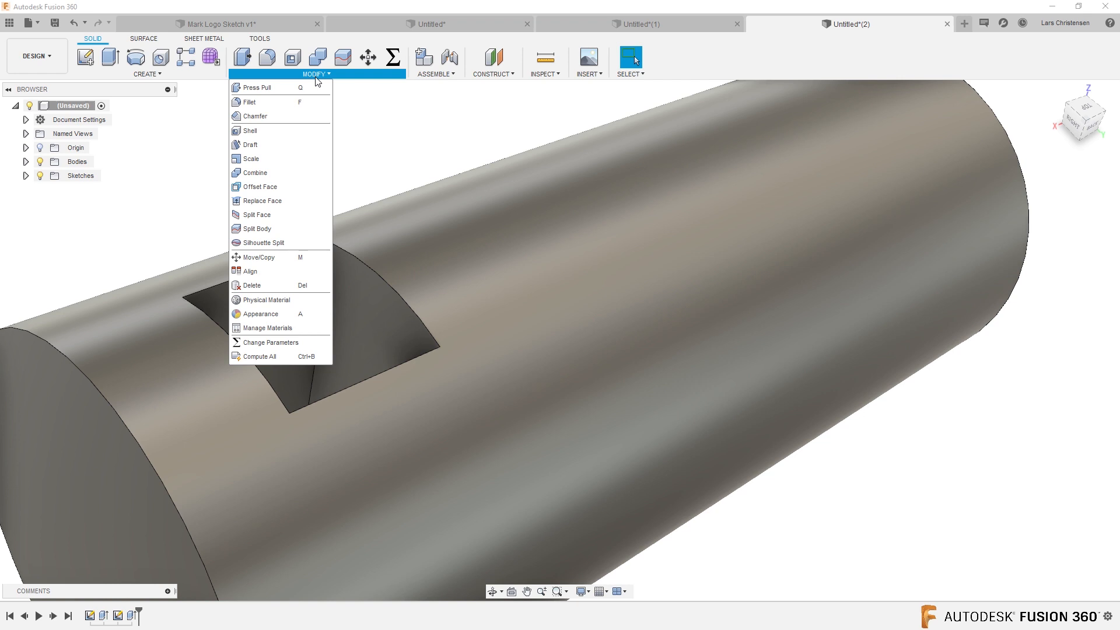
pyautogui.click(252, 115)
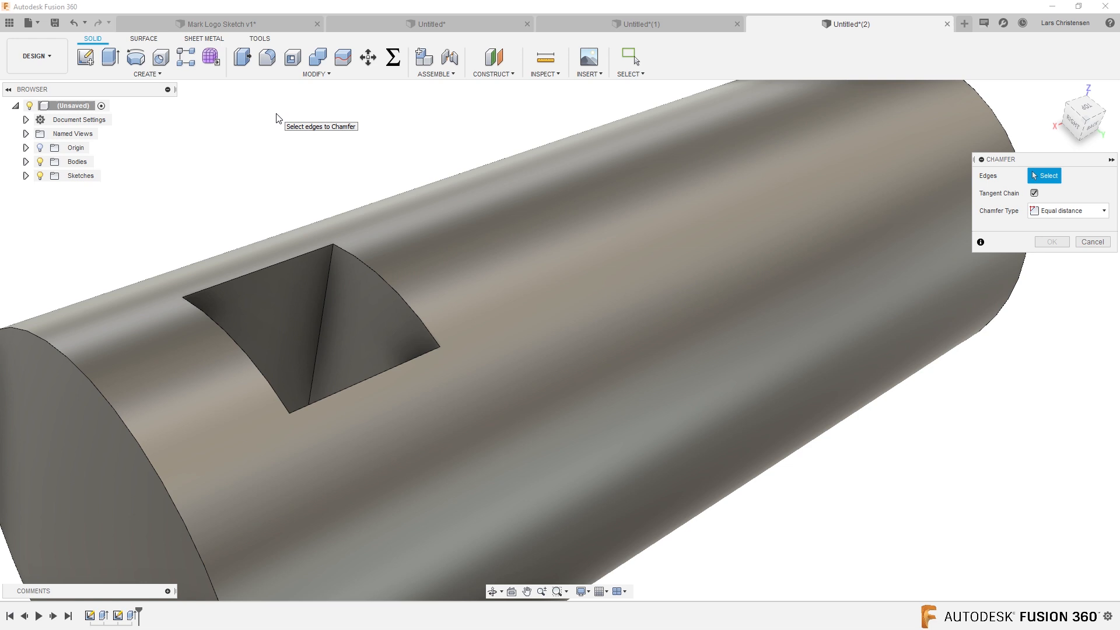
pyautogui.moveTo(357, 285)
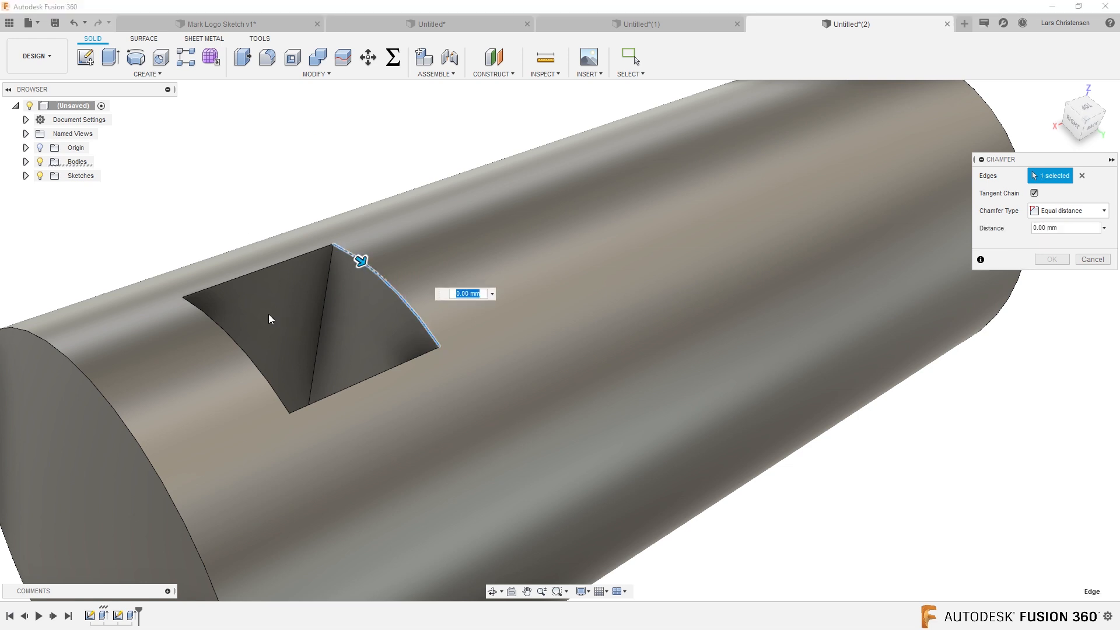
pyautogui.click(266, 253)
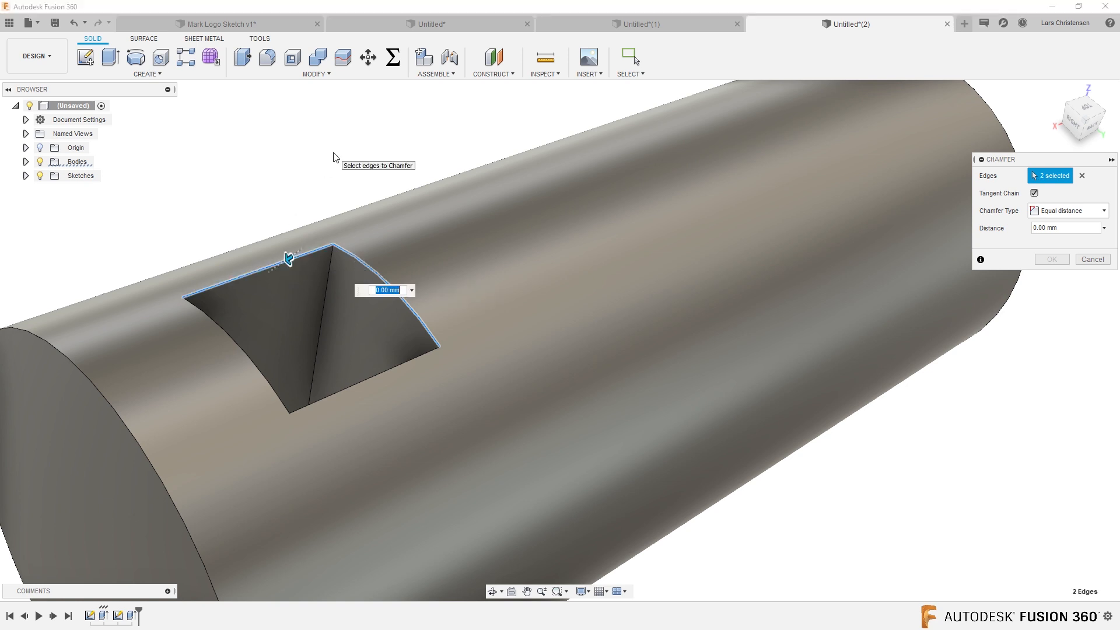
pyautogui.write('5')
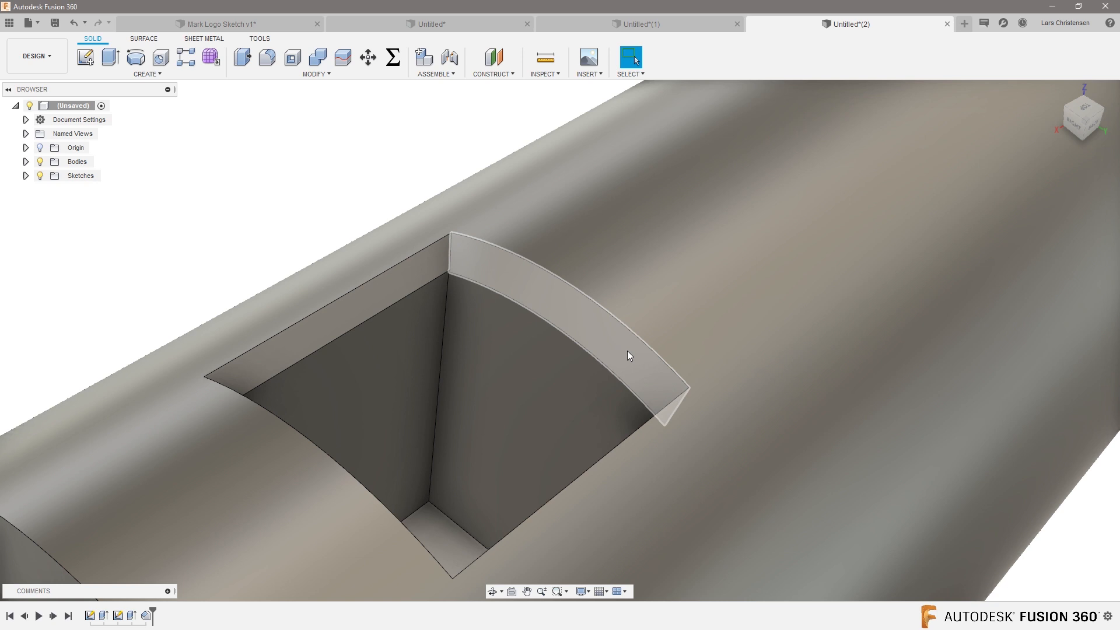
pyautogui.moveTo(460, 259)
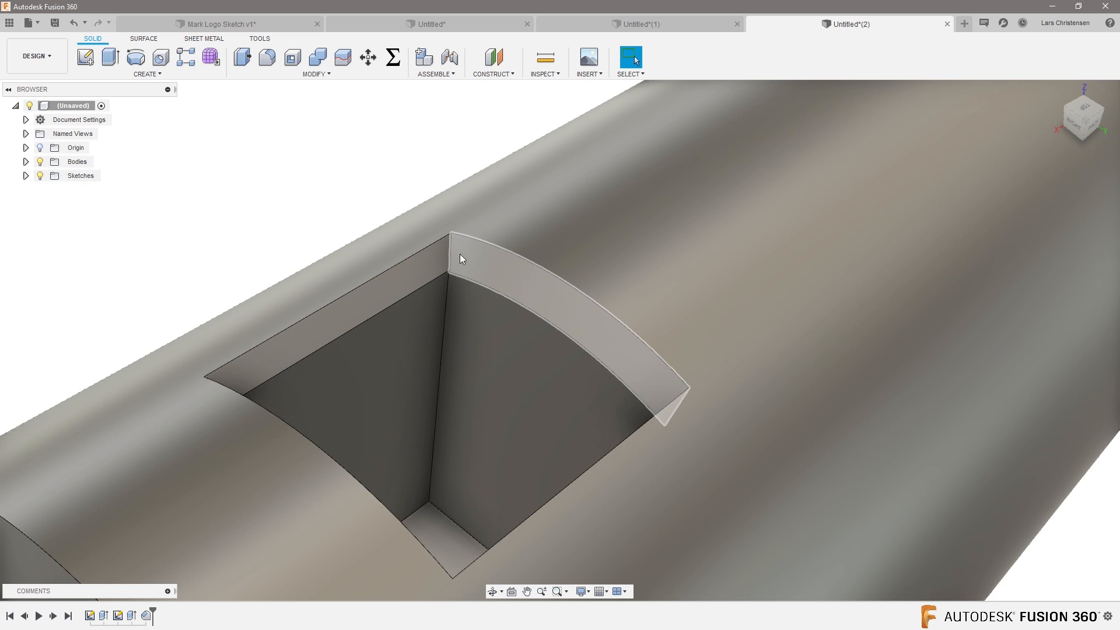
pyautogui.moveTo(468, 264)
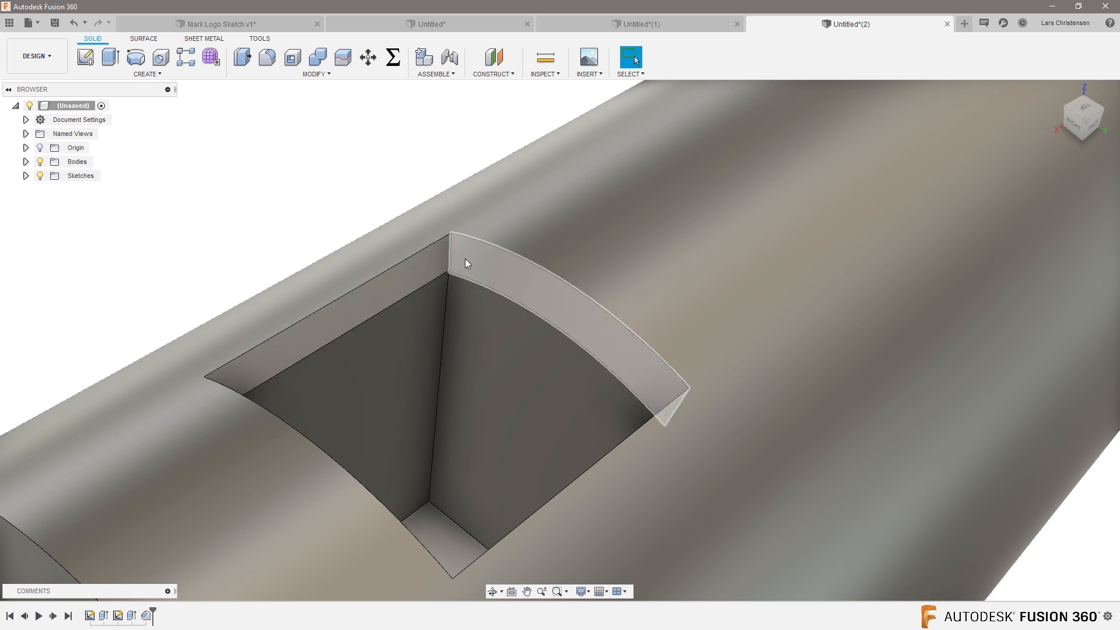
pyautogui.moveTo(492, 276)
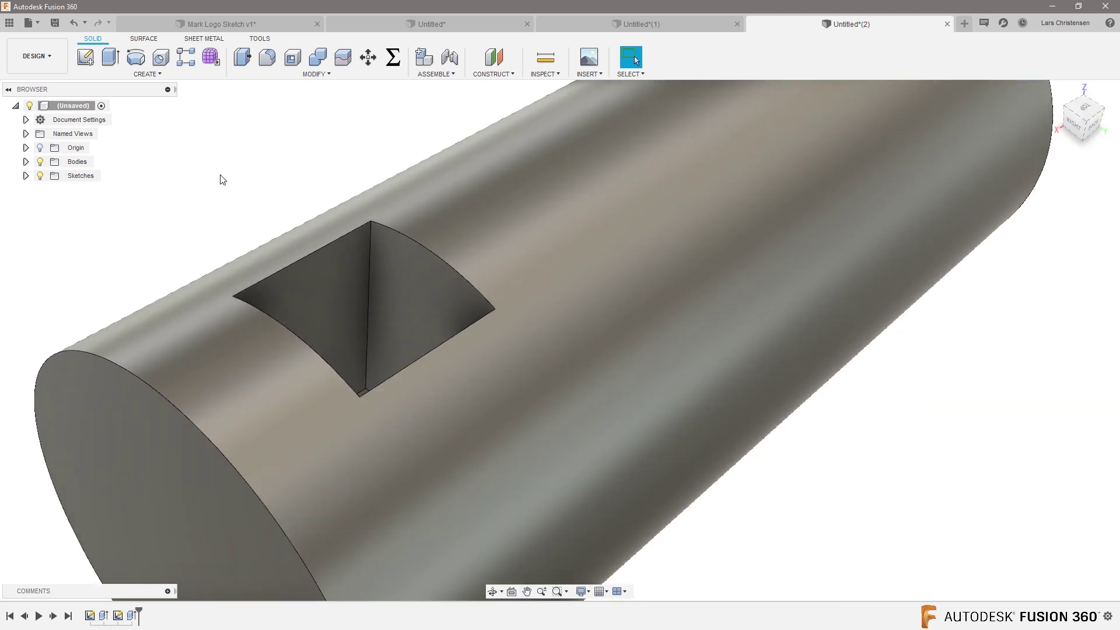
# - In the Manufacture workspace, create Setup1 with operation type Turning or mill/turn
pyautogui.click(37, 56)
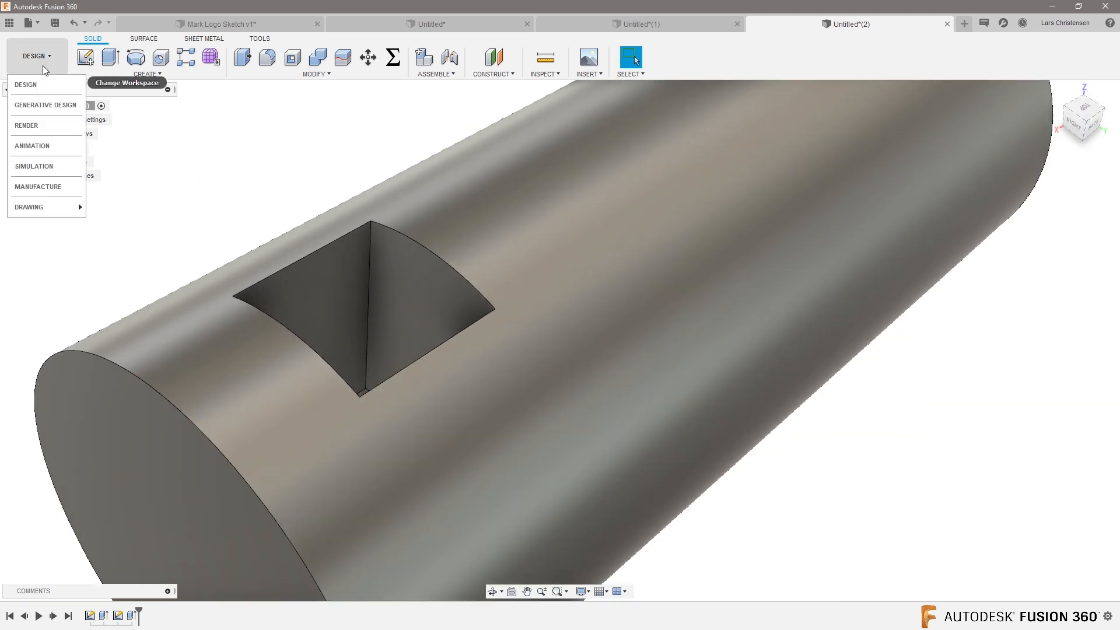
pyautogui.click(37, 186)
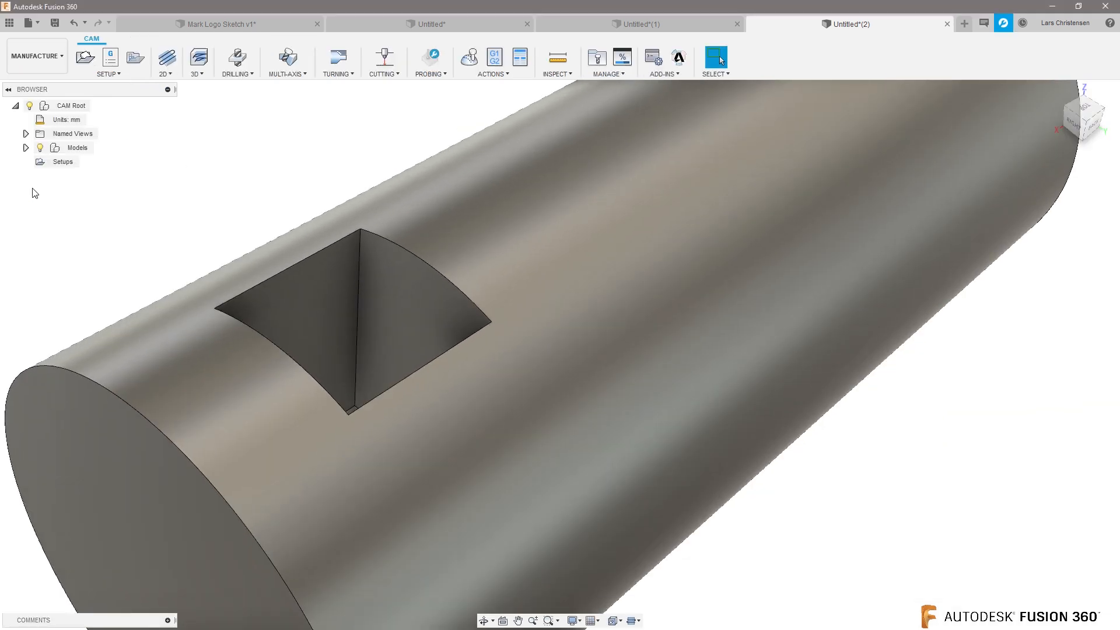
pyautogui.click(85, 56)
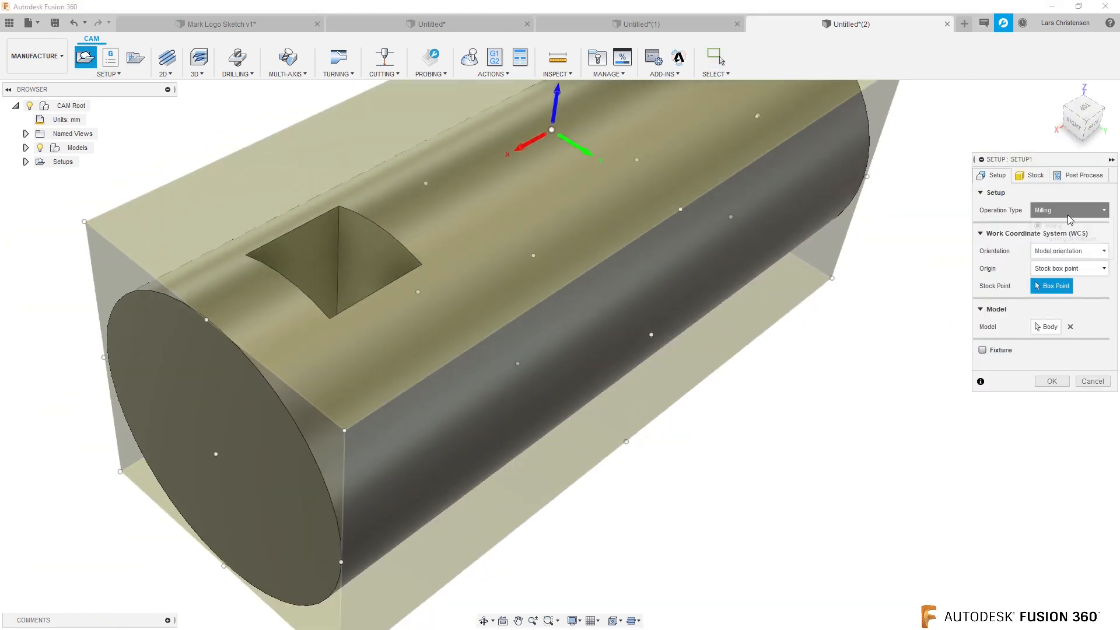
pyautogui.click(1069, 209)
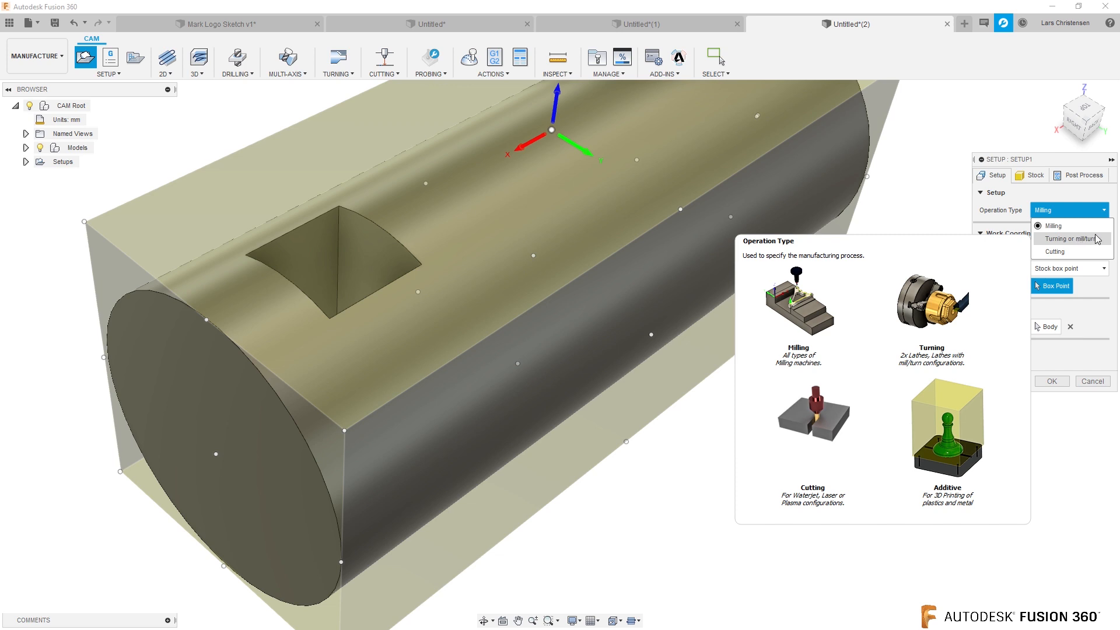
pyautogui.click(1067, 239)
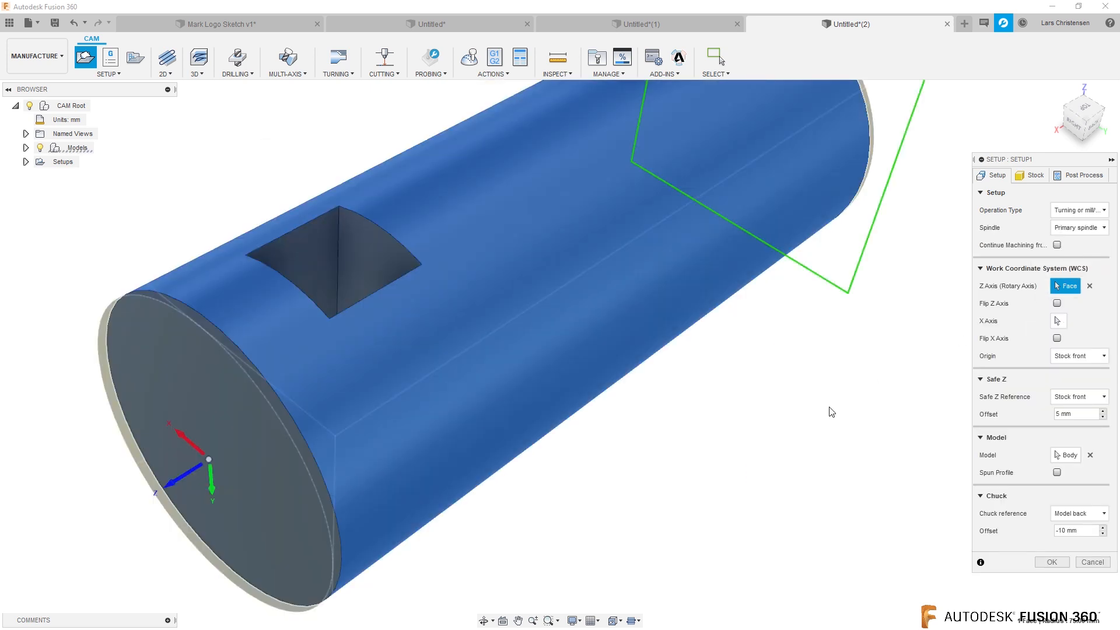
pyautogui.moveTo(830, 408)
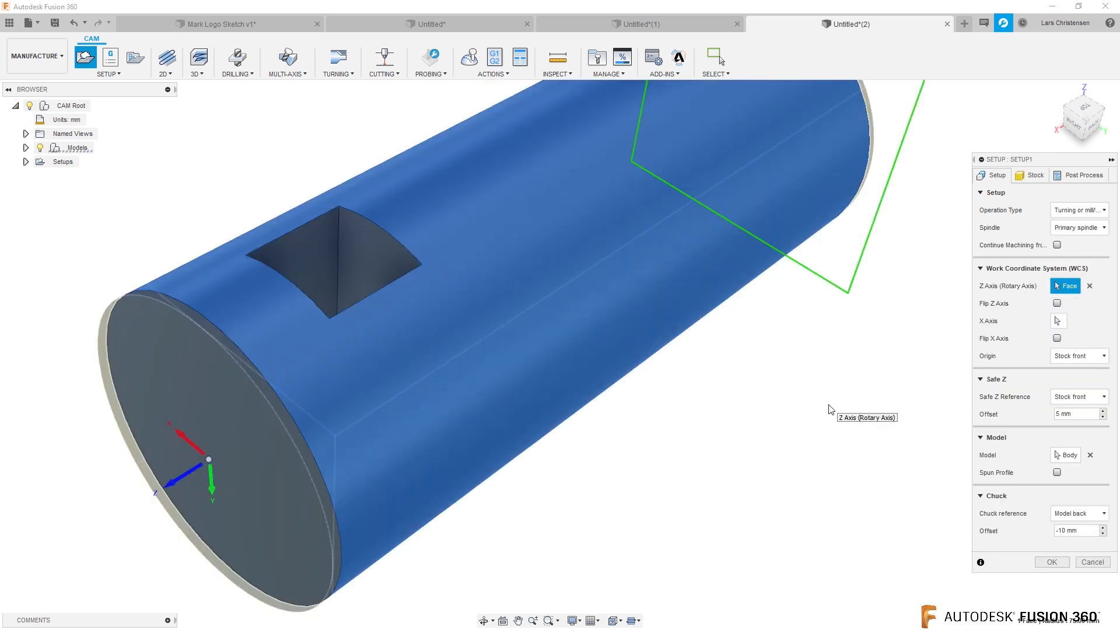
pyautogui.moveTo(148, 524)
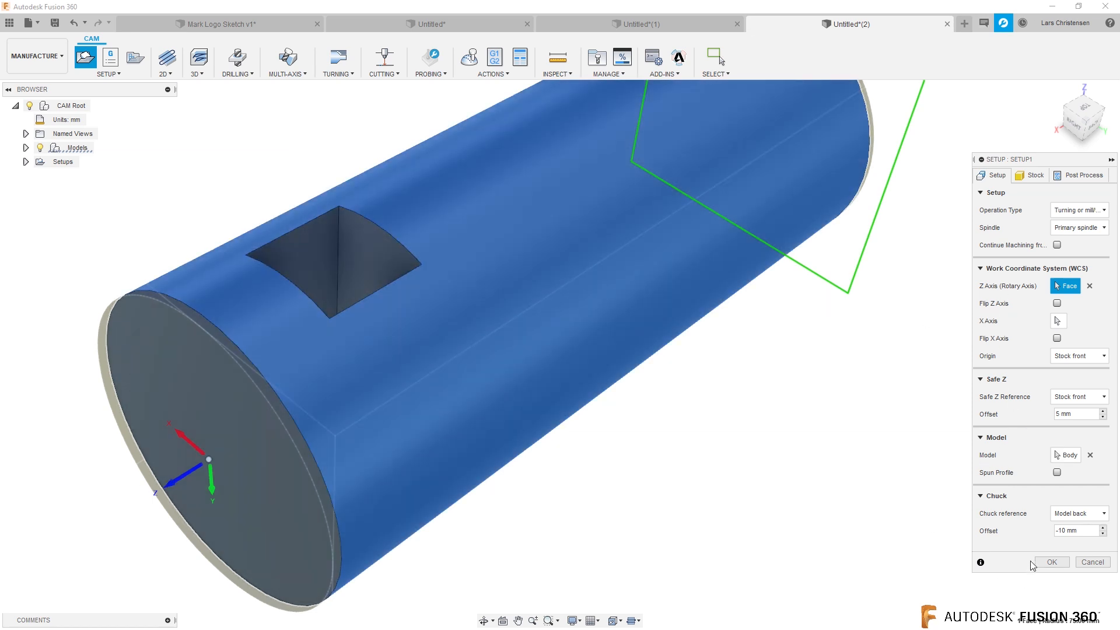
pyautogui.click(1051, 561)
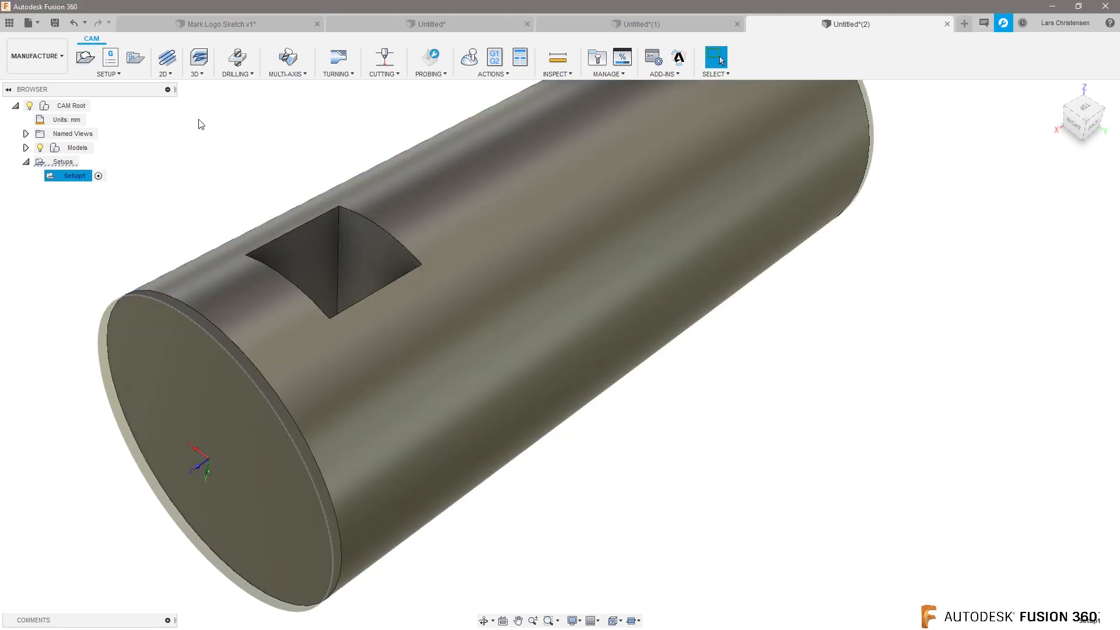
# - Start a 2D Contour using the Tutorial - Metric #50 Ø10 mm 45° chamfer mill
pyautogui.click(168, 57)
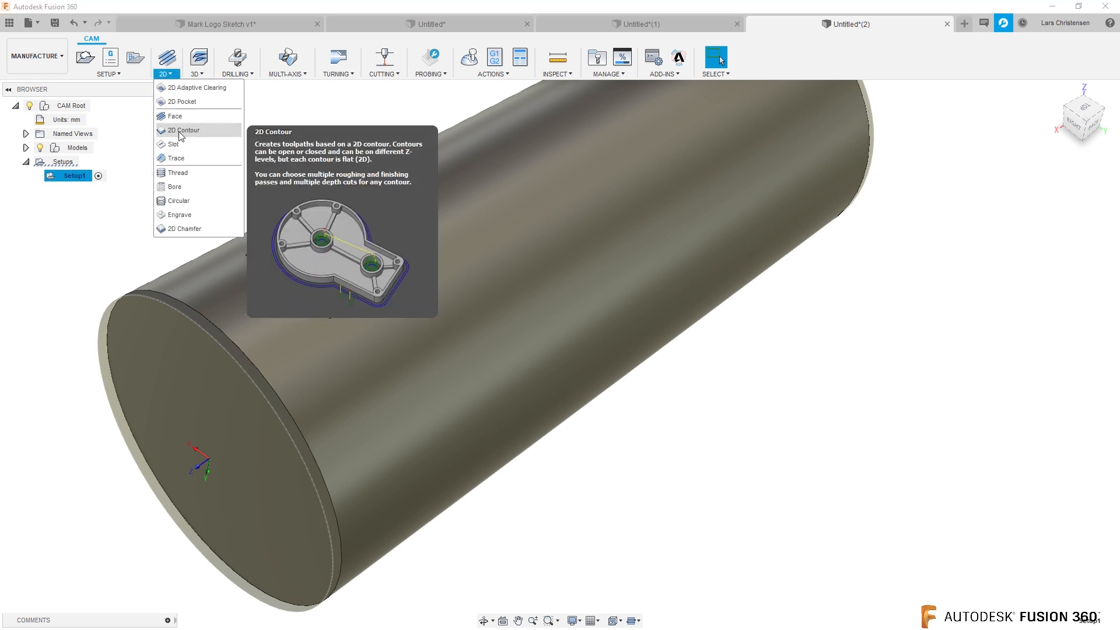
pyautogui.click(183, 130)
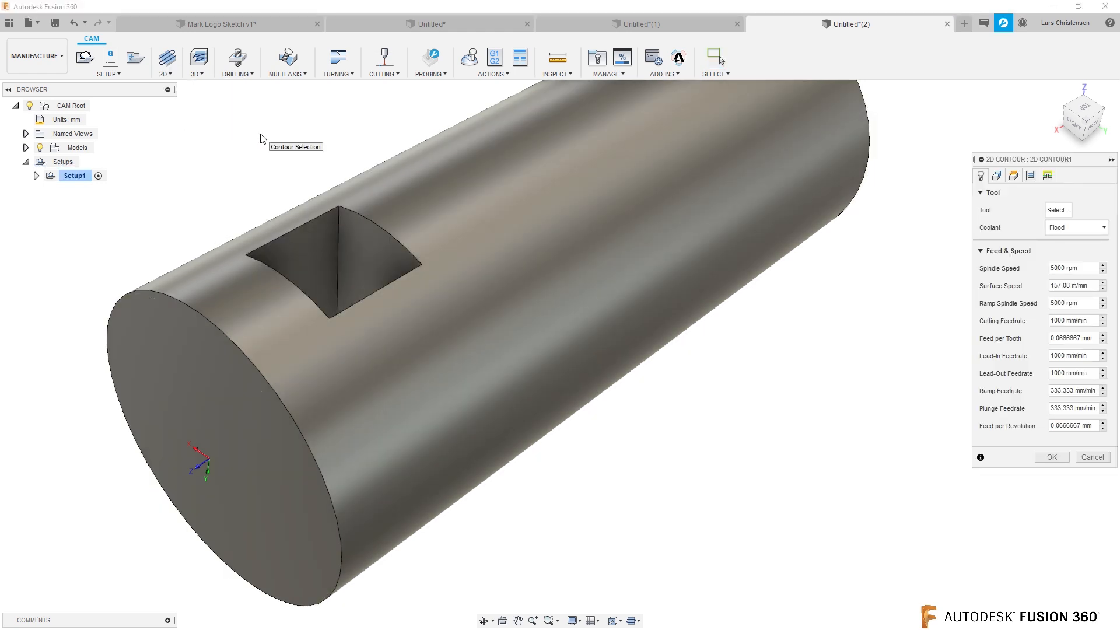
pyautogui.click(1057, 209)
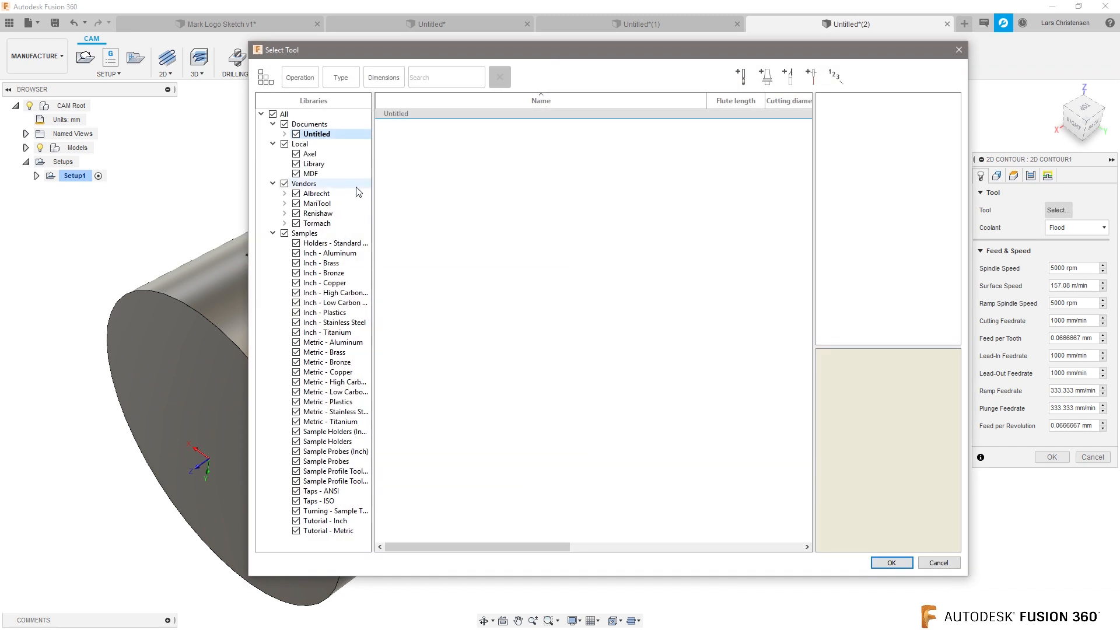
pyautogui.click(330, 531)
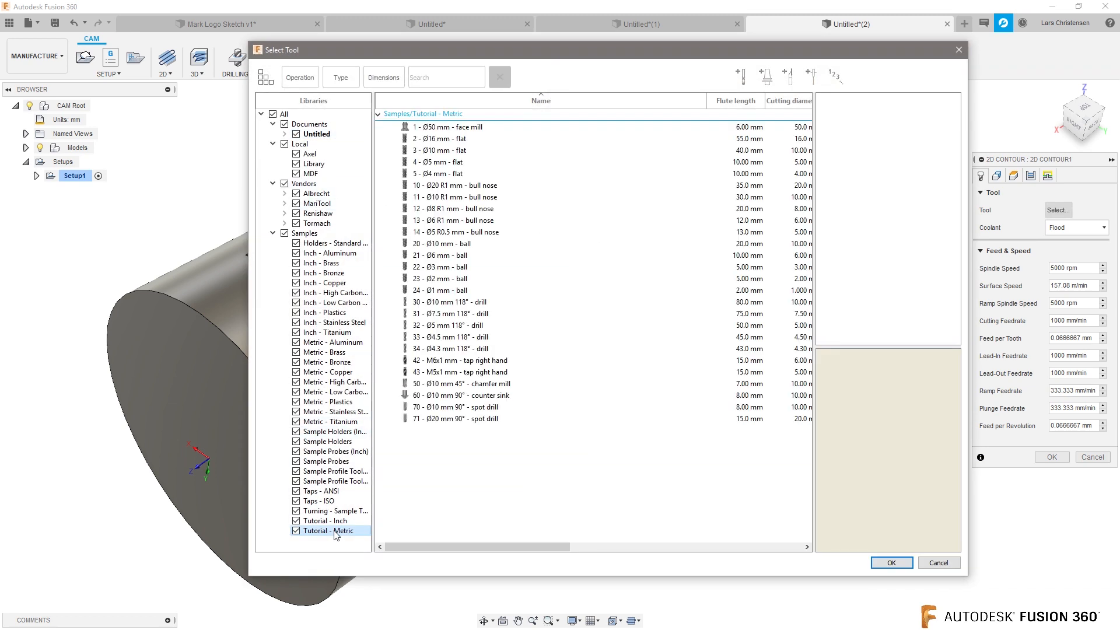
pyautogui.click(455, 418)
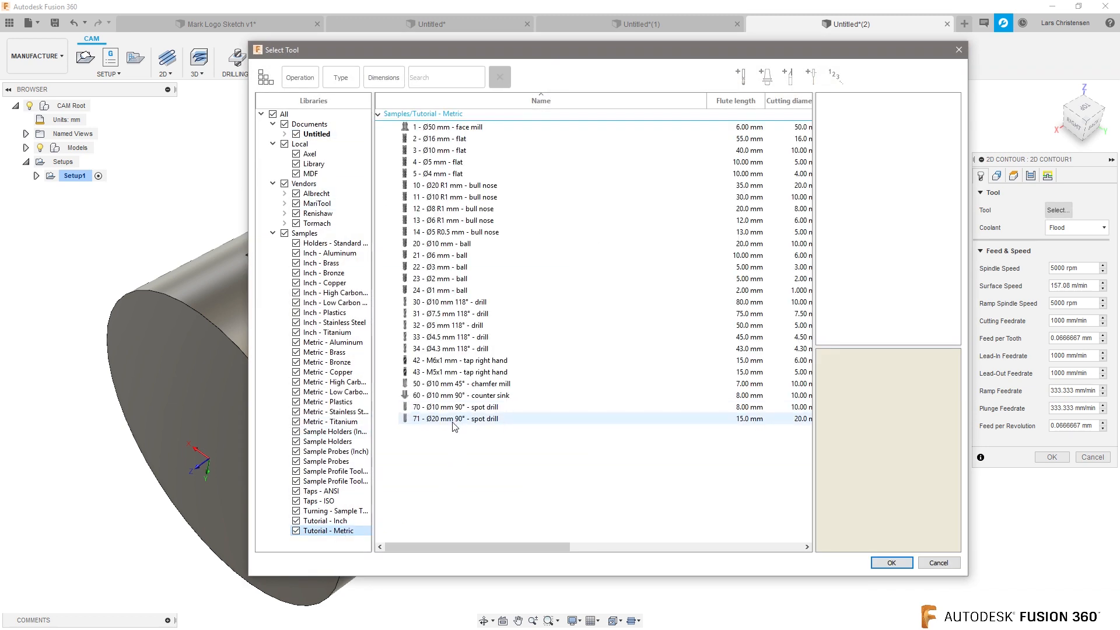
pyautogui.click(481, 383)
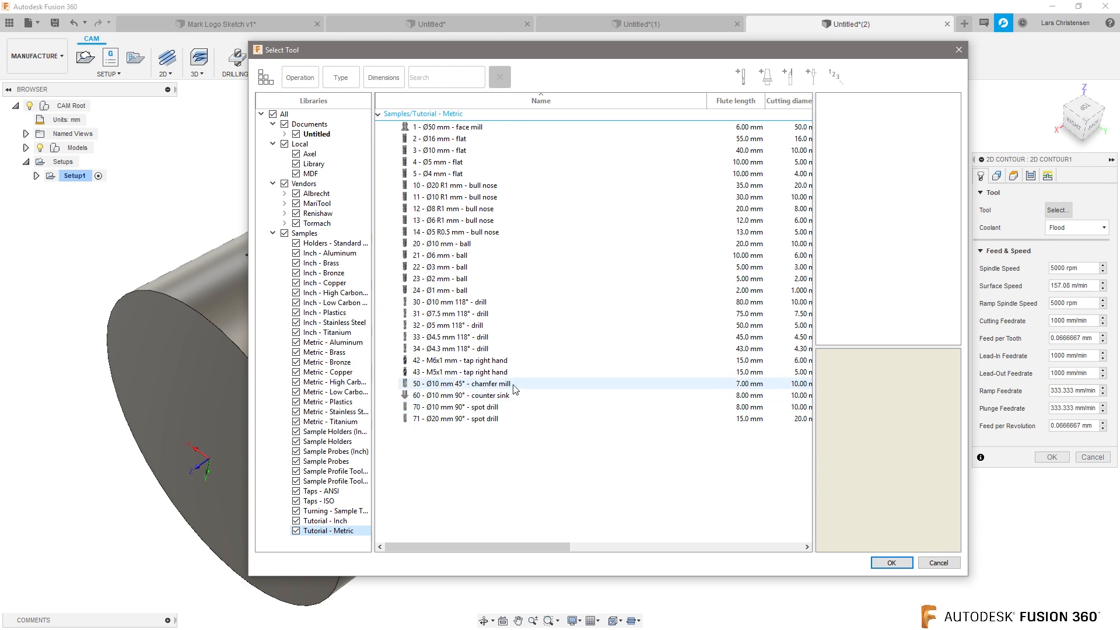
pyautogui.moveTo(484, 387)
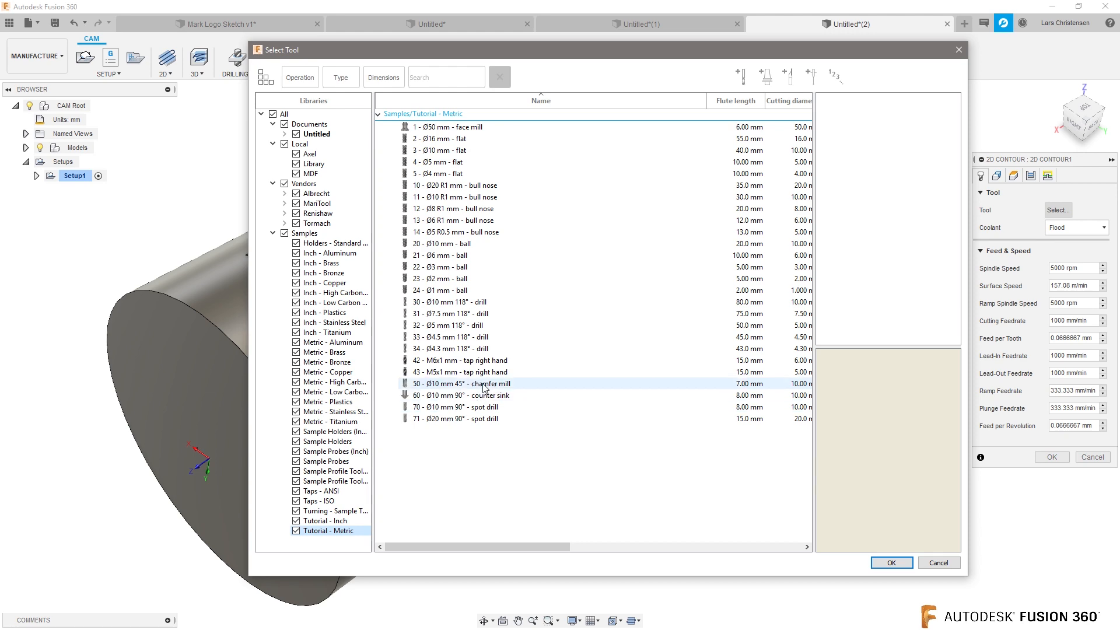
pyautogui.click(892, 562)
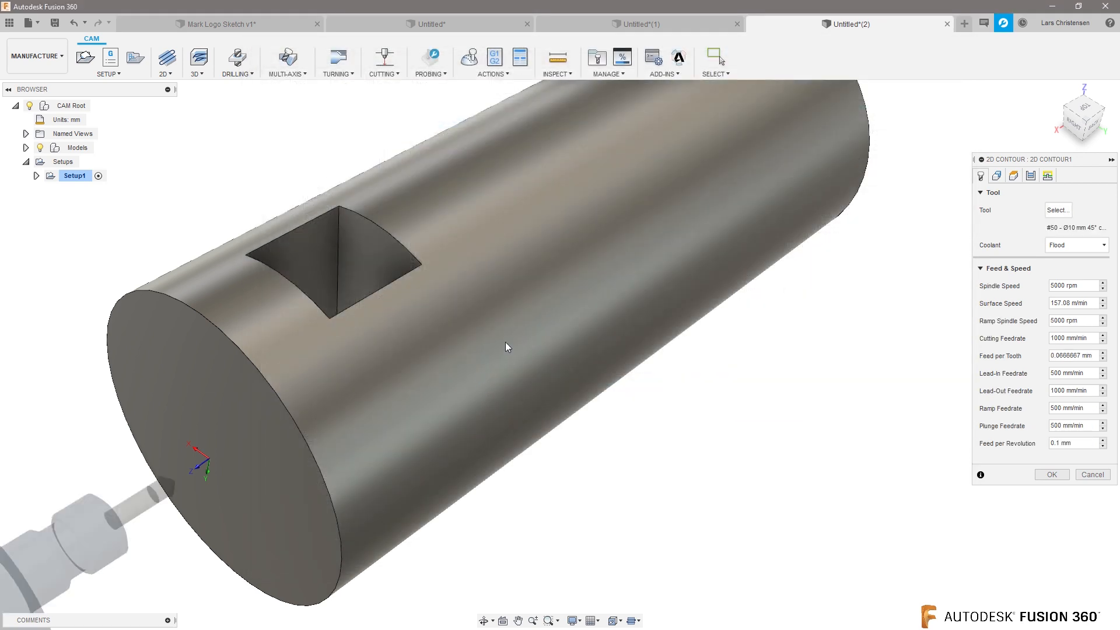
pyautogui.click(1057, 210)
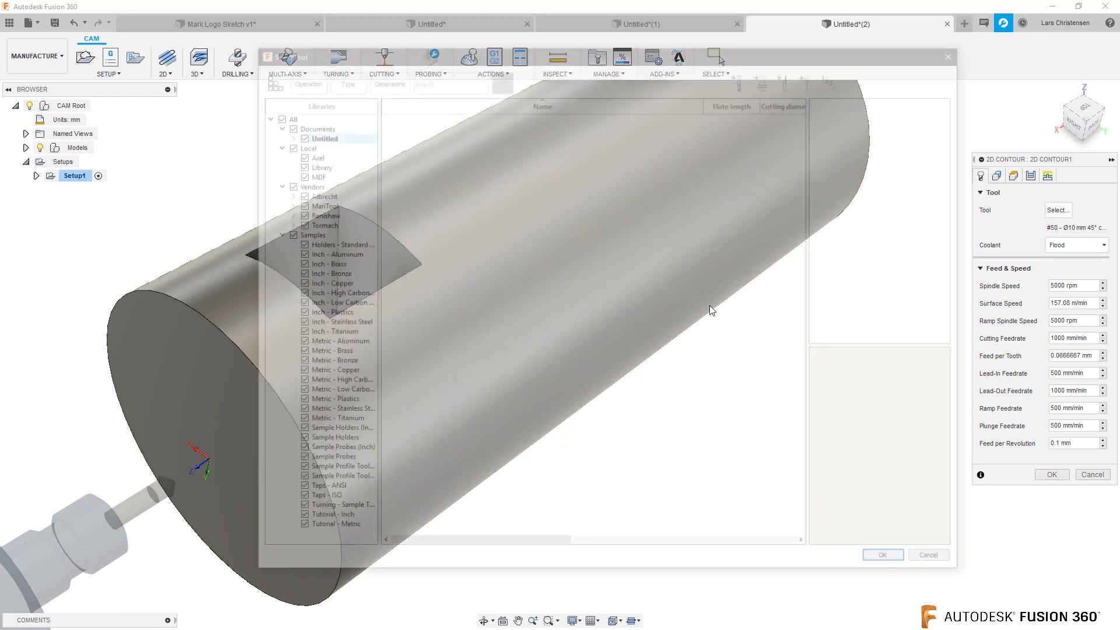
pyautogui.click(460, 123)
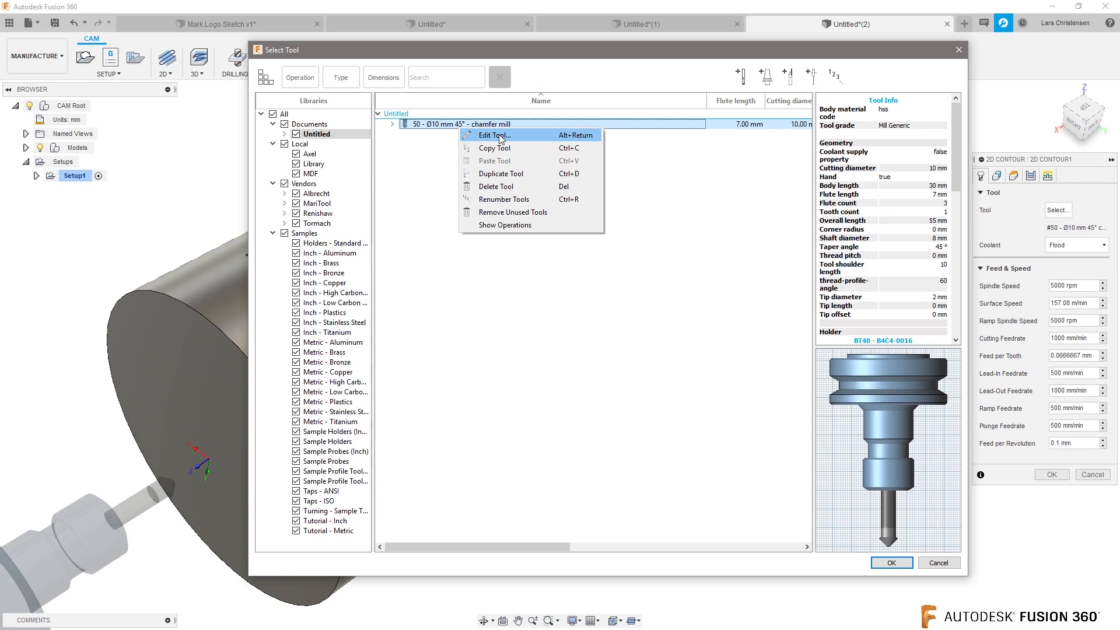
# - Edit the document's Ø10 mm chamfer mill to a 0 mm tip diameter and accept it
pyautogui.click(495, 135)
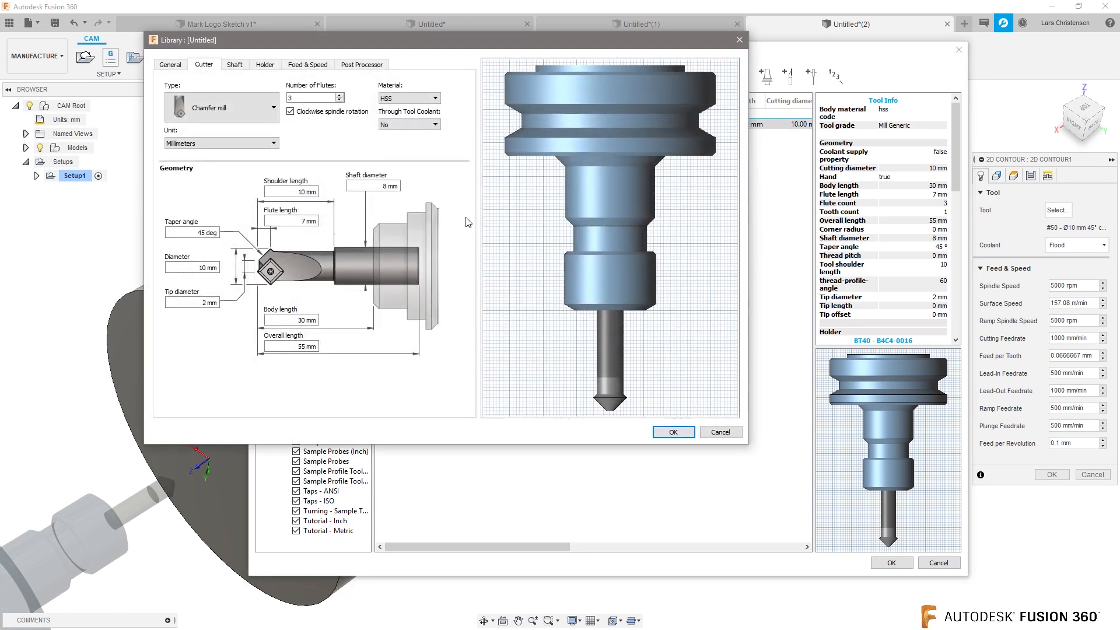
pyautogui.moveTo(351, 319)
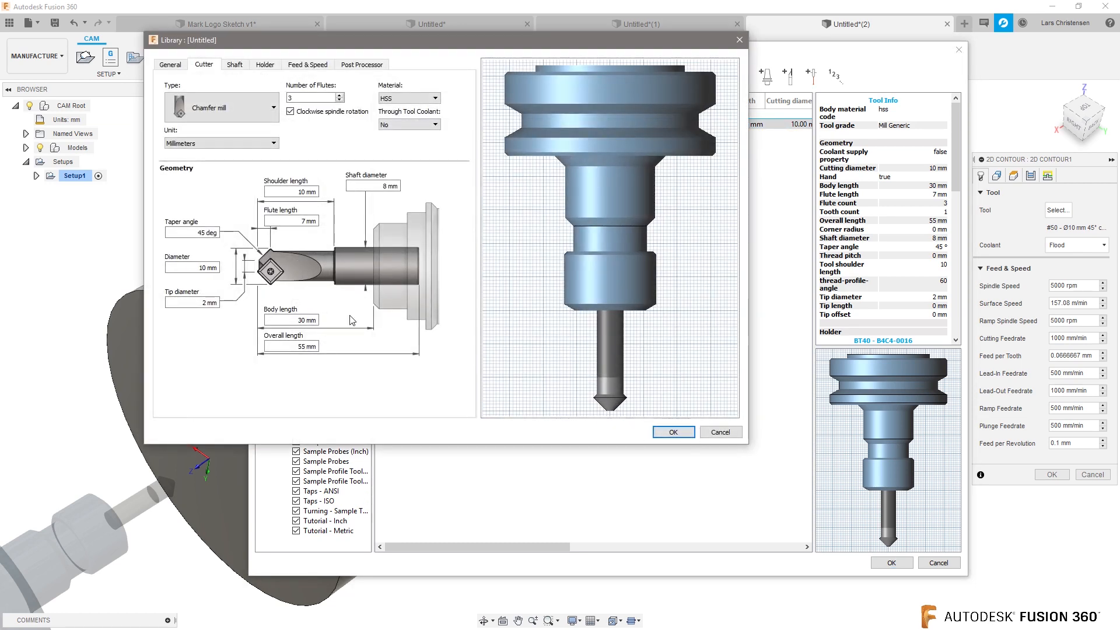
pyautogui.click(193, 302)
pyautogui.write('0')
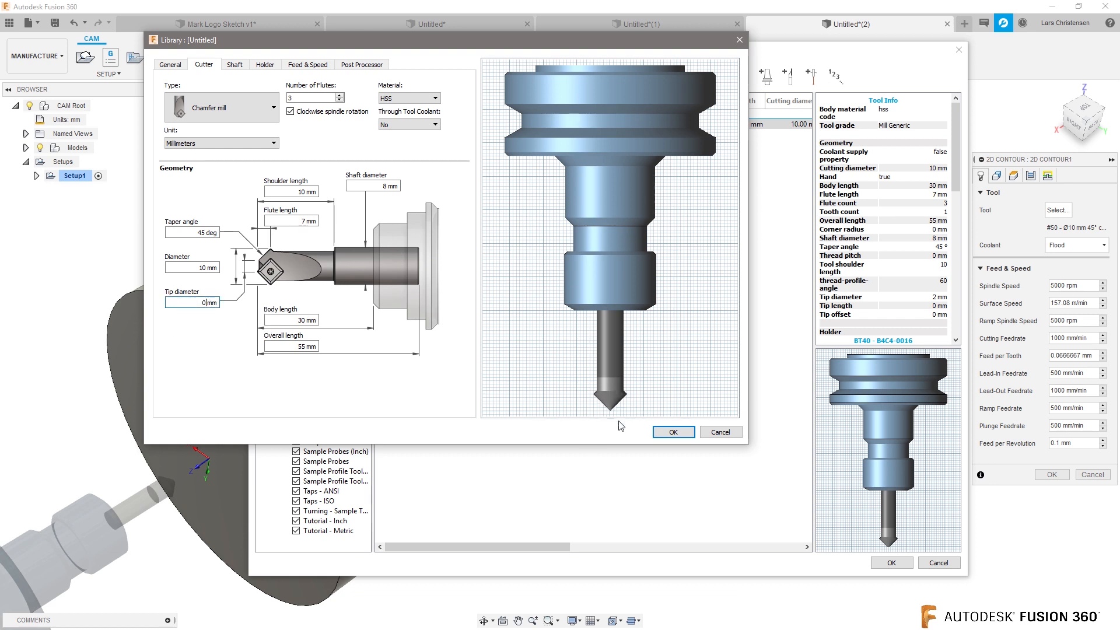
pyautogui.click(673, 432)
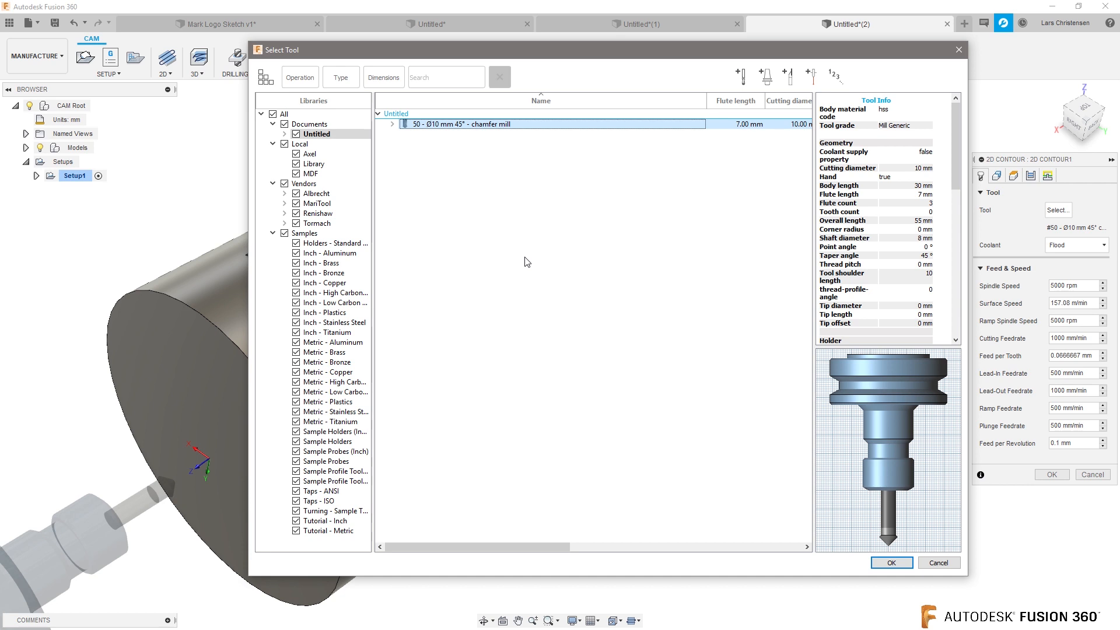
pyautogui.moveTo(463, 208)
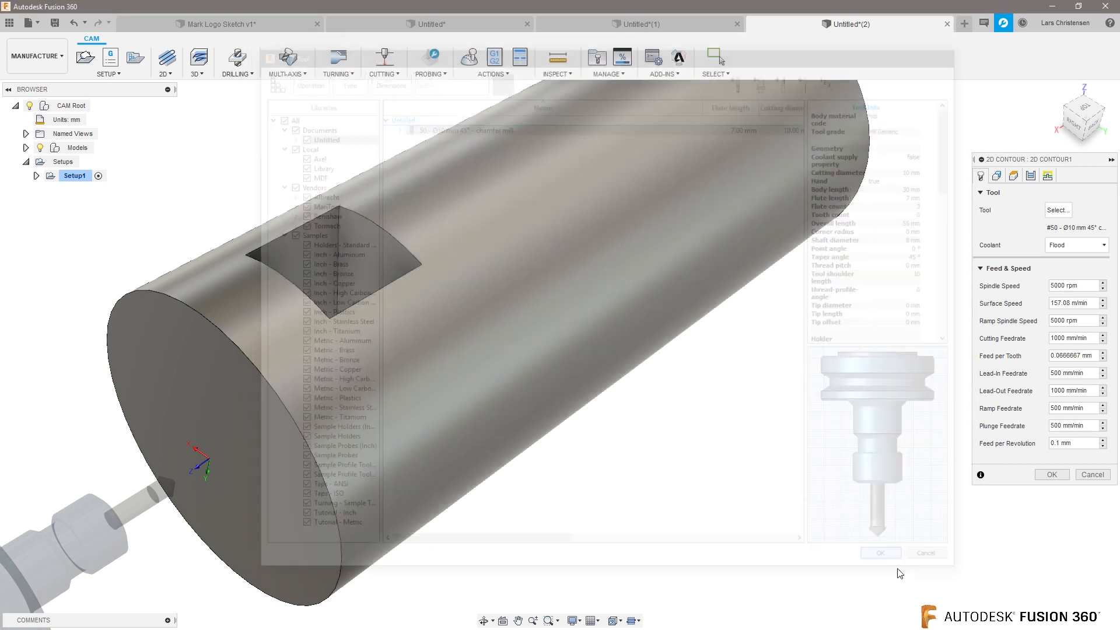
pyautogui.click(996, 175)
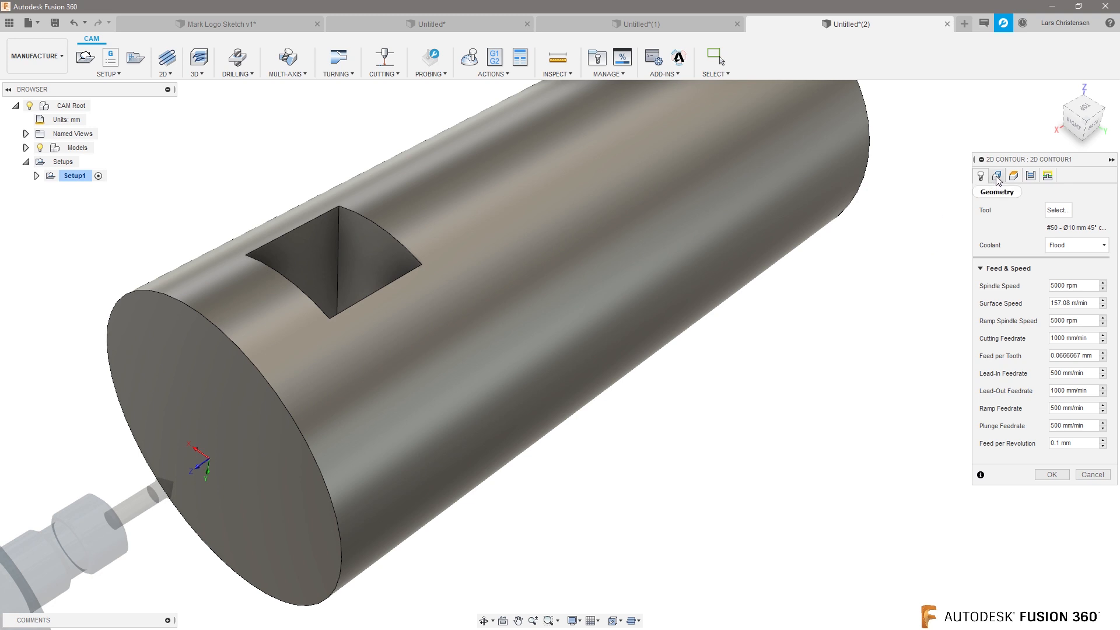
# - Enable Wrap Toolpath on the bar's cylindrical face and create 2D Contour1
pyautogui.click(997, 175)
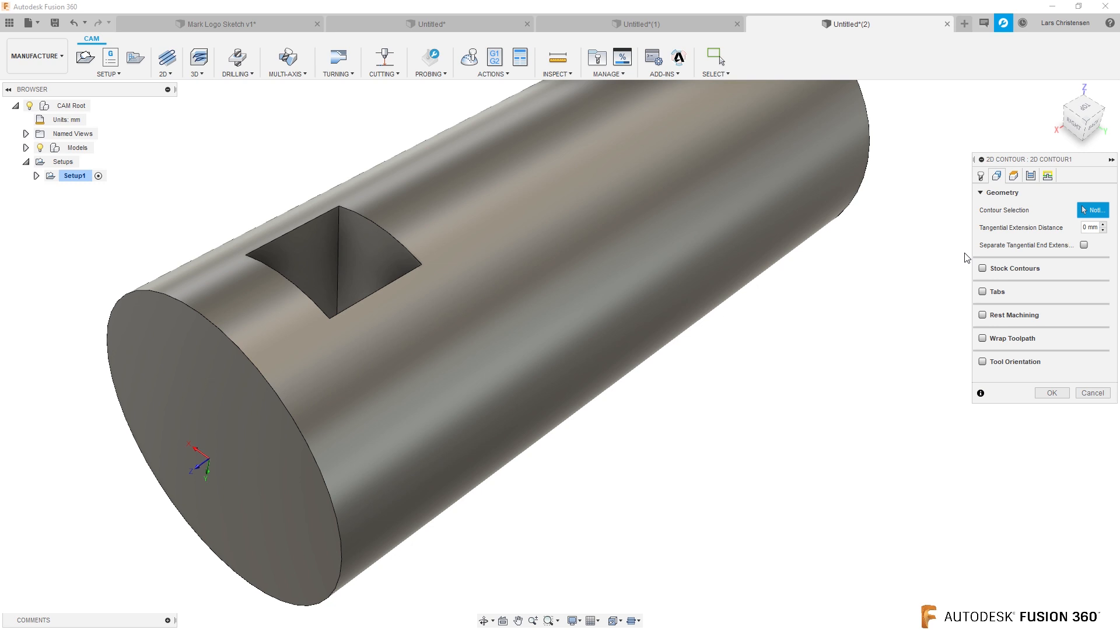
pyautogui.moveTo(929, 343)
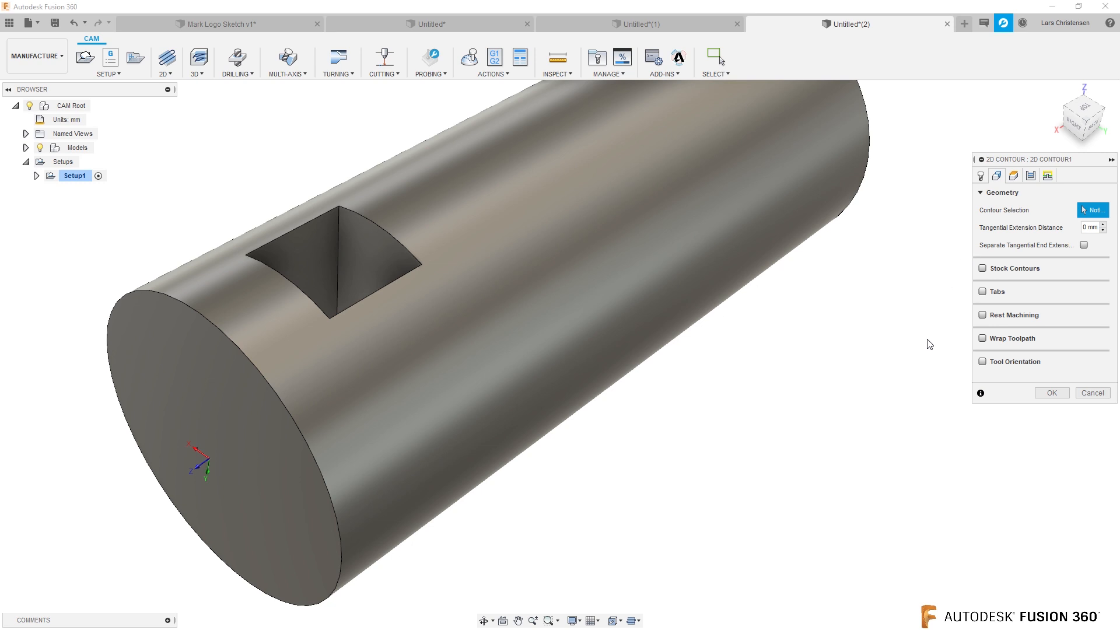
pyautogui.moveTo(982, 340)
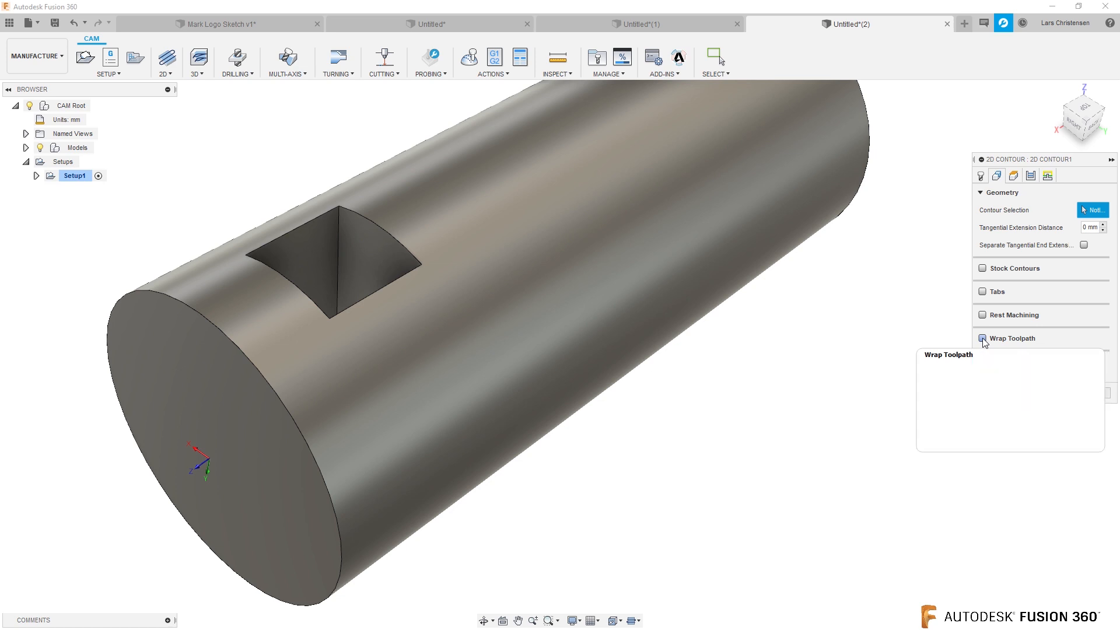
pyautogui.click(983, 339)
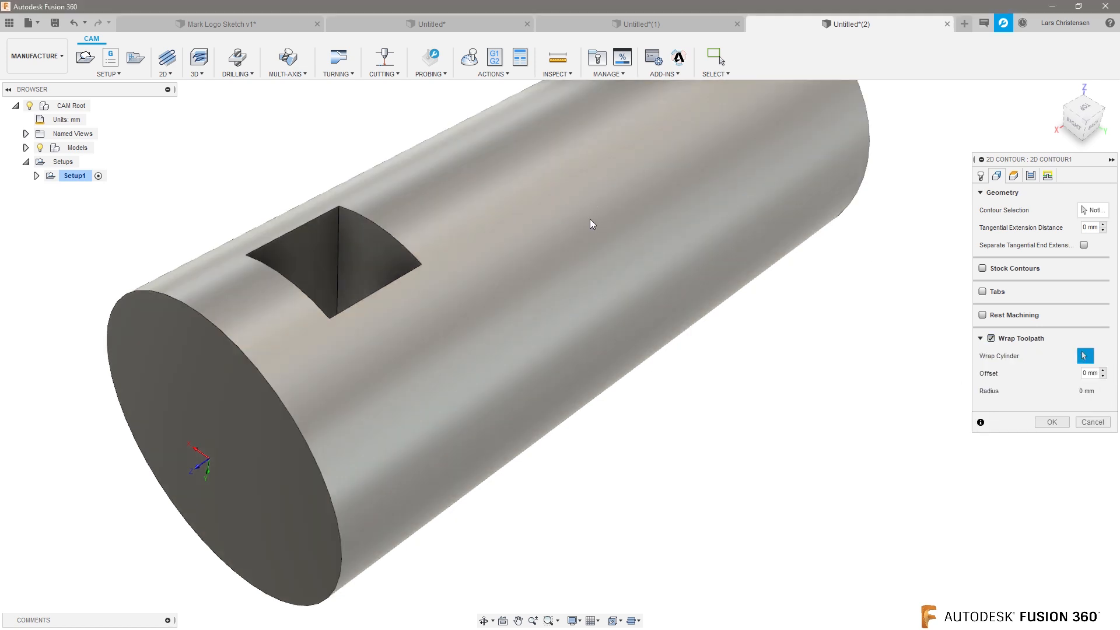
pyautogui.click(590, 223)
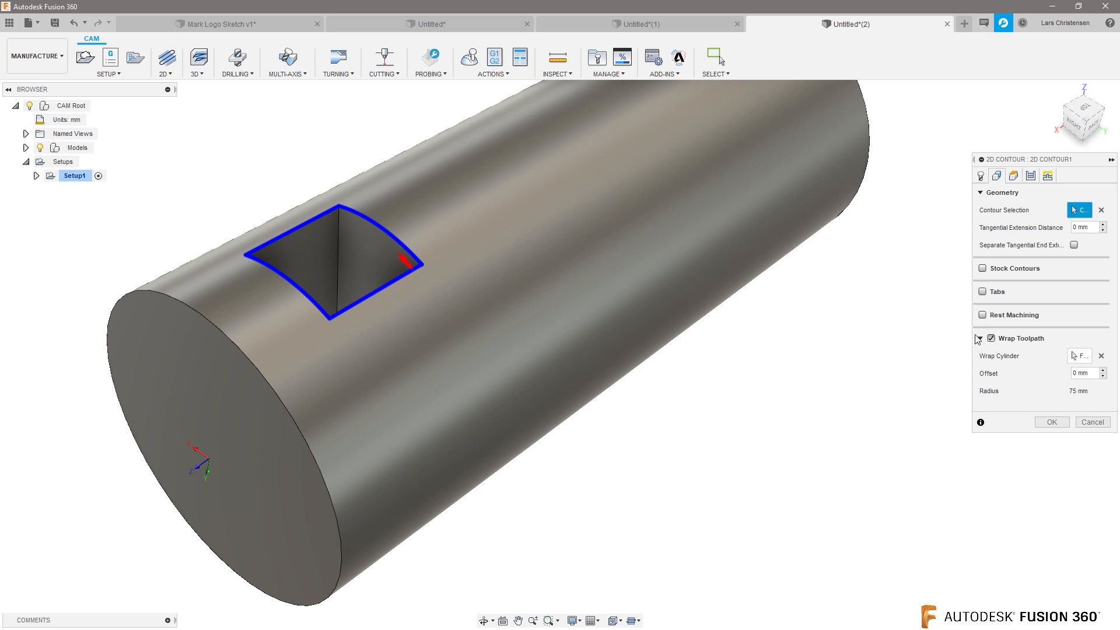
pyautogui.click(1051, 422)
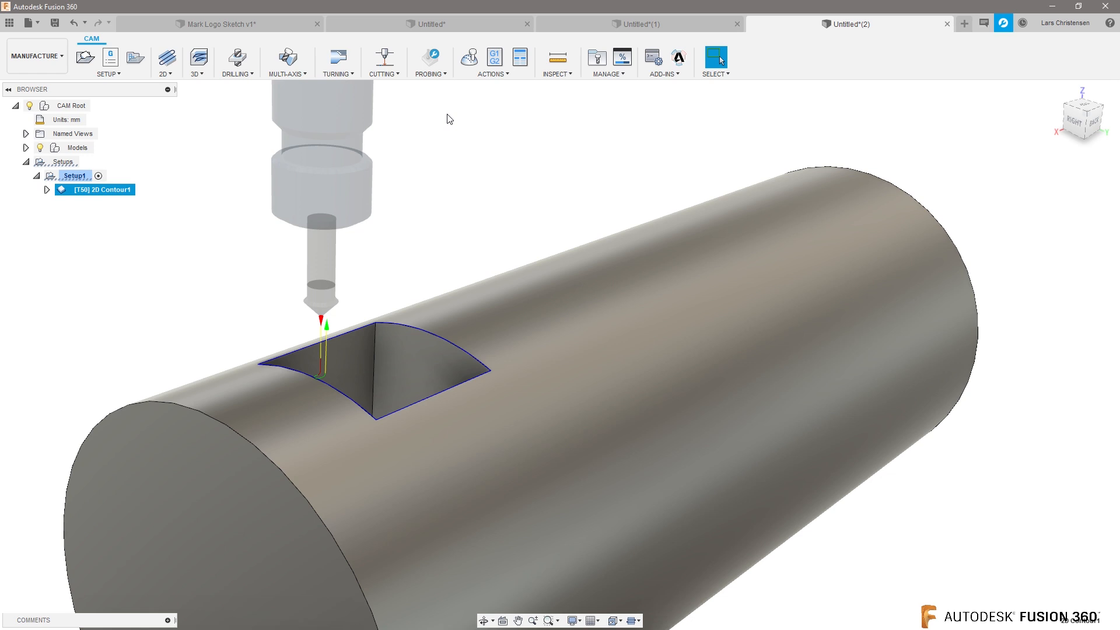
pyautogui.moveTo(31, 283)
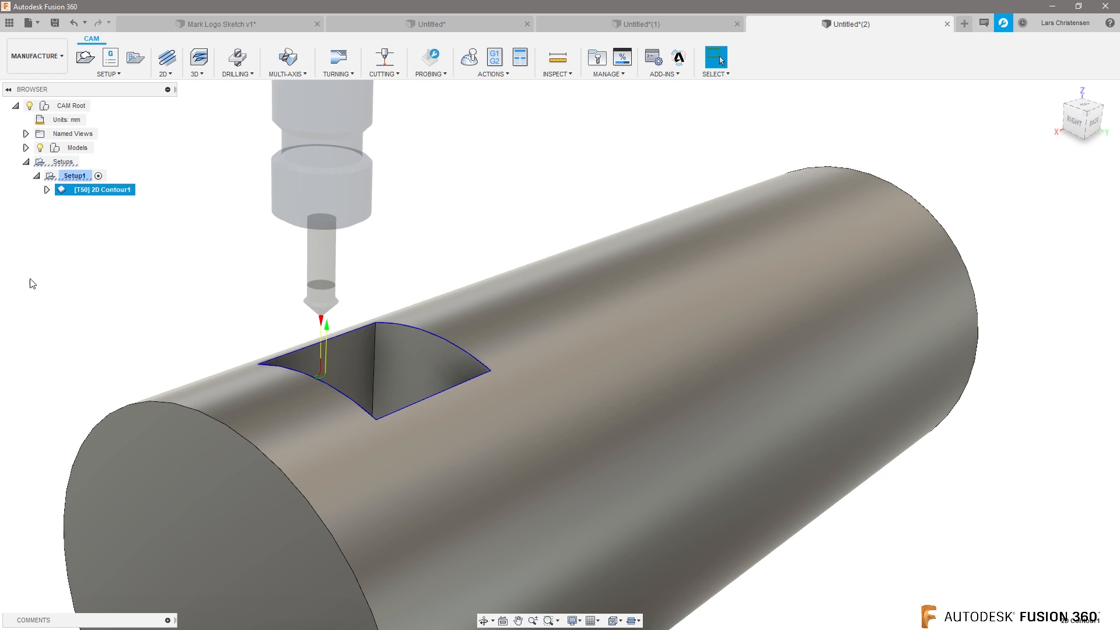
# - Review Setup1's 150 × 400 mm cylinder stock and begin regenerating 2D Contour1
pyautogui.rightClick(74, 176)
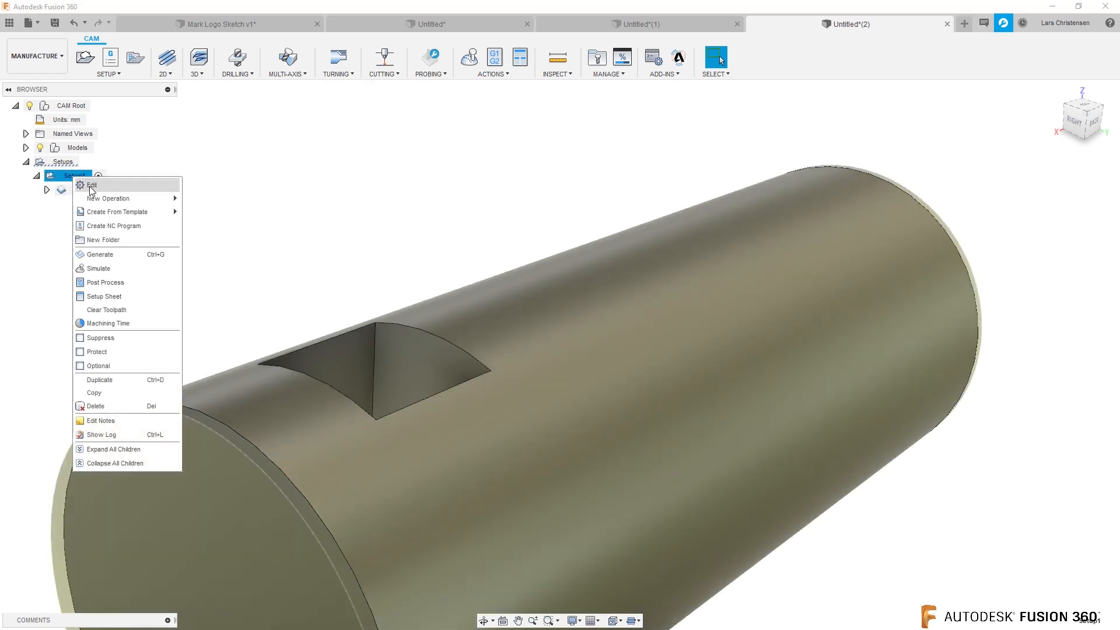
pyautogui.click(93, 185)
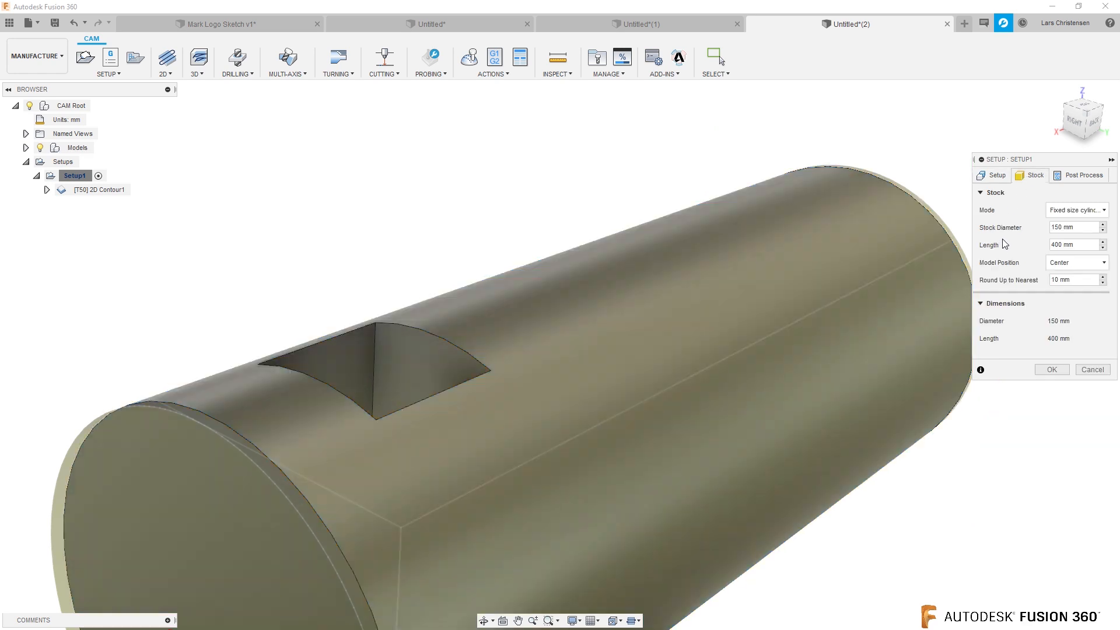
pyautogui.moveTo(1012, 283)
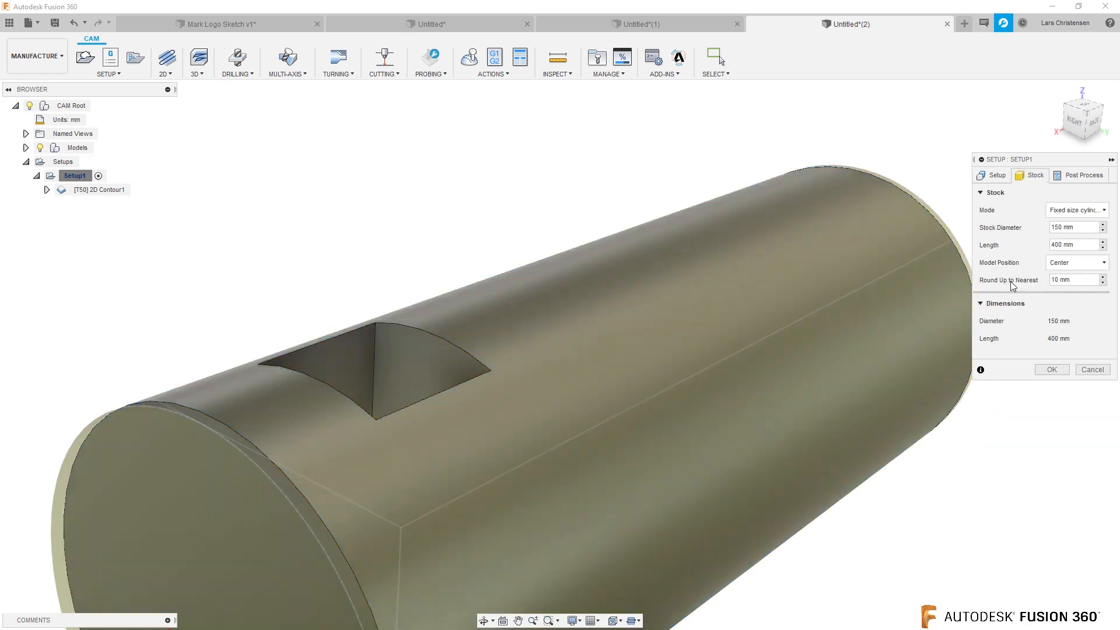
pyautogui.moveTo(1038, 185)
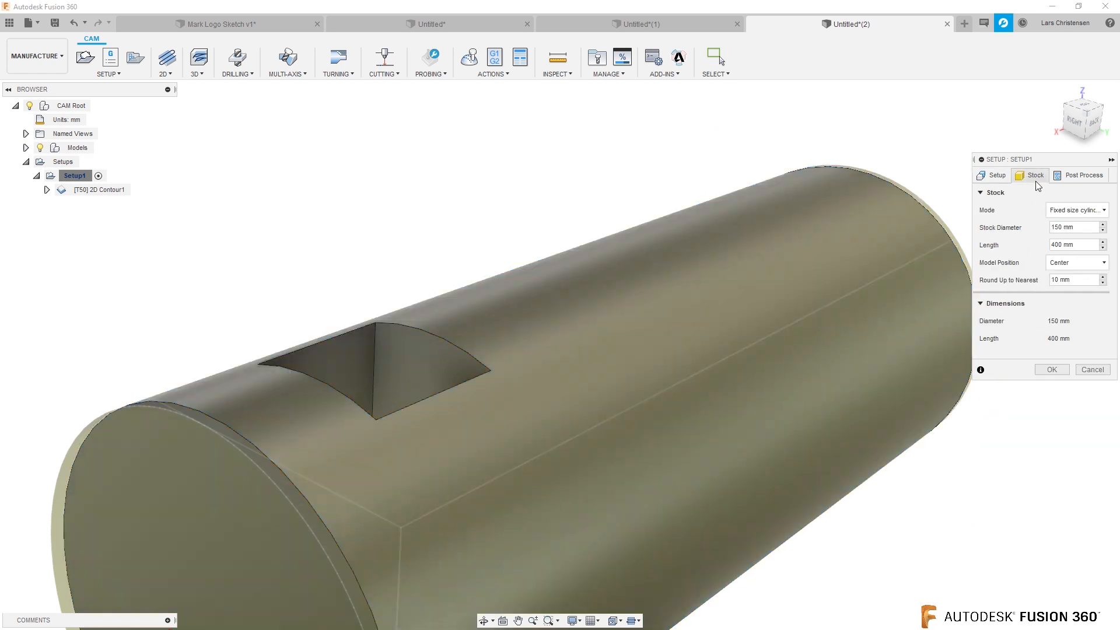
pyautogui.click(1073, 228)
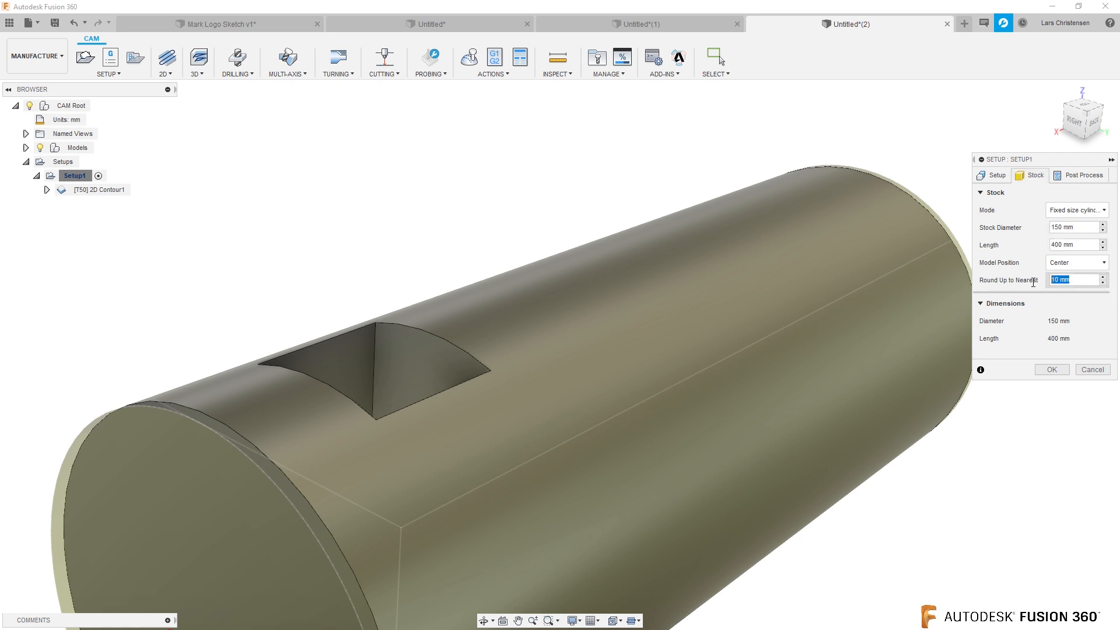
pyautogui.click(1052, 369)
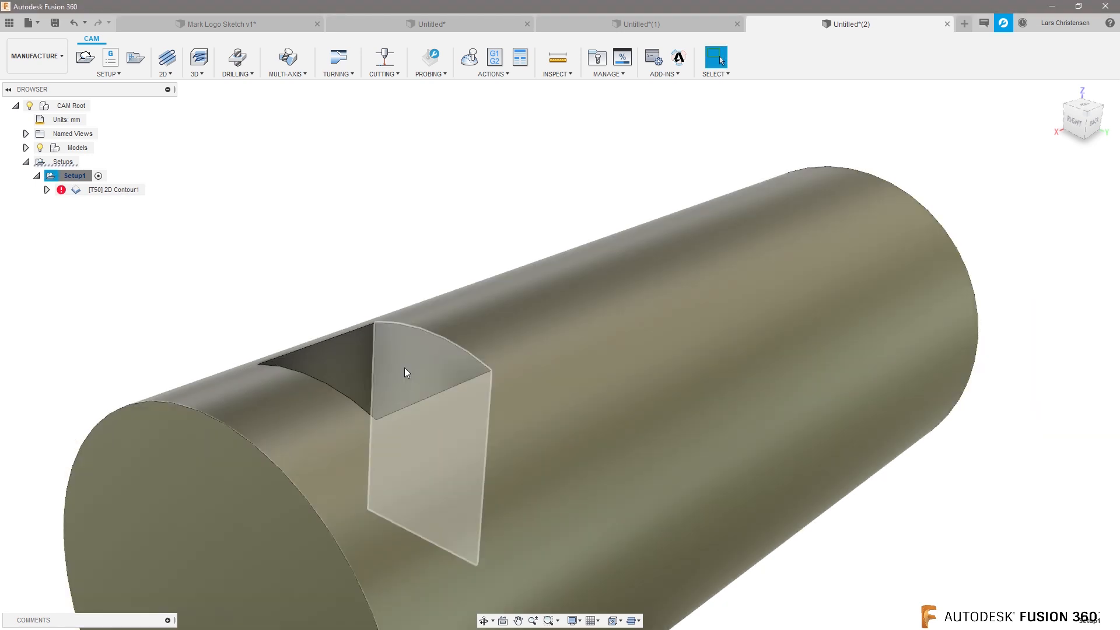
pyautogui.rightClick(111, 189)
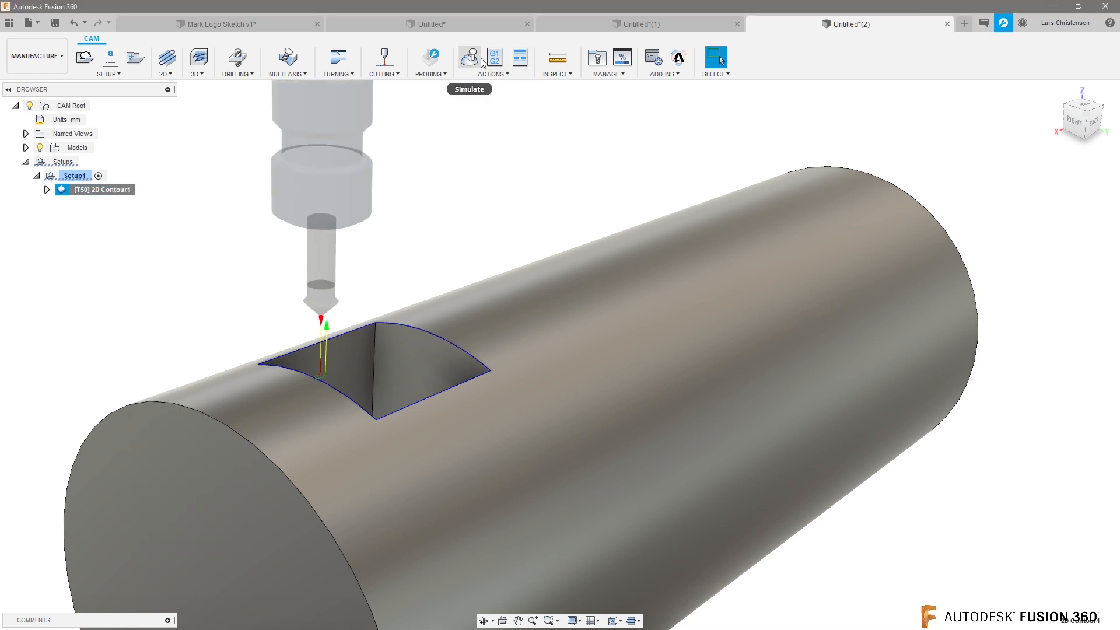
pyautogui.click(469, 57)
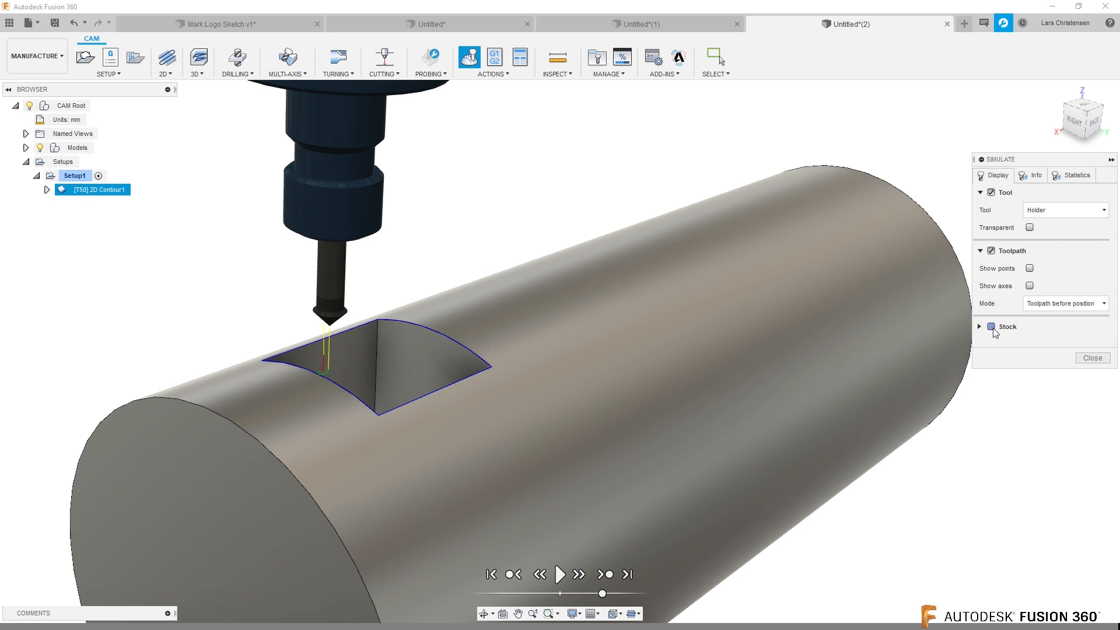
pyautogui.click(991, 327)
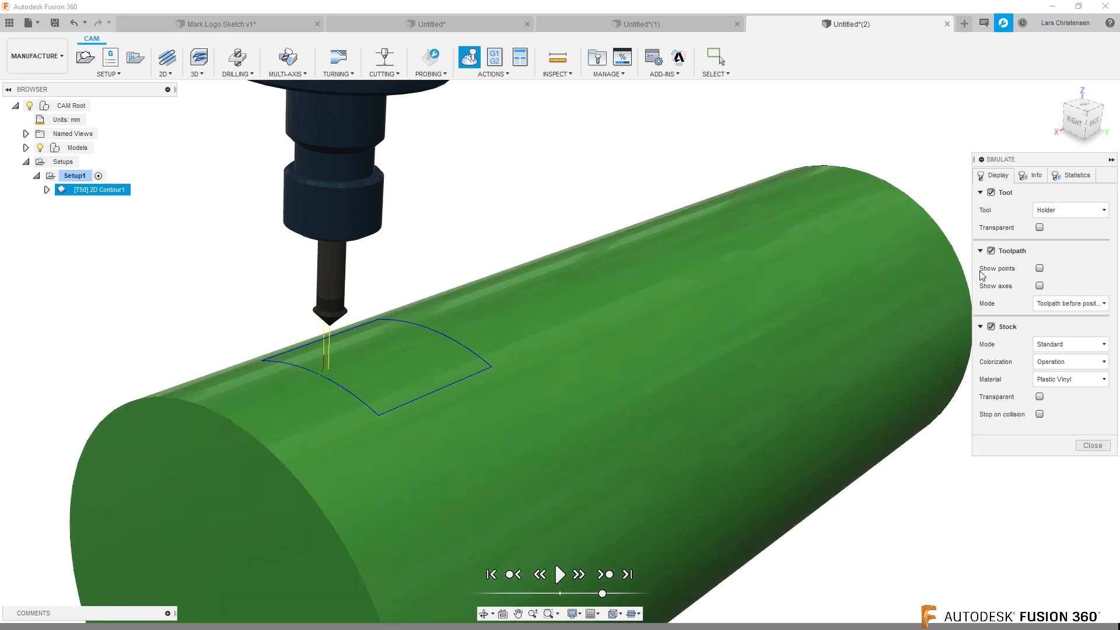
pyautogui.click(560, 574)
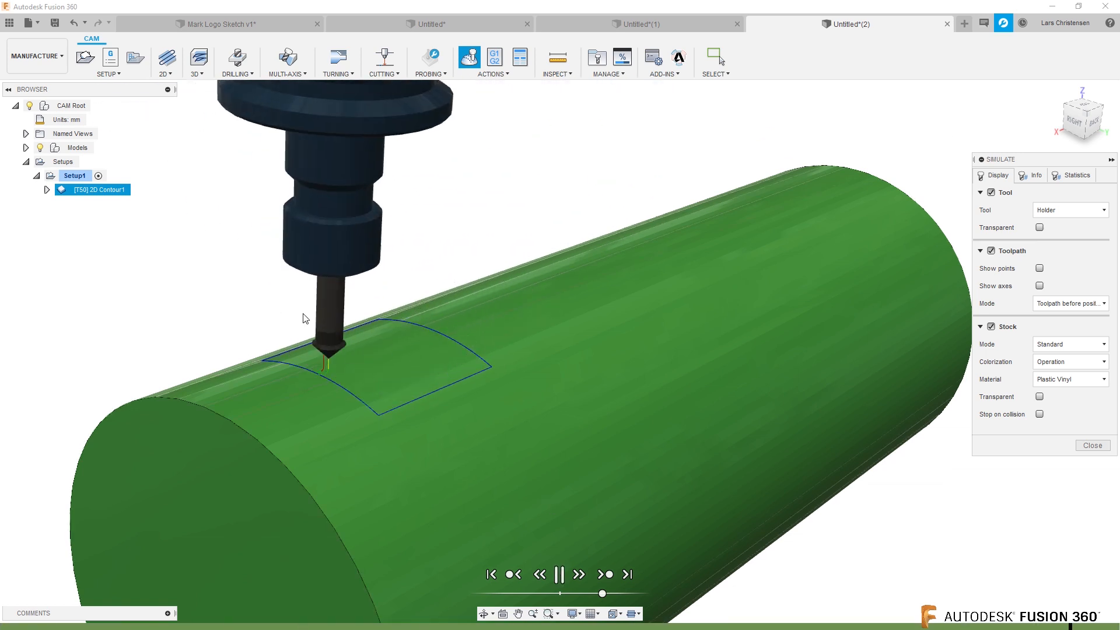
pyautogui.click(561, 574)
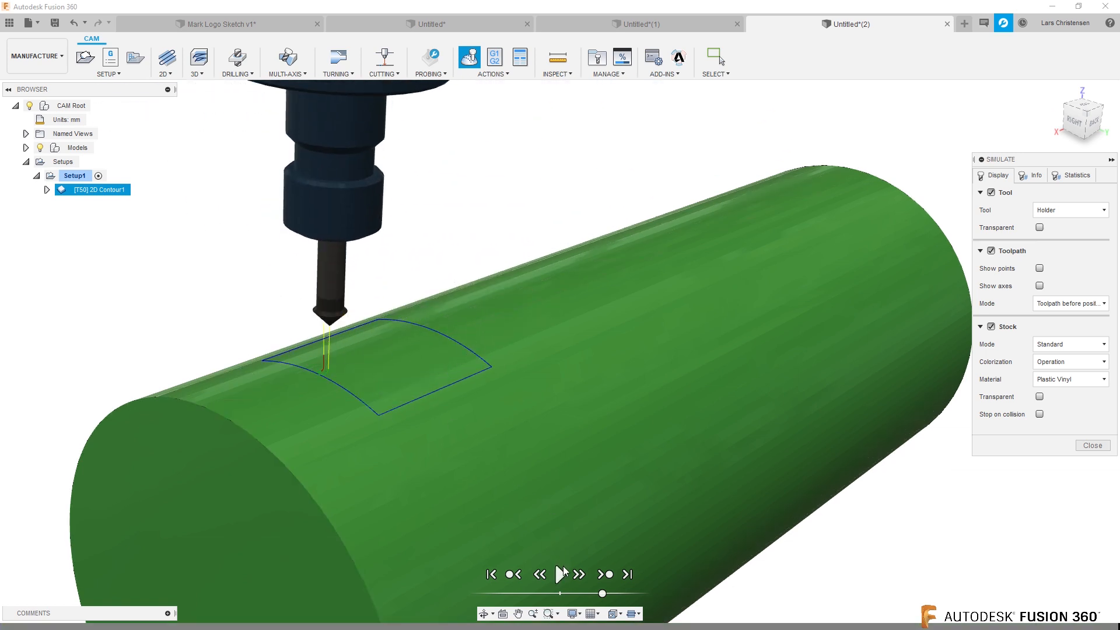
pyautogui.click(560, 574)
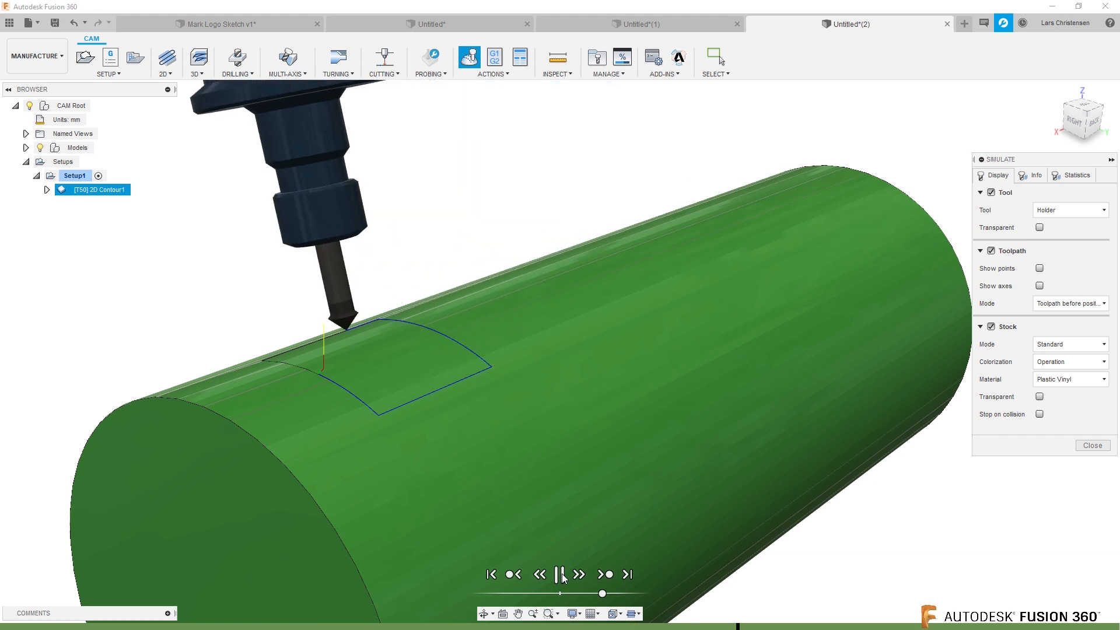
pyautogui.click(560, 574)
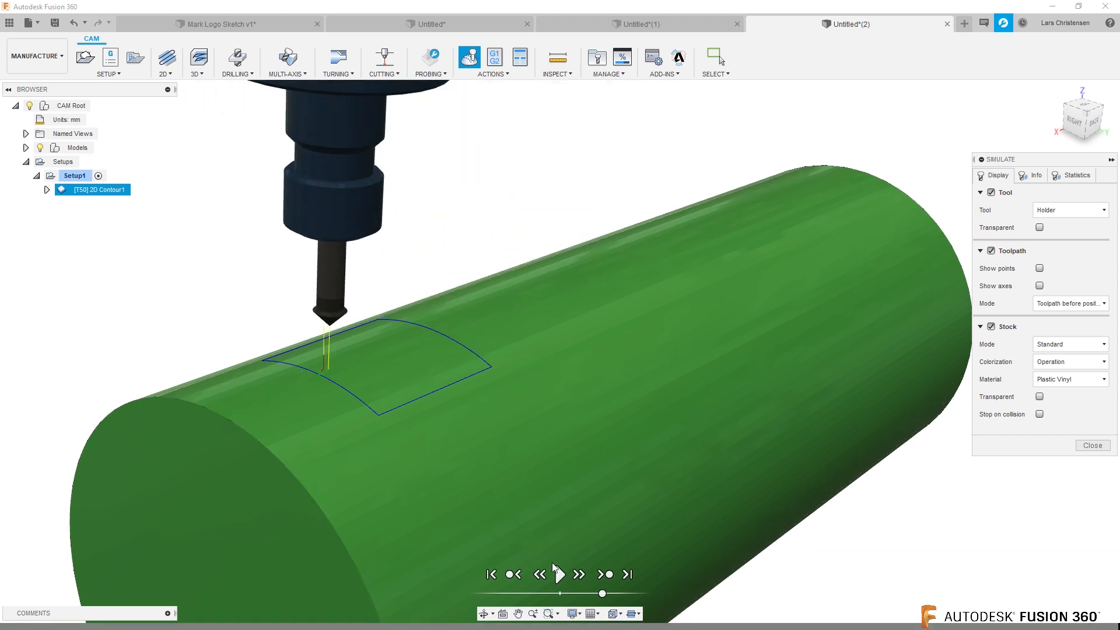
pyautogui.click(558, 574)
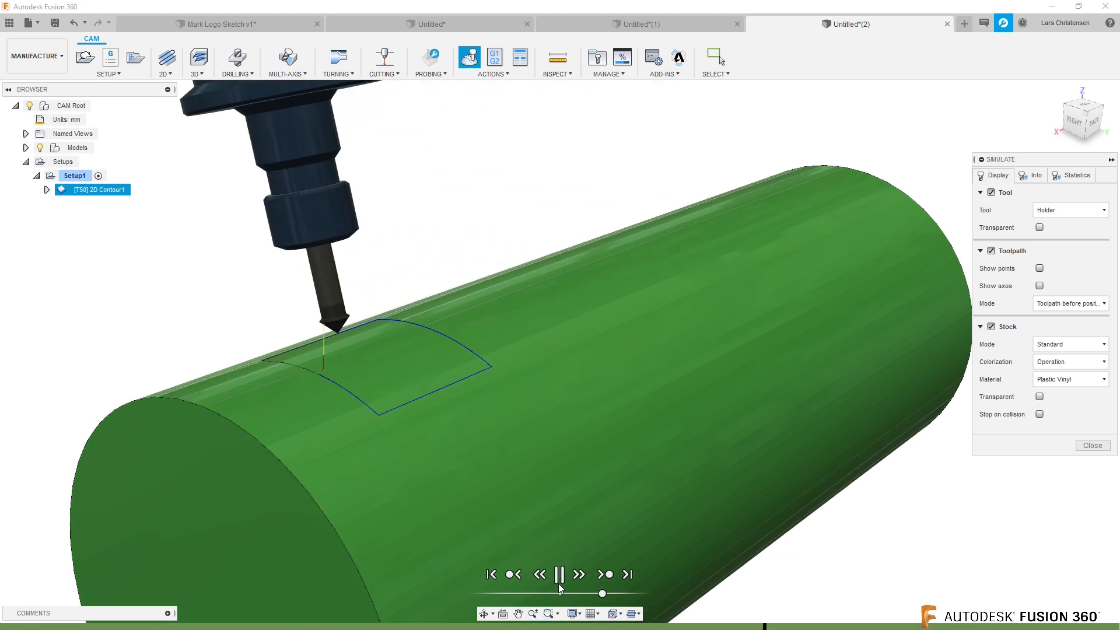
pyautogui.click(559, 573)
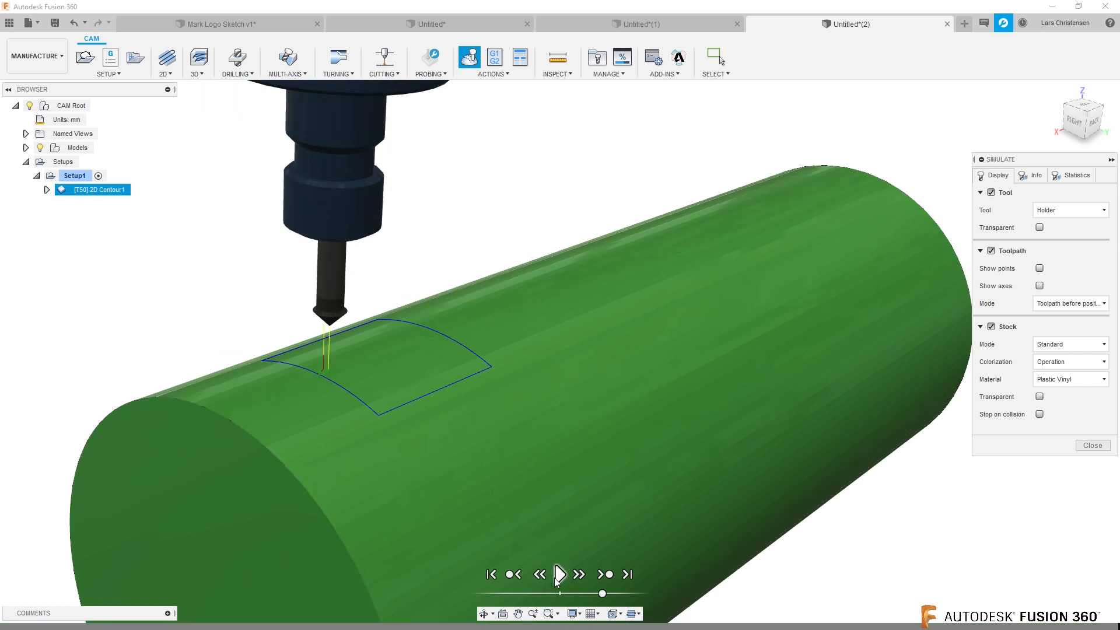
pyautogui.click(558, 574)
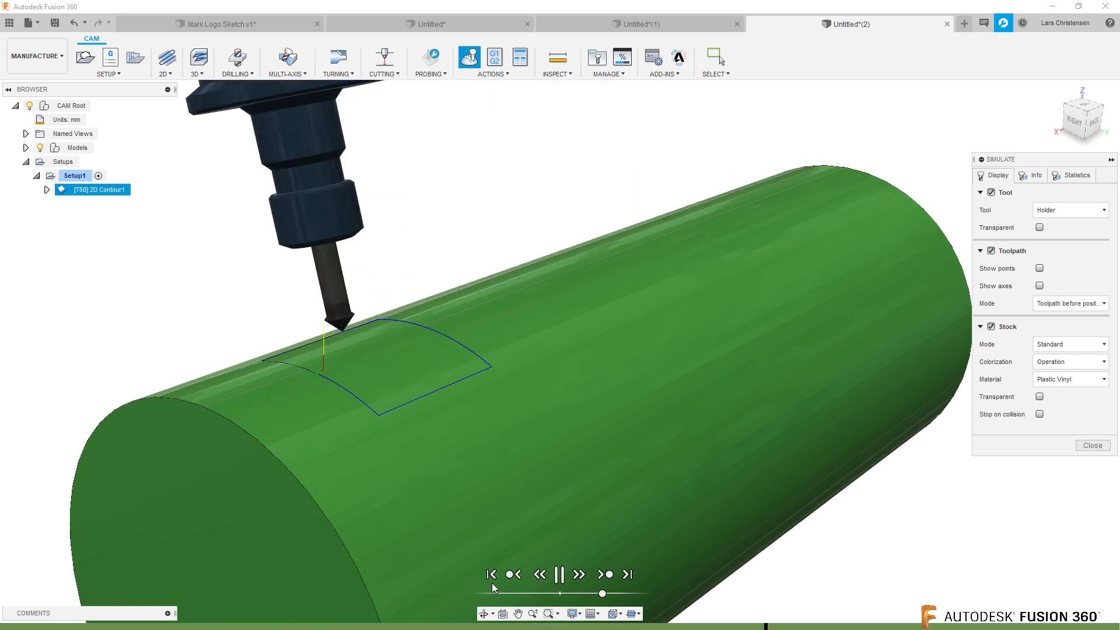
pyautogui.click(558, 575)
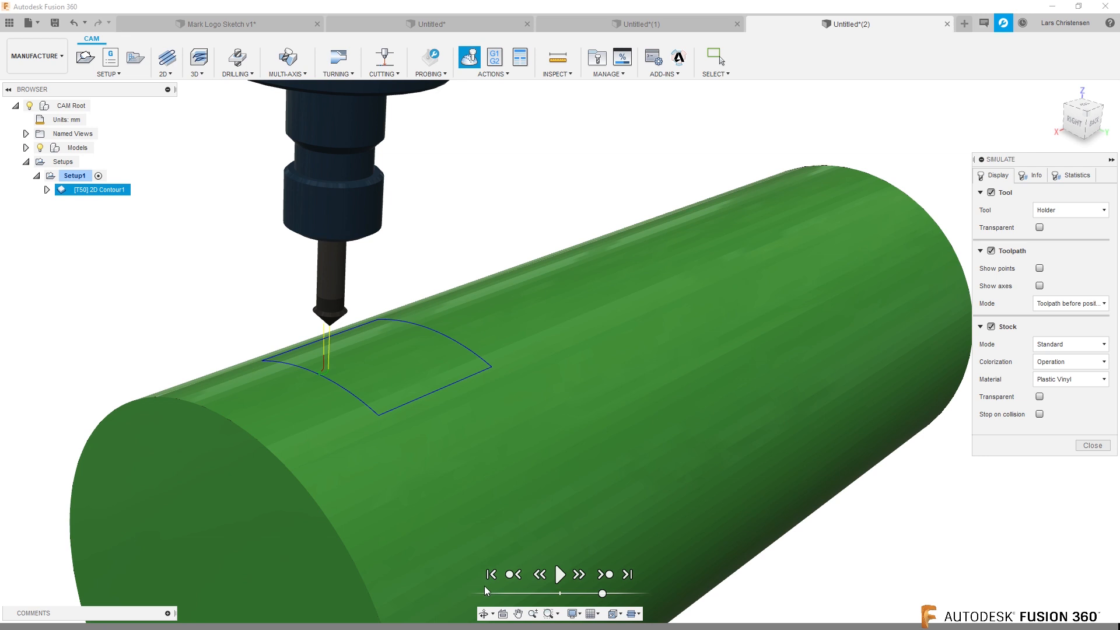
pyautogui.moveTo(560, 574)
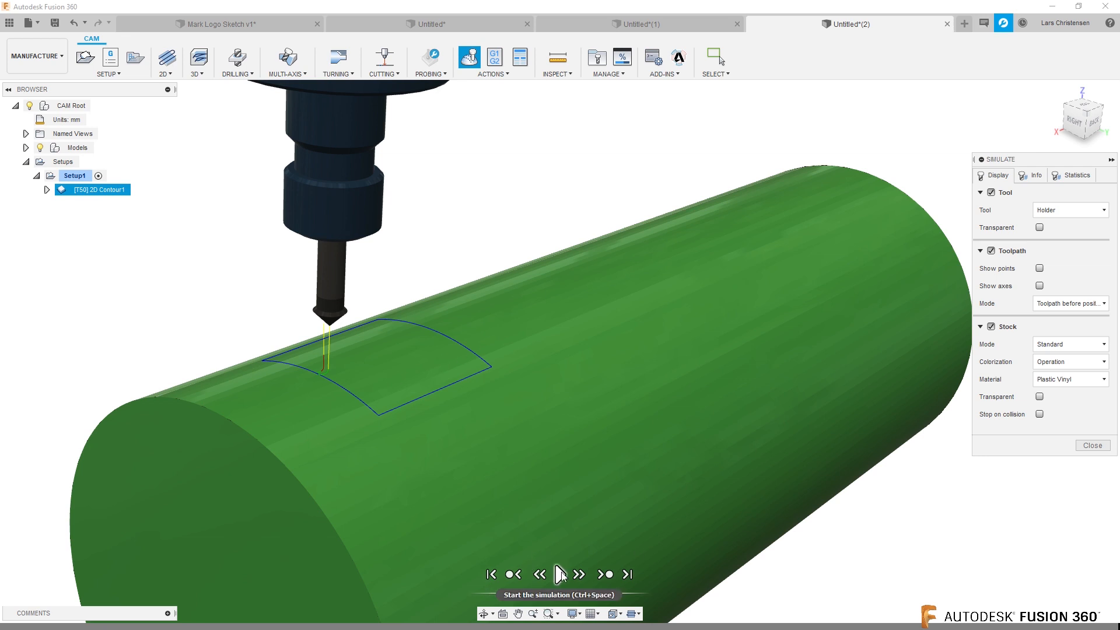
pyautogui.click(559, 573)
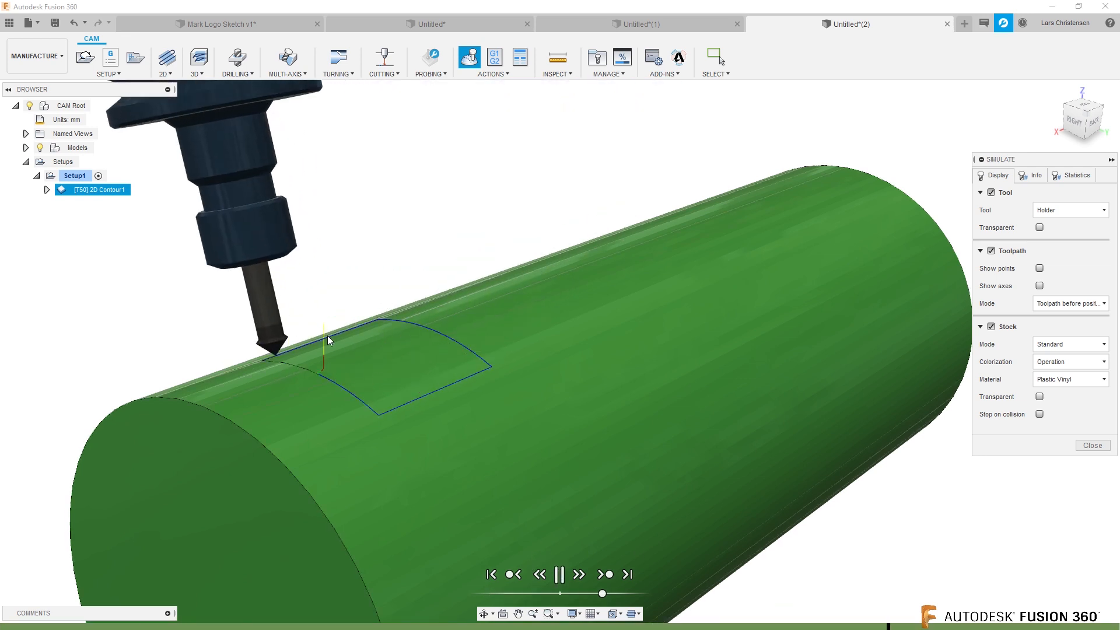
pyautogui.click(559, 574)
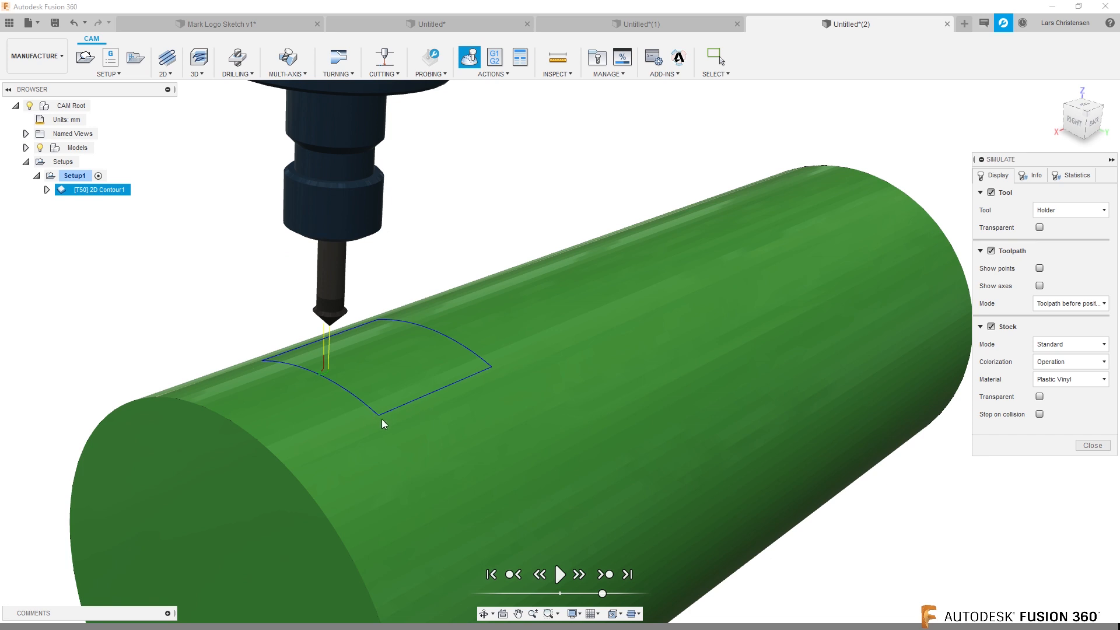
pyautogui.moveTo(1093, 446)
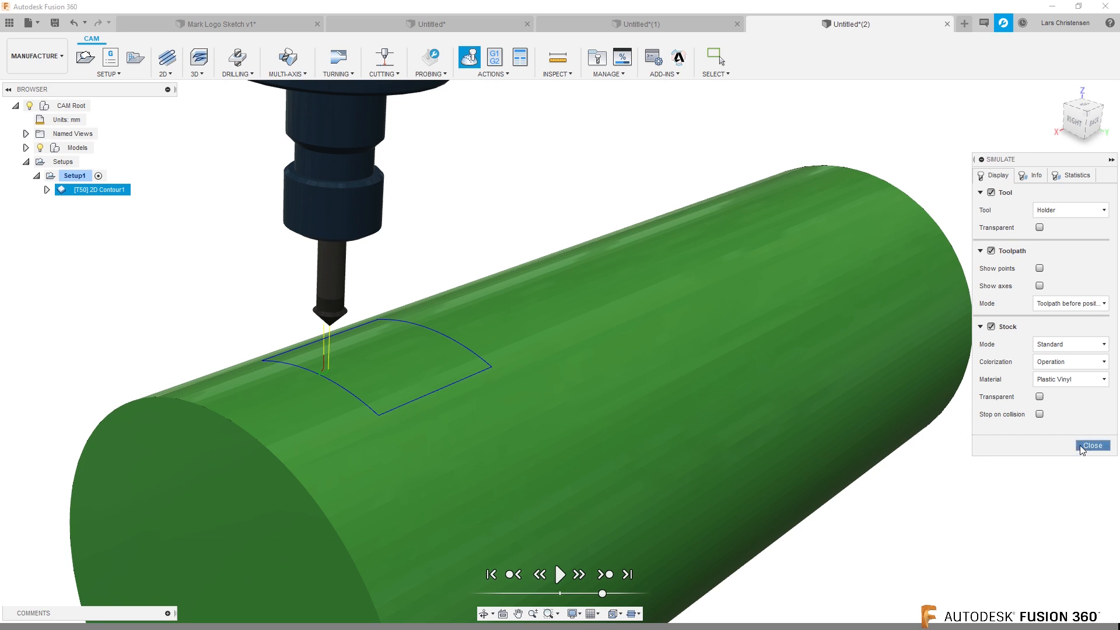
pyautogui.click(1093, 446)
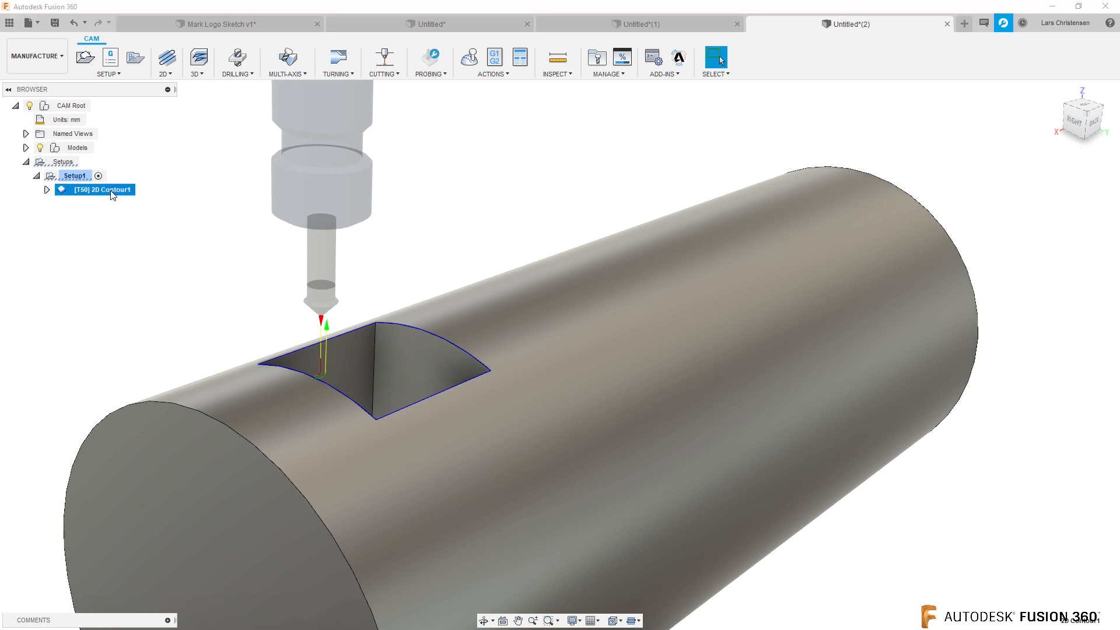
# - Set 2D Contour1's chamfer width to 1 mm and chamfer tip offset to 1.5 mm
pyautogui.doubleClick(102, 189)
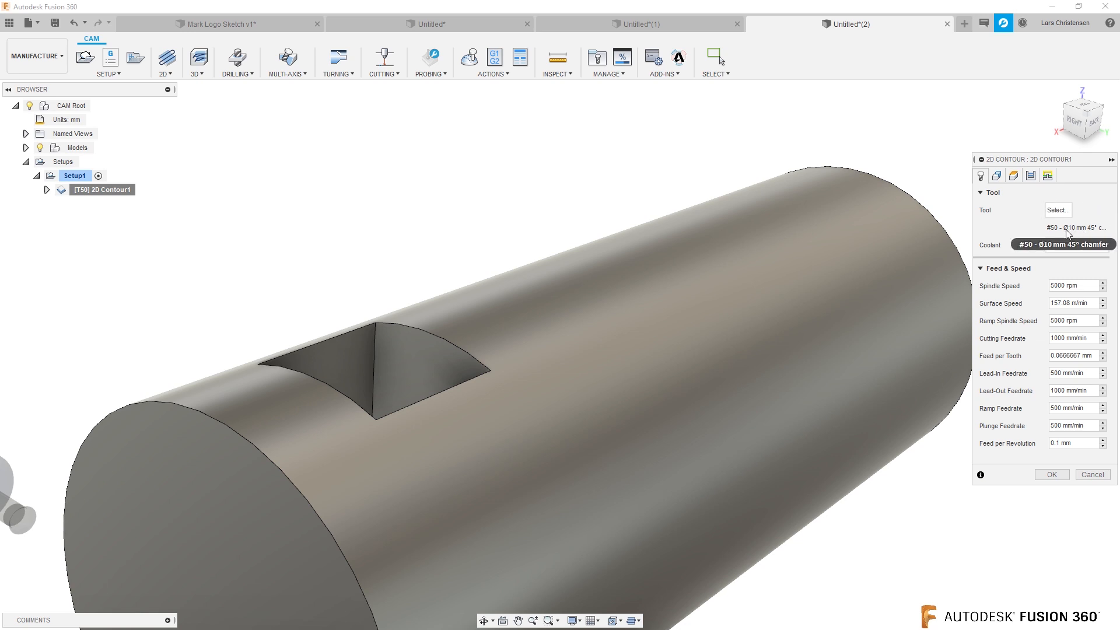
pyautogui.click(1029, 175)
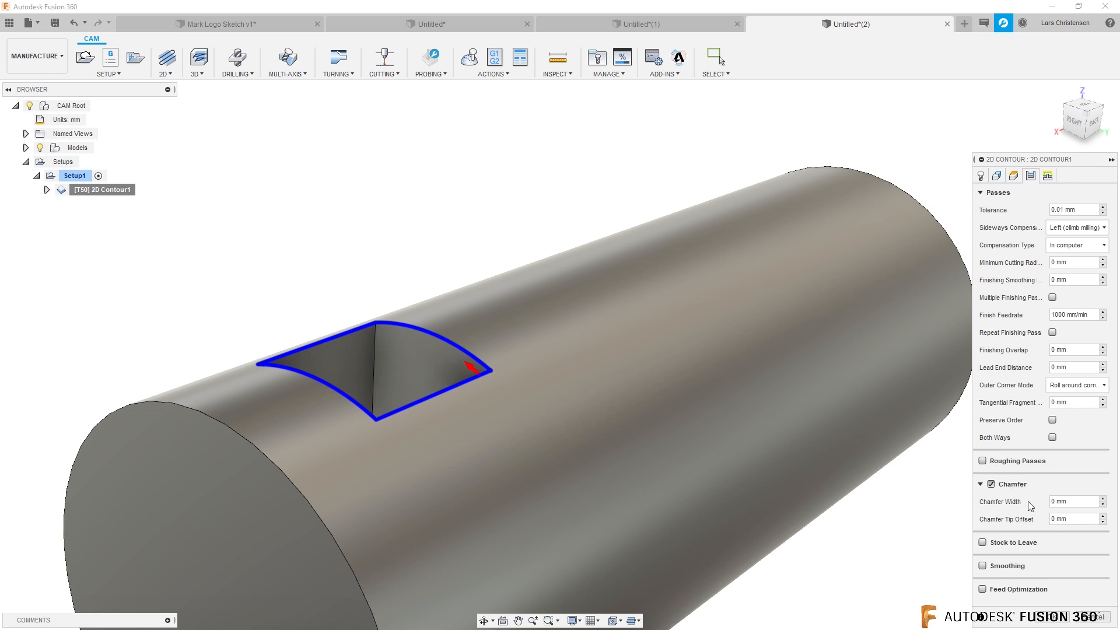
pyautogui.moveTo(1046, 520)
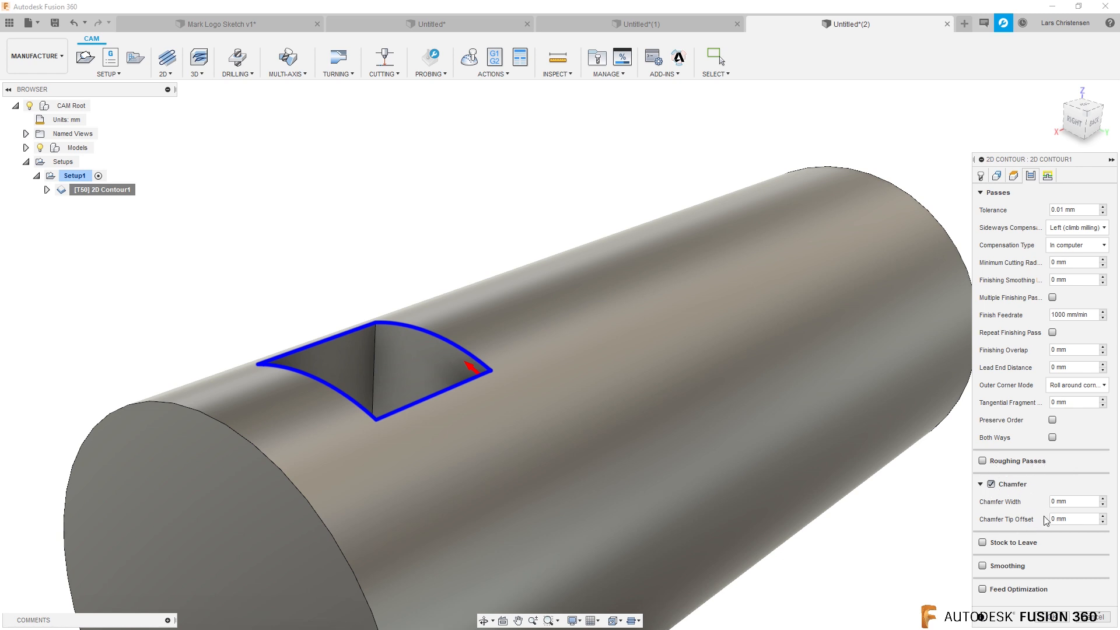
pyautogui.click(1074, 501)
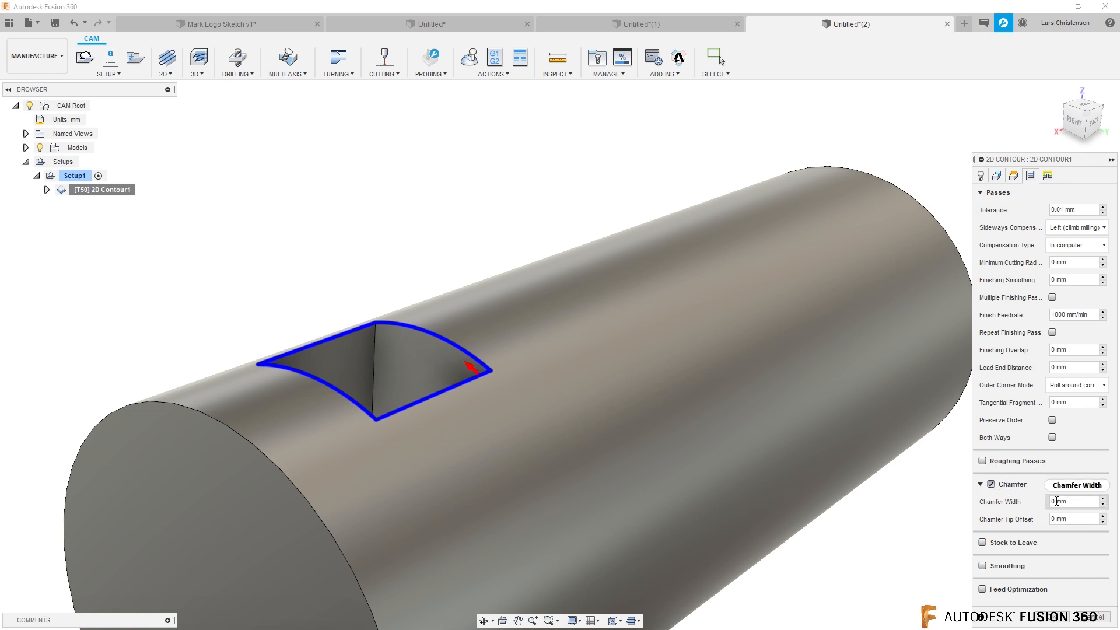
pyautogui.click(1074, 501)
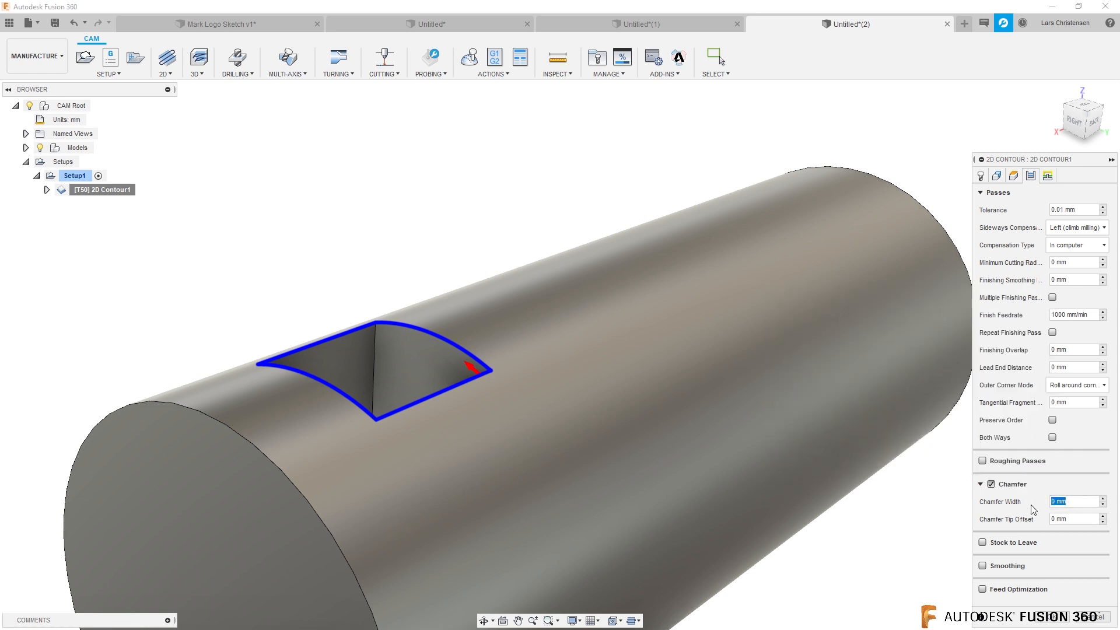
pyautogui.write('1')
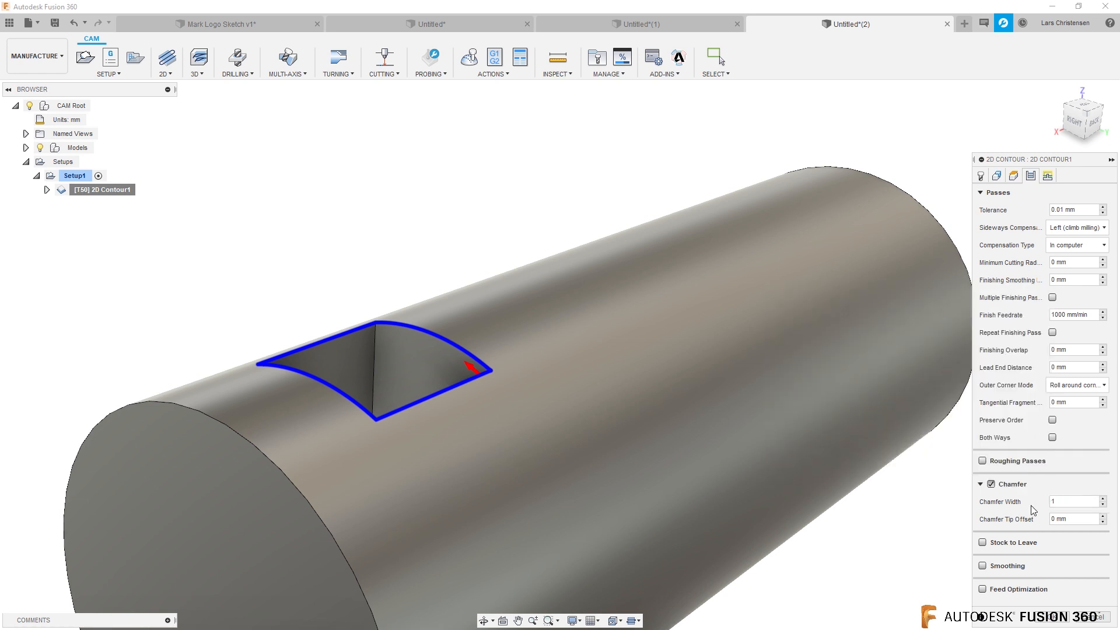
pyautogui.moveTo(1010, 506)
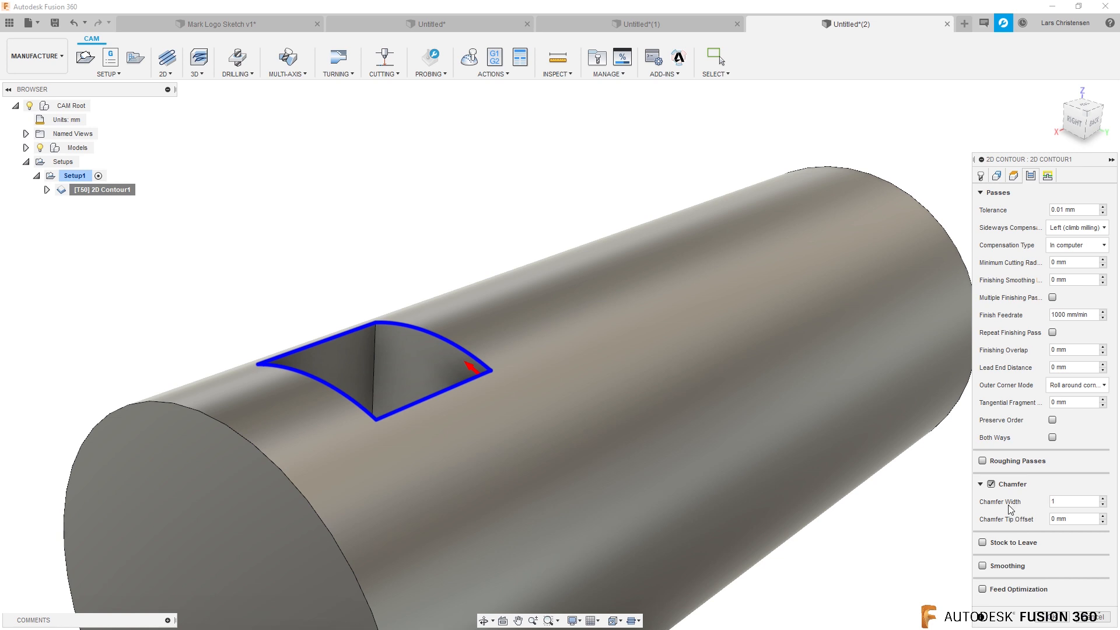
pyautogui.click(1073, 519)
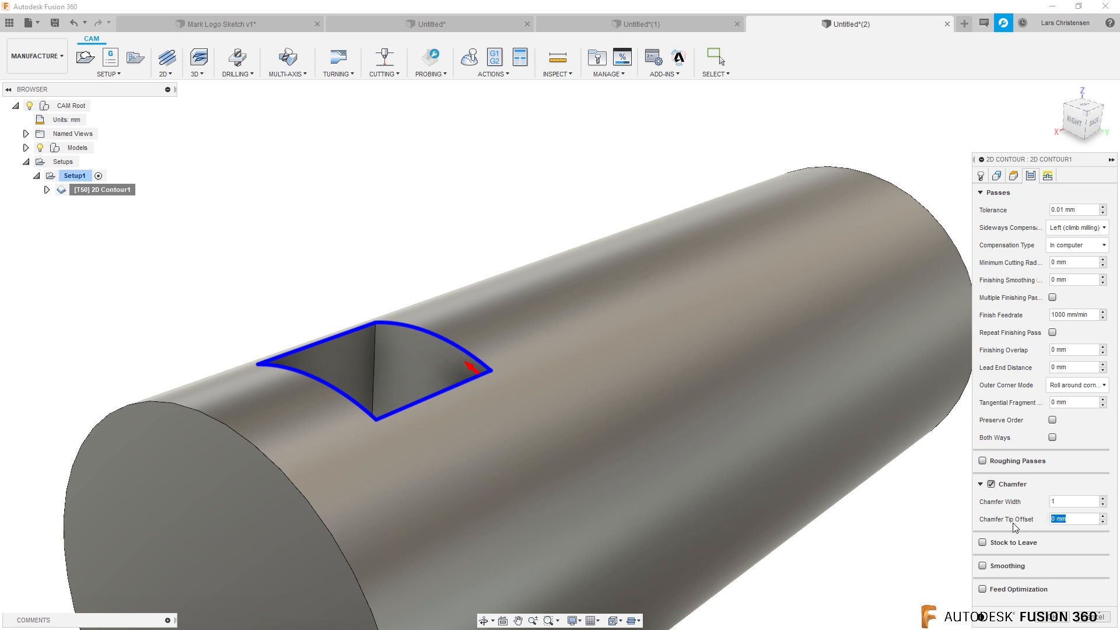
pyautogui.write('1.5')
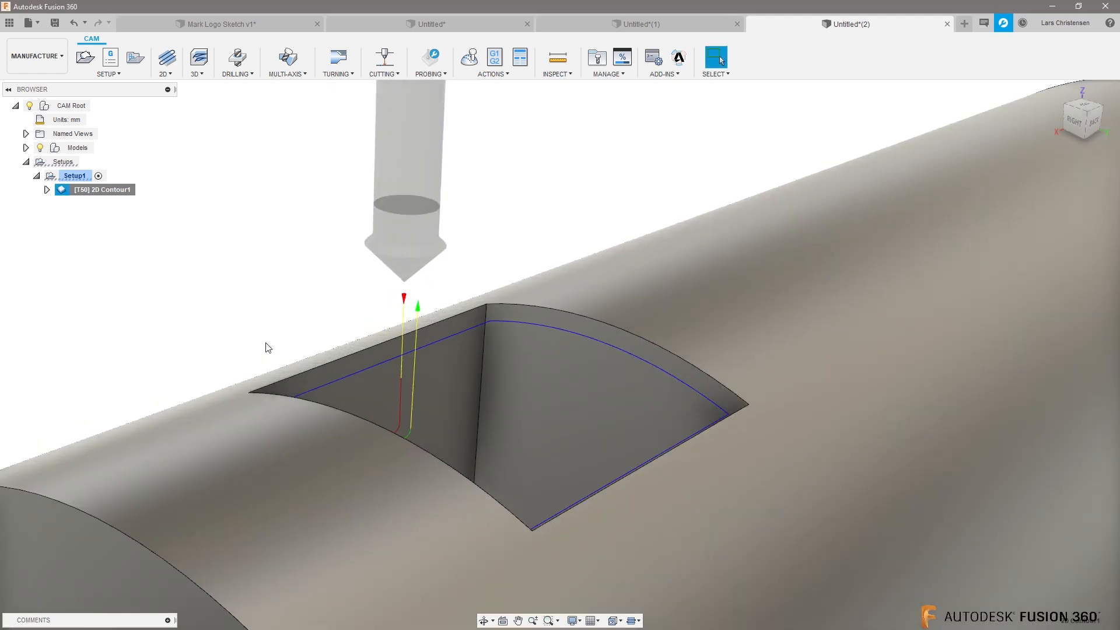
pyautogui.click(469, 58)
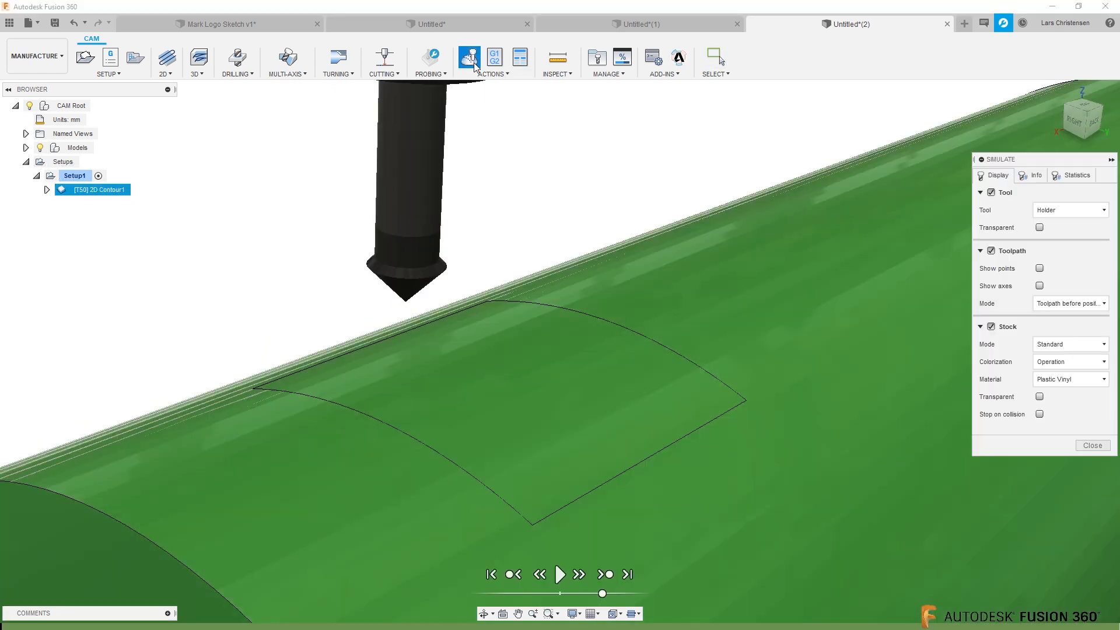
pyautogui.click(562, 573)
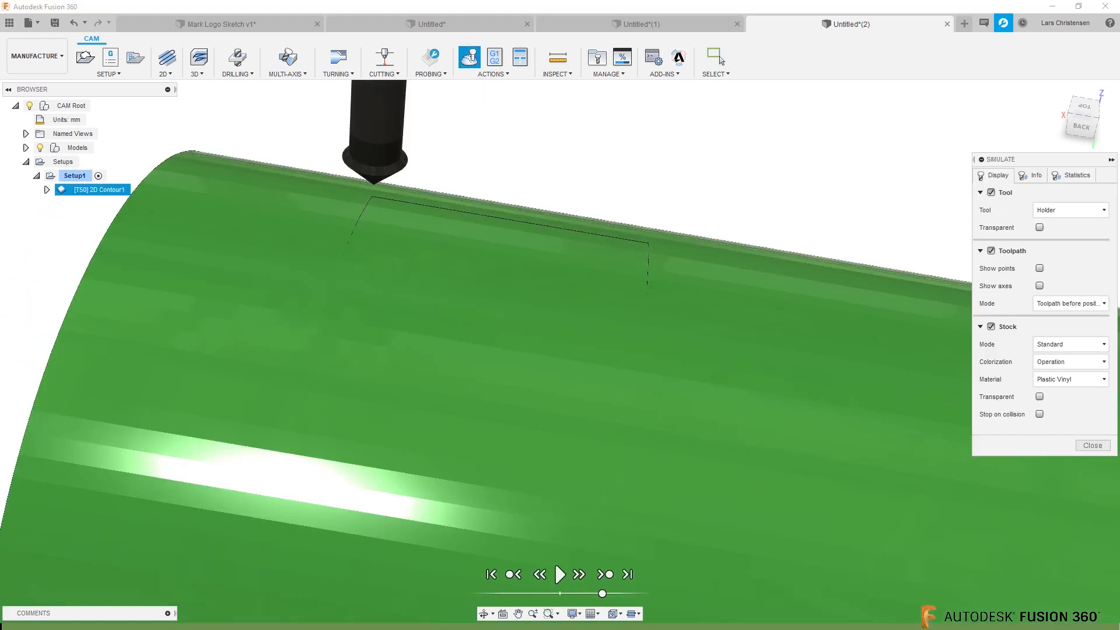
pyautogui.click(1093, 445)
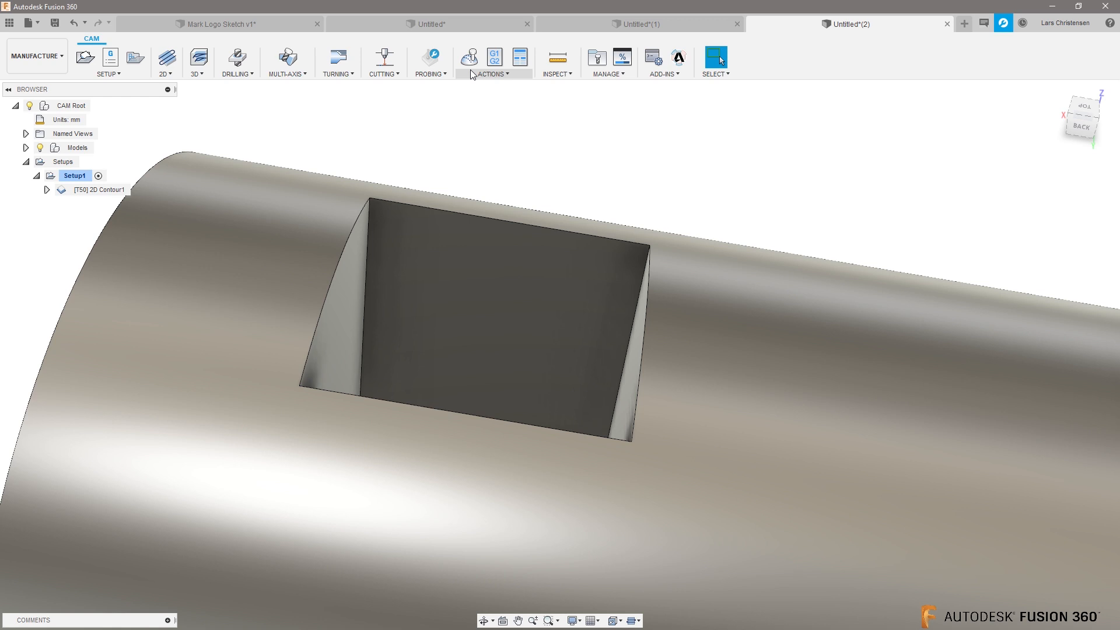
# - Change Setup1's Stock Mode to From solid and bring up the setup's options to regenerate
pyautogui.rightClick(75, 175)
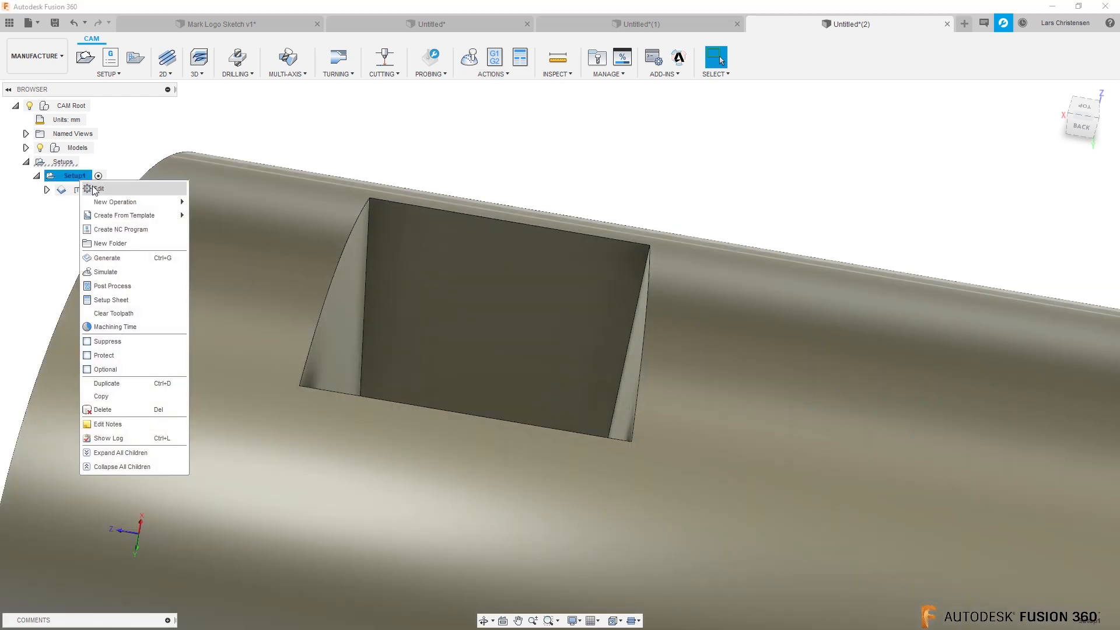
pyautogui.click(96, 187)
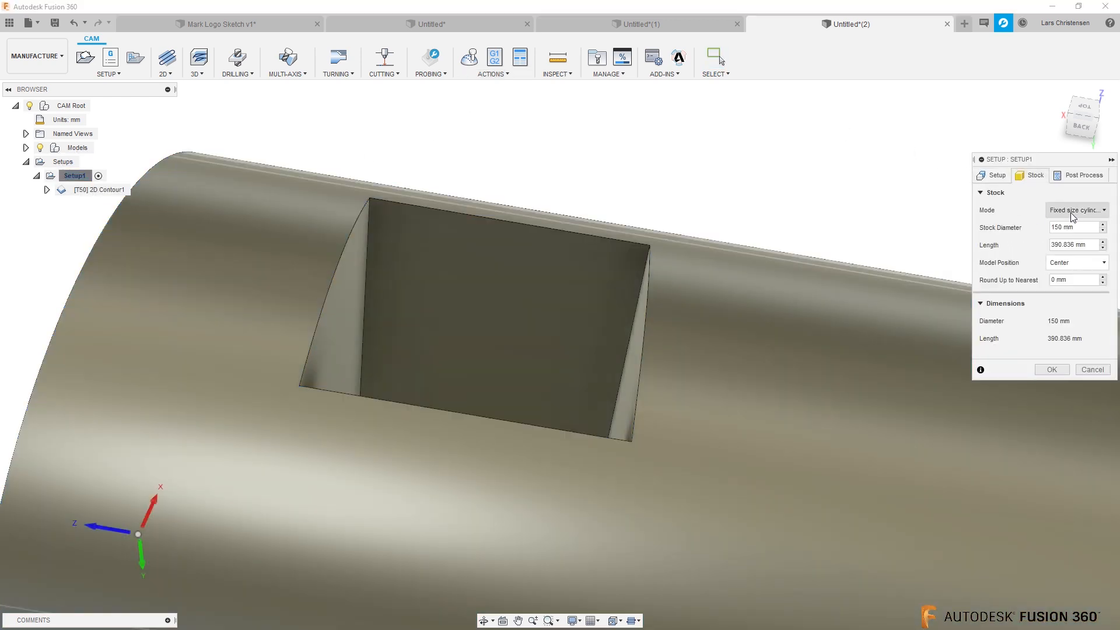
pyautogui.click(1076, 210)
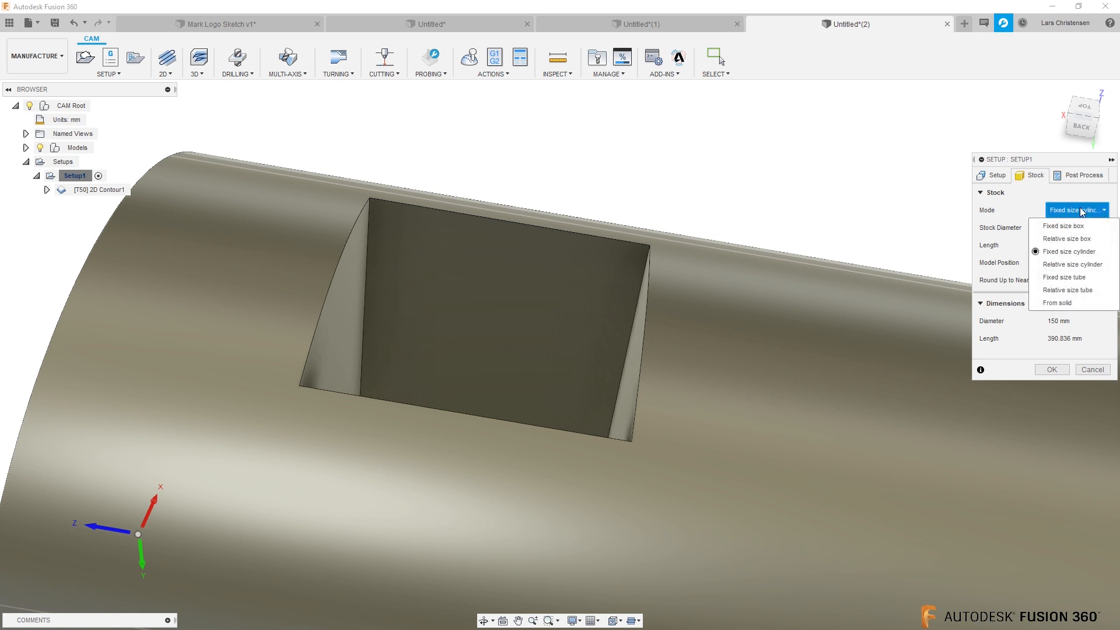
pyautogui.click(1058, 303)
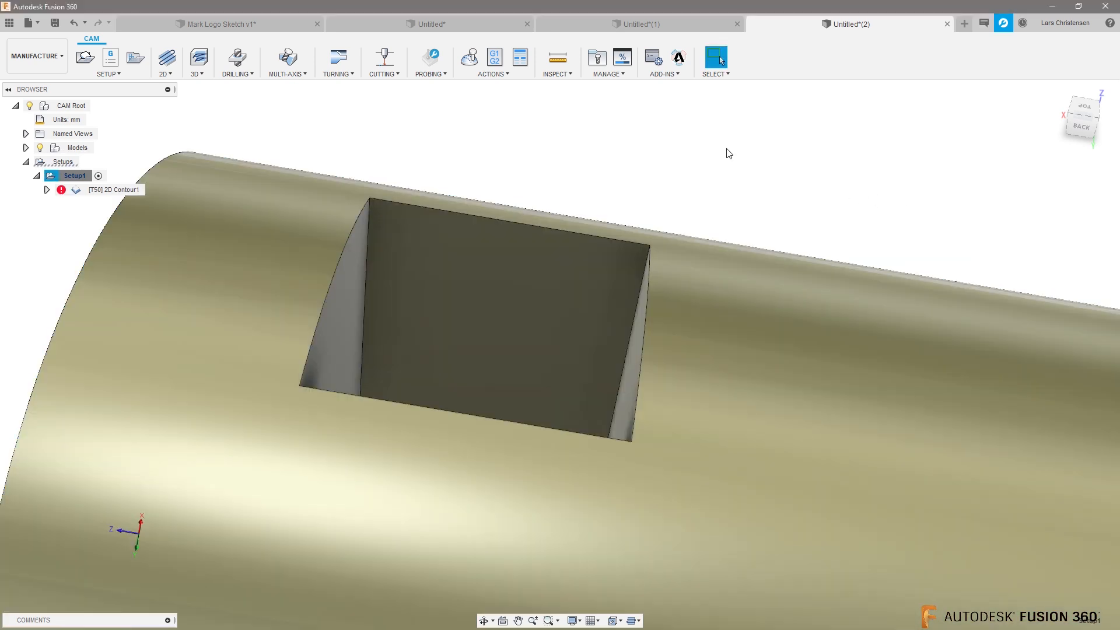
pyautogui.rightClick(113, 189)
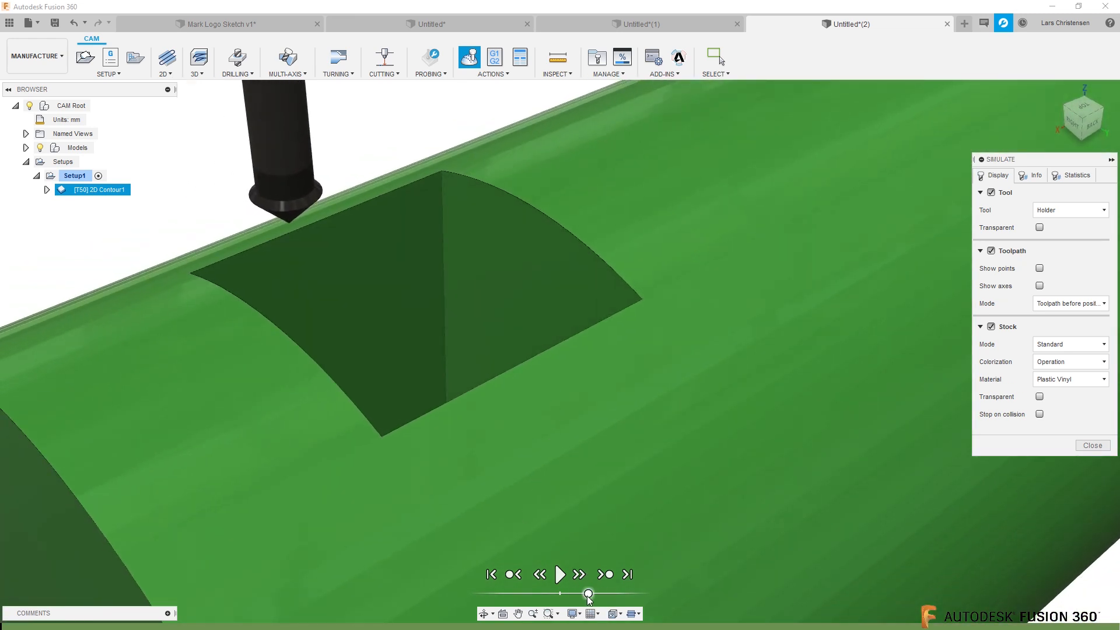
# - Play the chamfer simulation, then pause it once the bevel is cut around the pocket rim
pyautogui.click(560, 574)
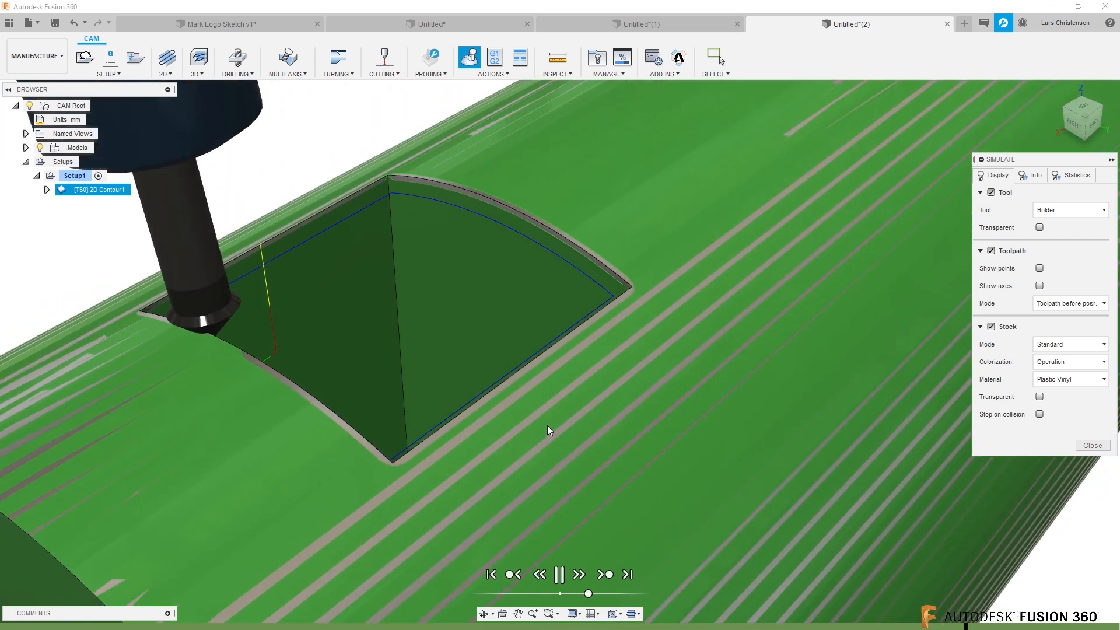
pyautogui.click(561, 574)
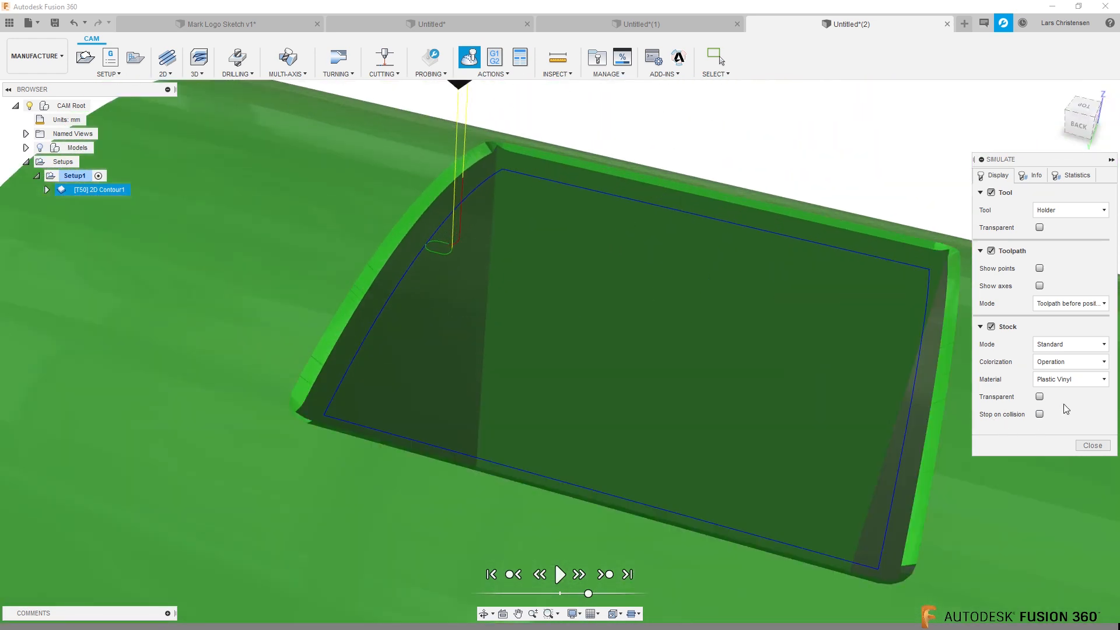
# - Set the simulation stock material to Ceramic and colorization to Material
pyautogui.click(1070, 379)
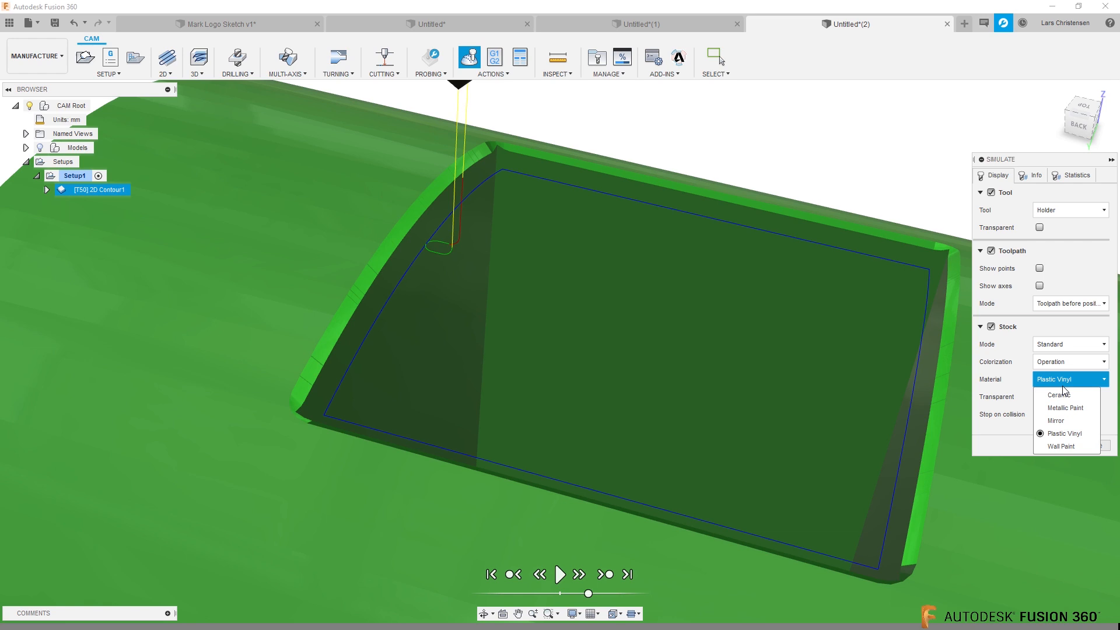
pyautogui.click(1057, 394)
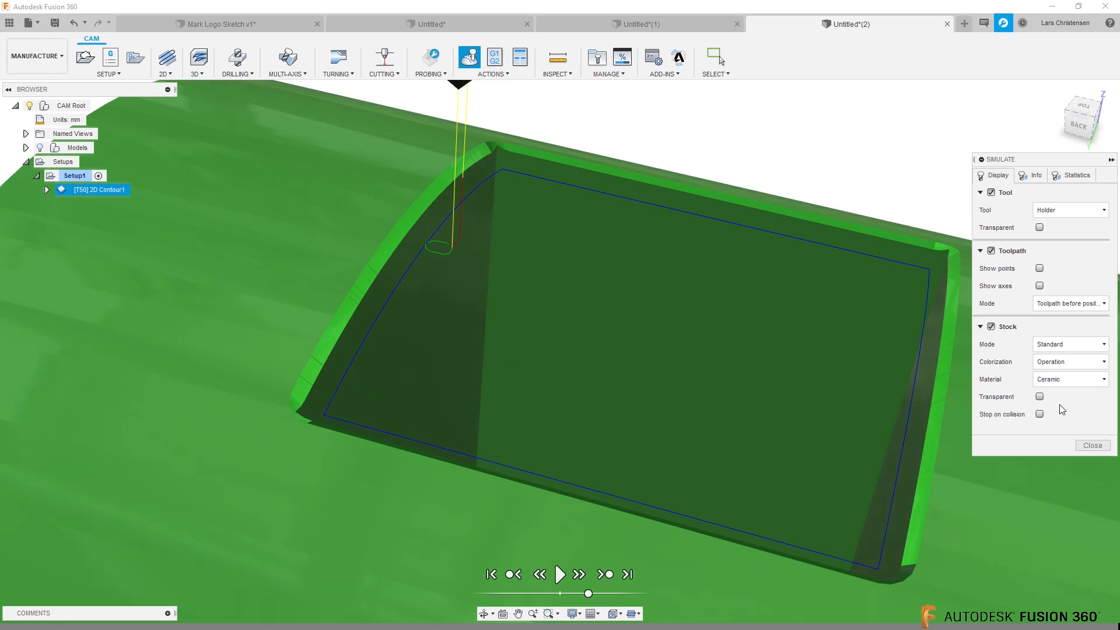
pyautogui.click(1070, 344)
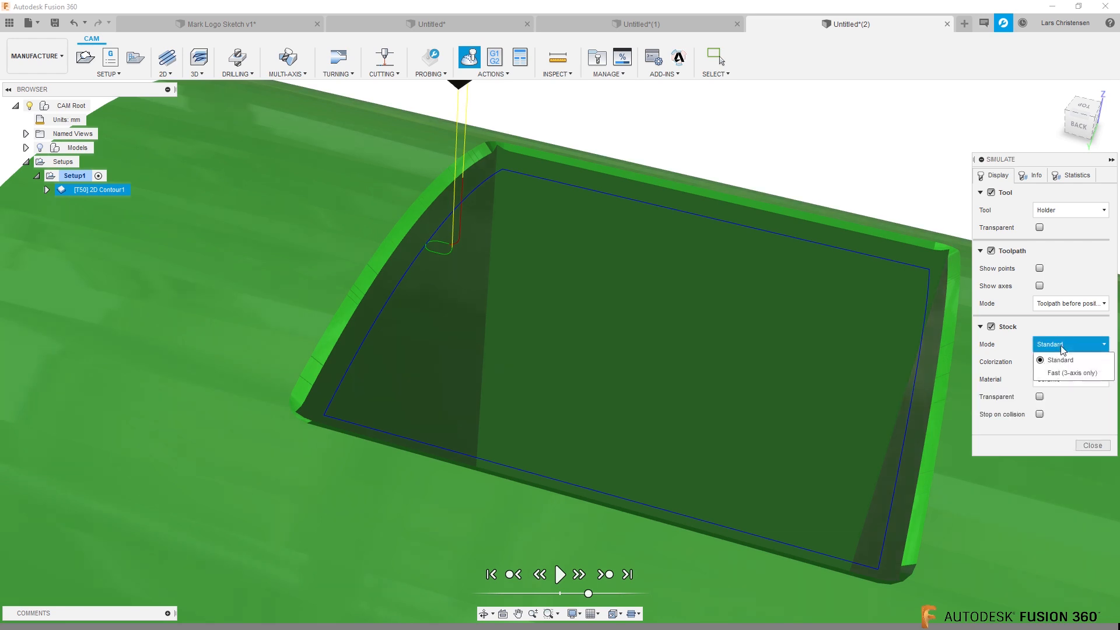
pyautogui.click(1069, 361)
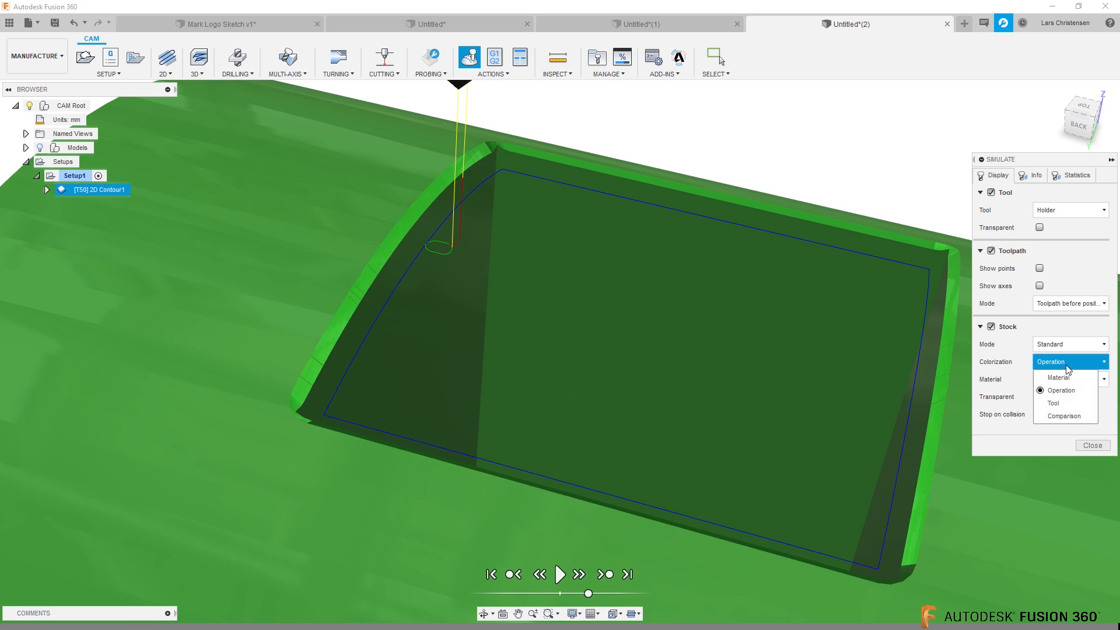
pyautogui.click(1057, 378)
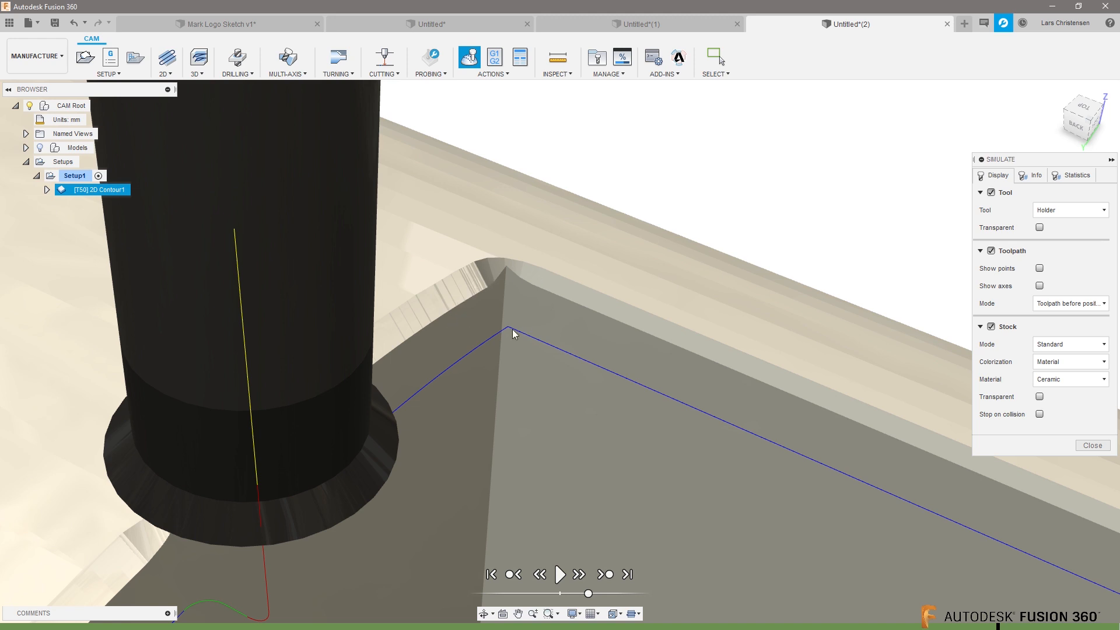
pyautogui.moveTo(482, 354)
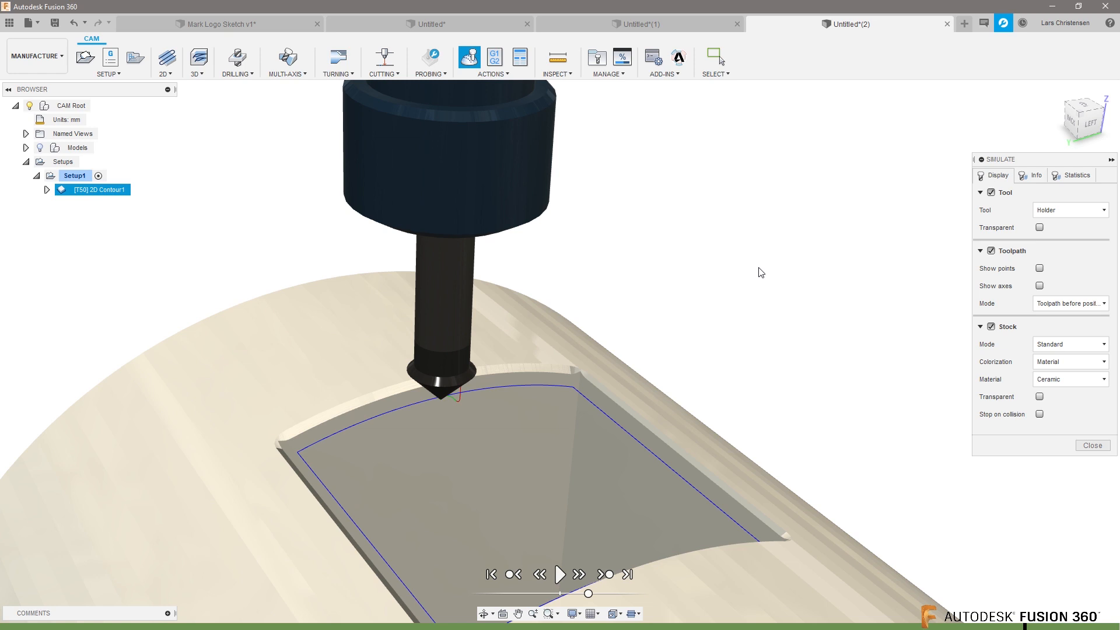
pyautogui.moveTo(299, 251)
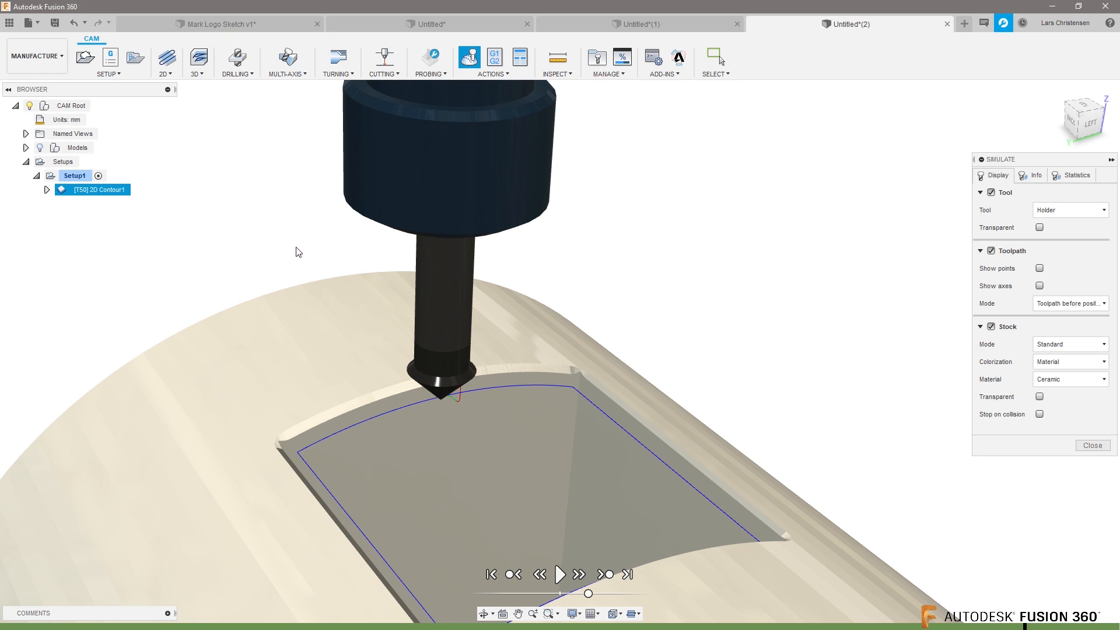
# - Replay the chamfer toolpath simulation on the ceramic-coloured stock
pyautogui.click(560, 574)
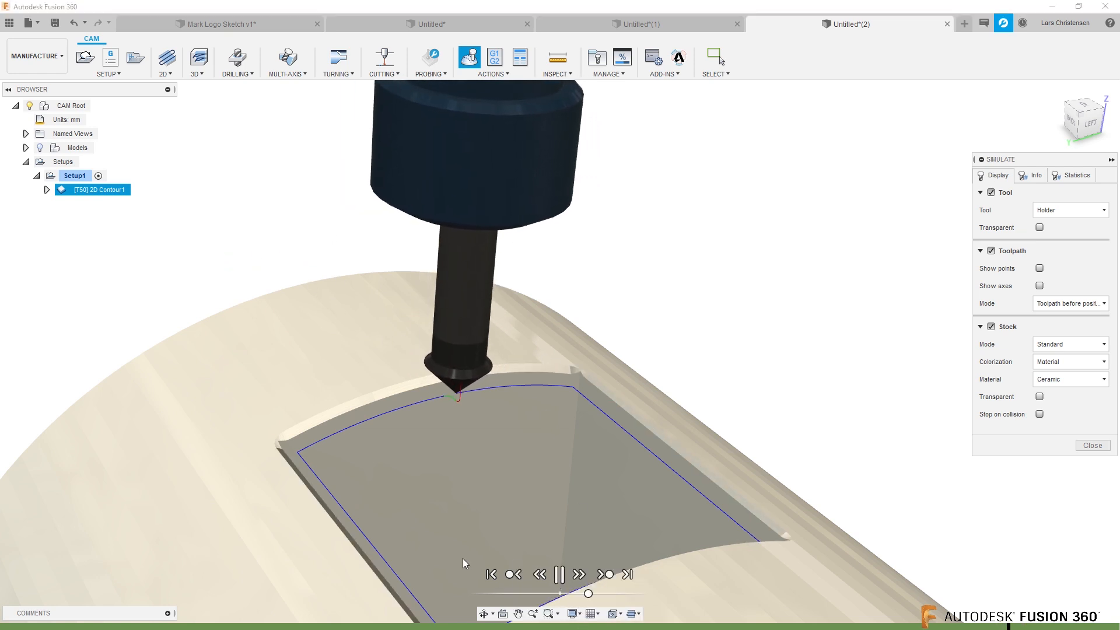